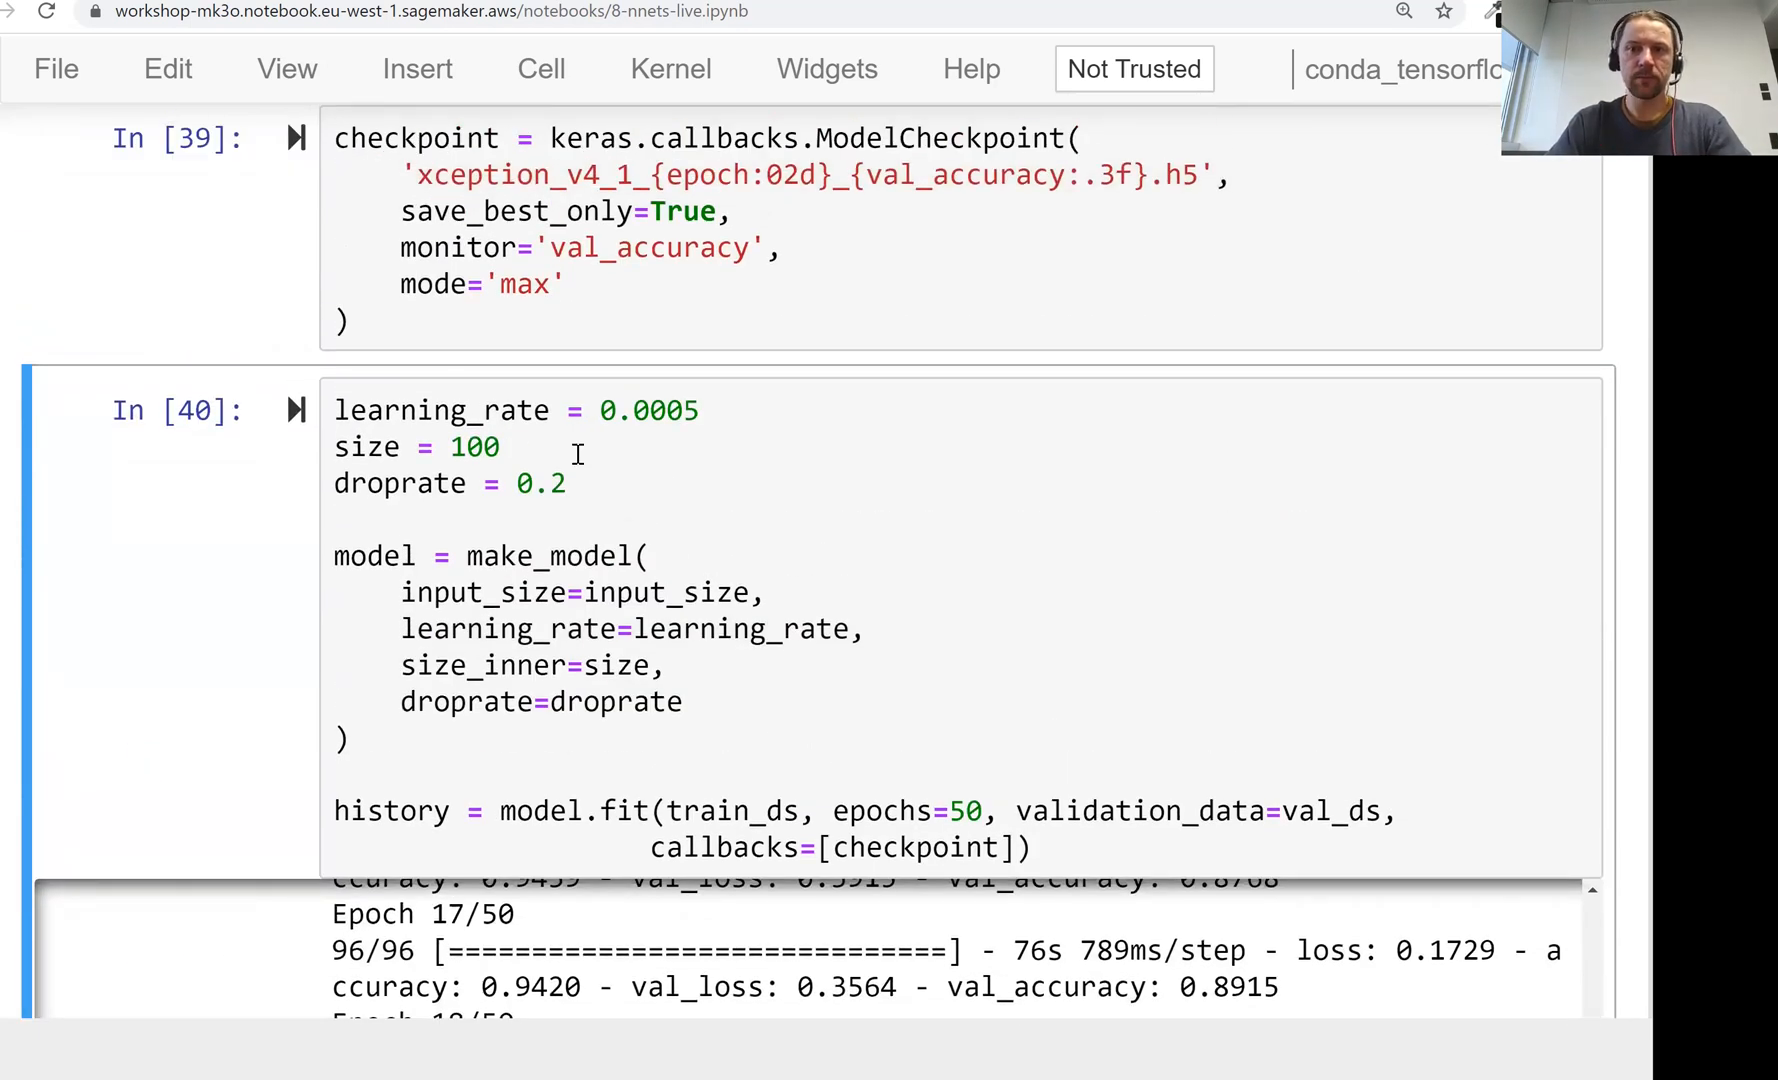
mouse_move(646, 434)
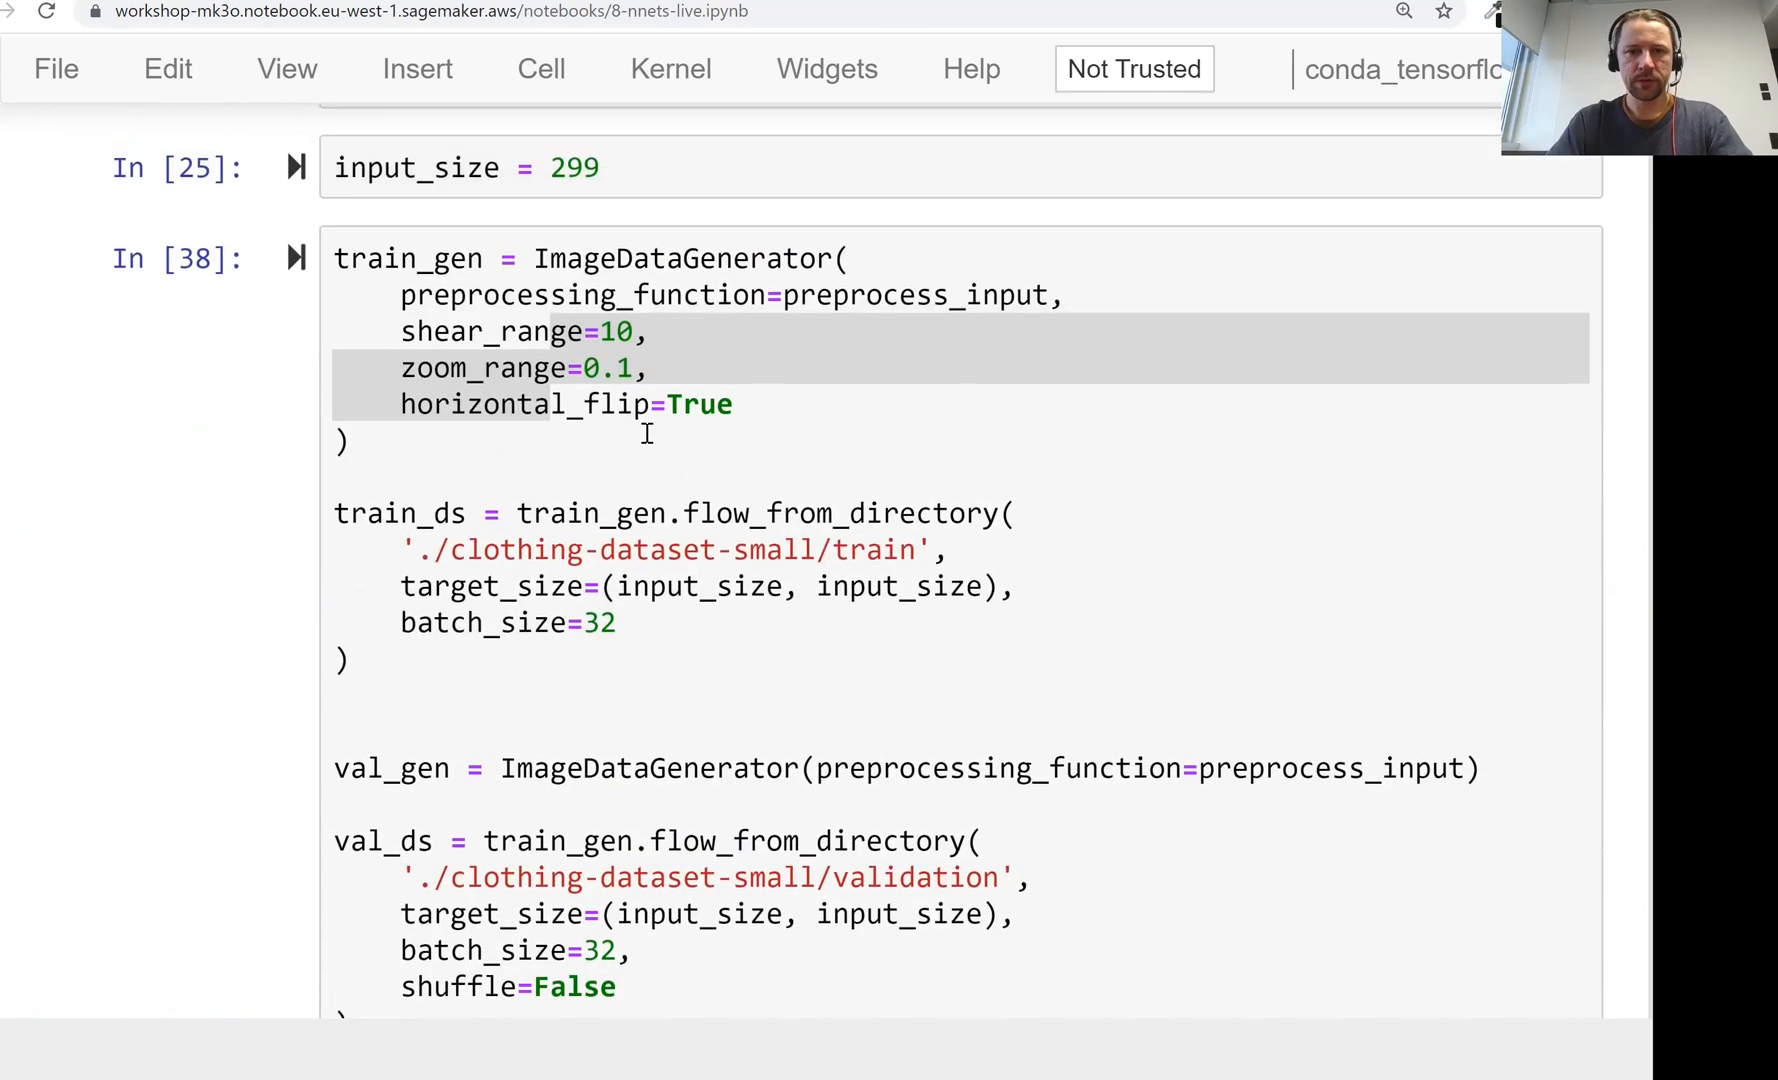
Step: Review the generator, checkpoint and training cells, then view the saved Xception checkpoint files on the Jupyter home page
left_click(652, 368)
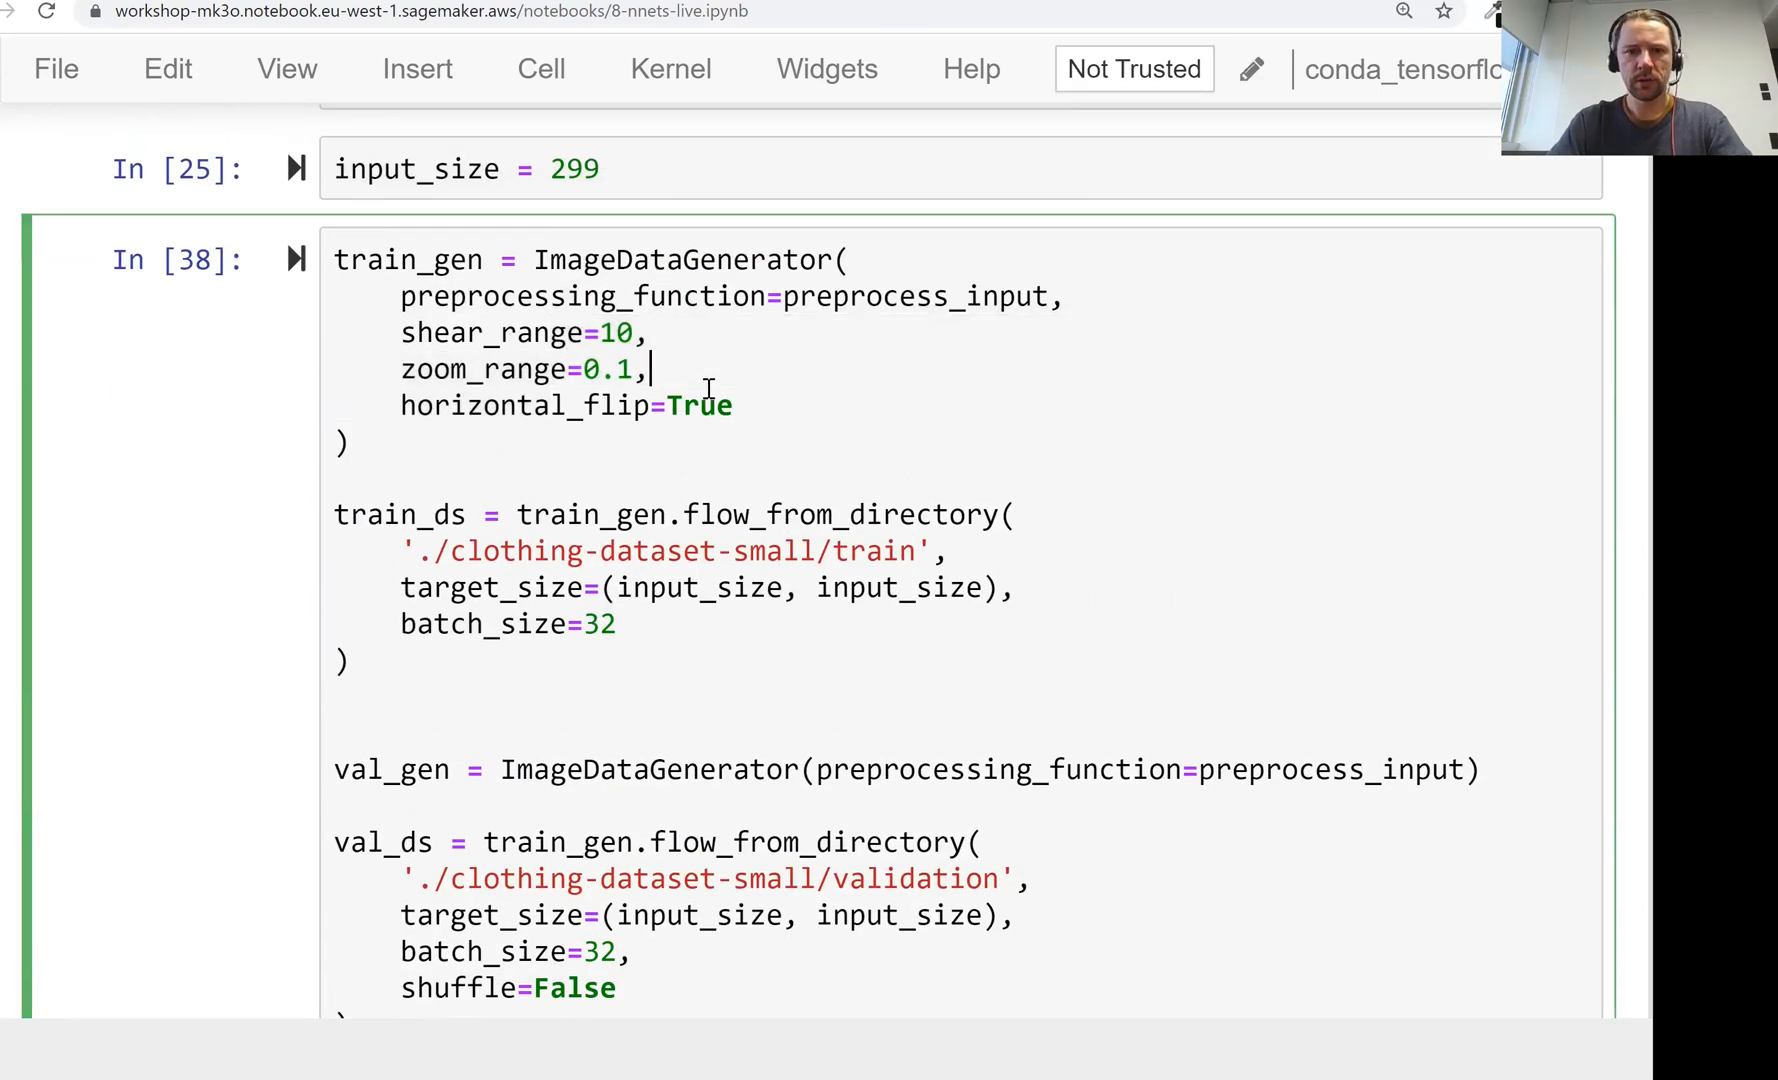
scroll("down", 3)
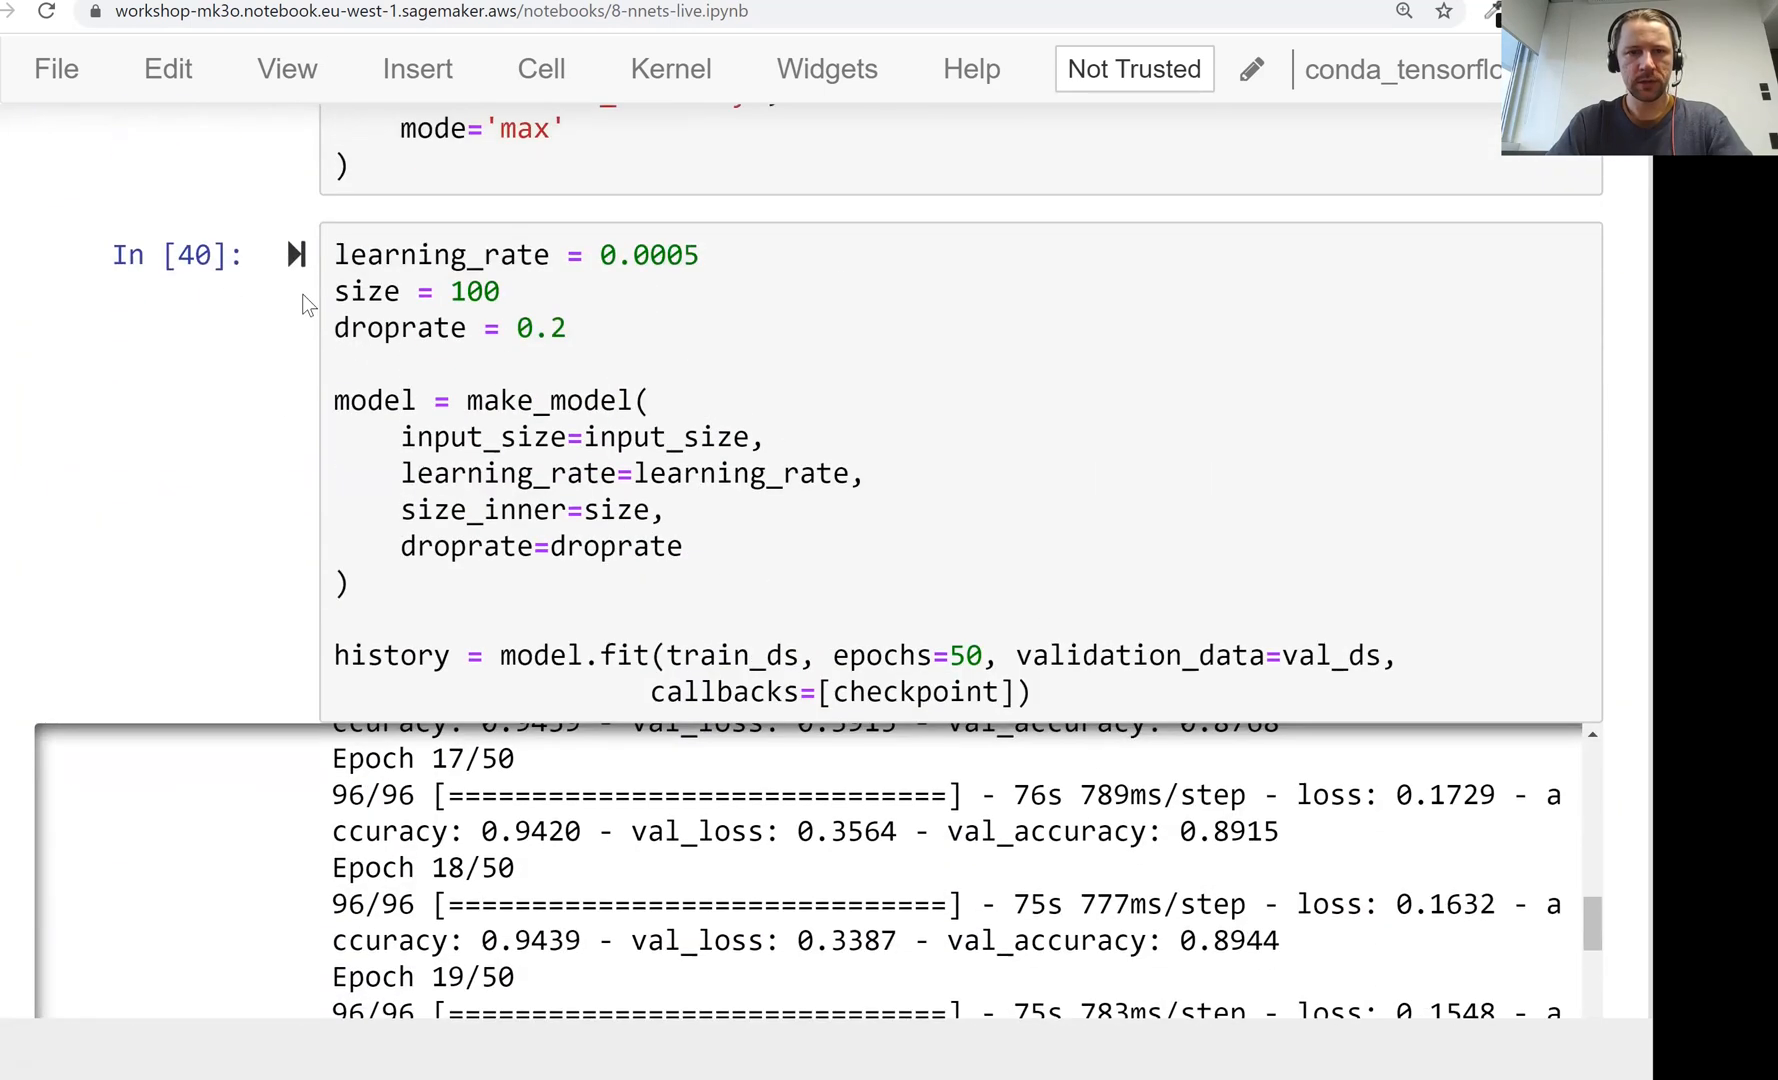
left_click(704, 254)
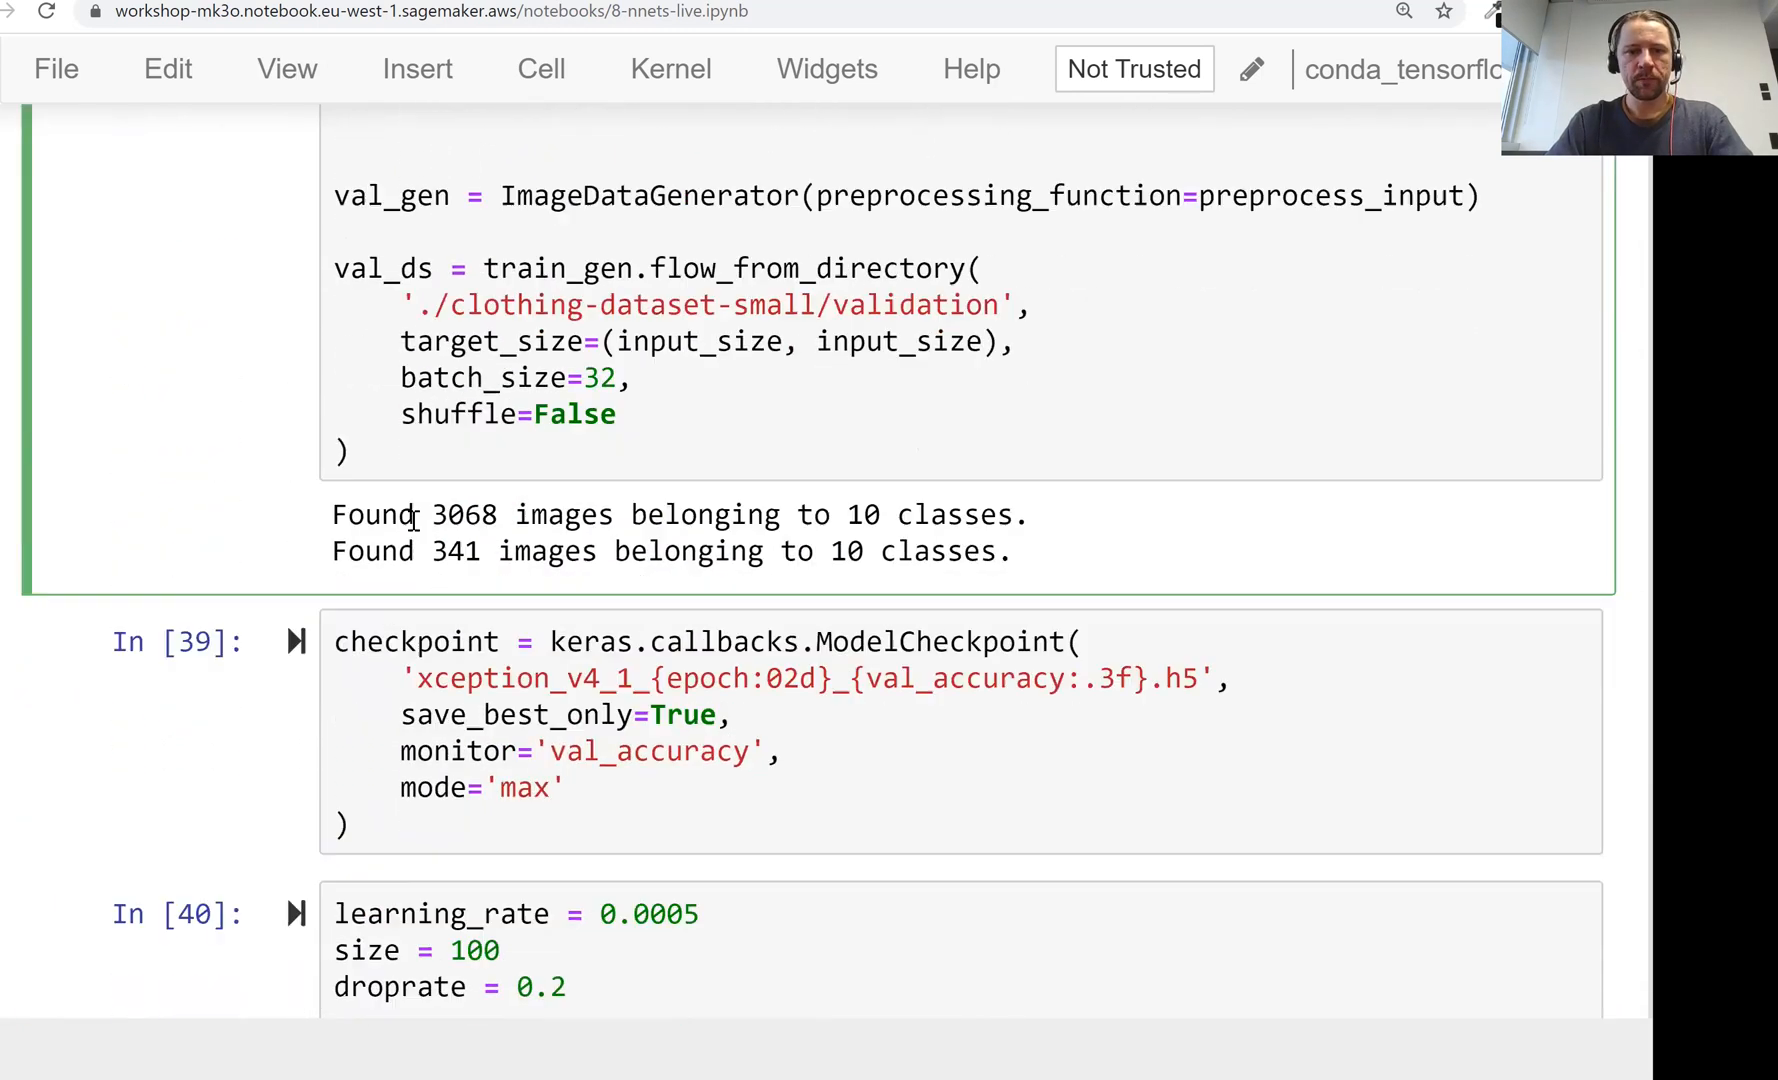
scroll("down", 3)
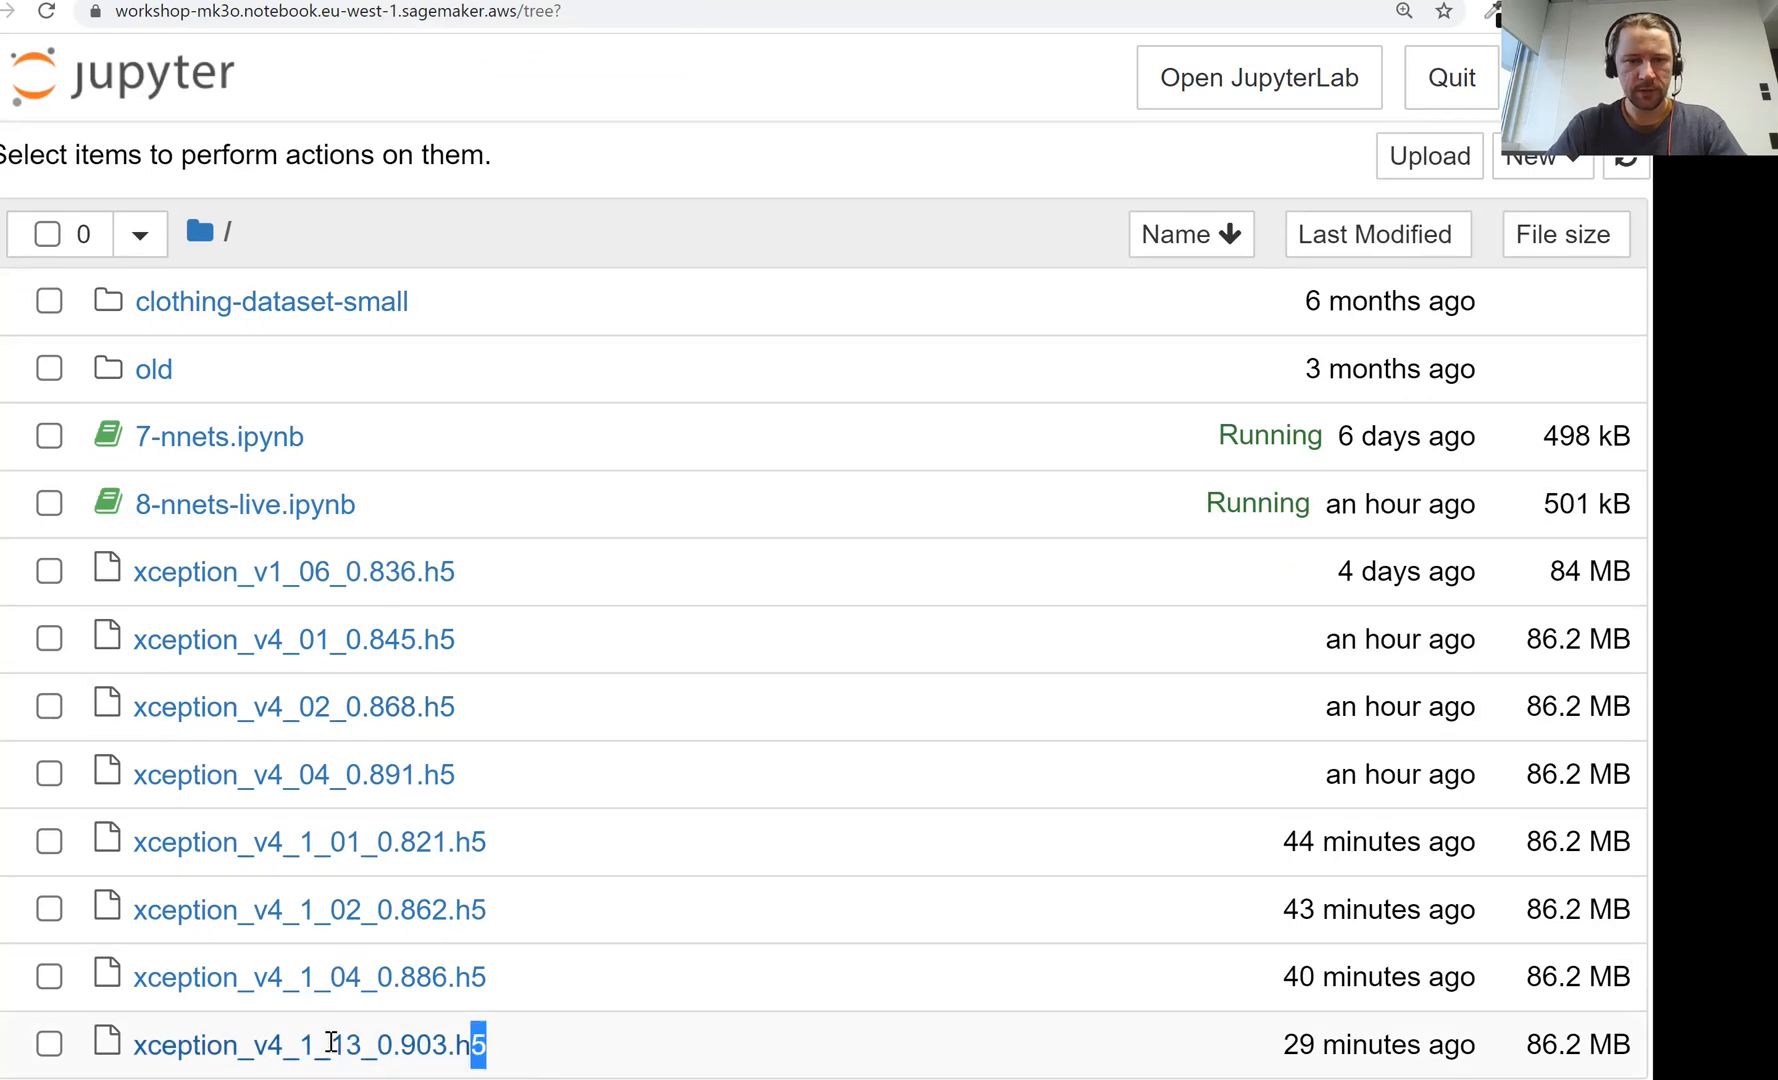
Step: Return to the 8-nnets-live notebook with an empty cell ready under '8.12 Using the model'
left_click(48, 1044)
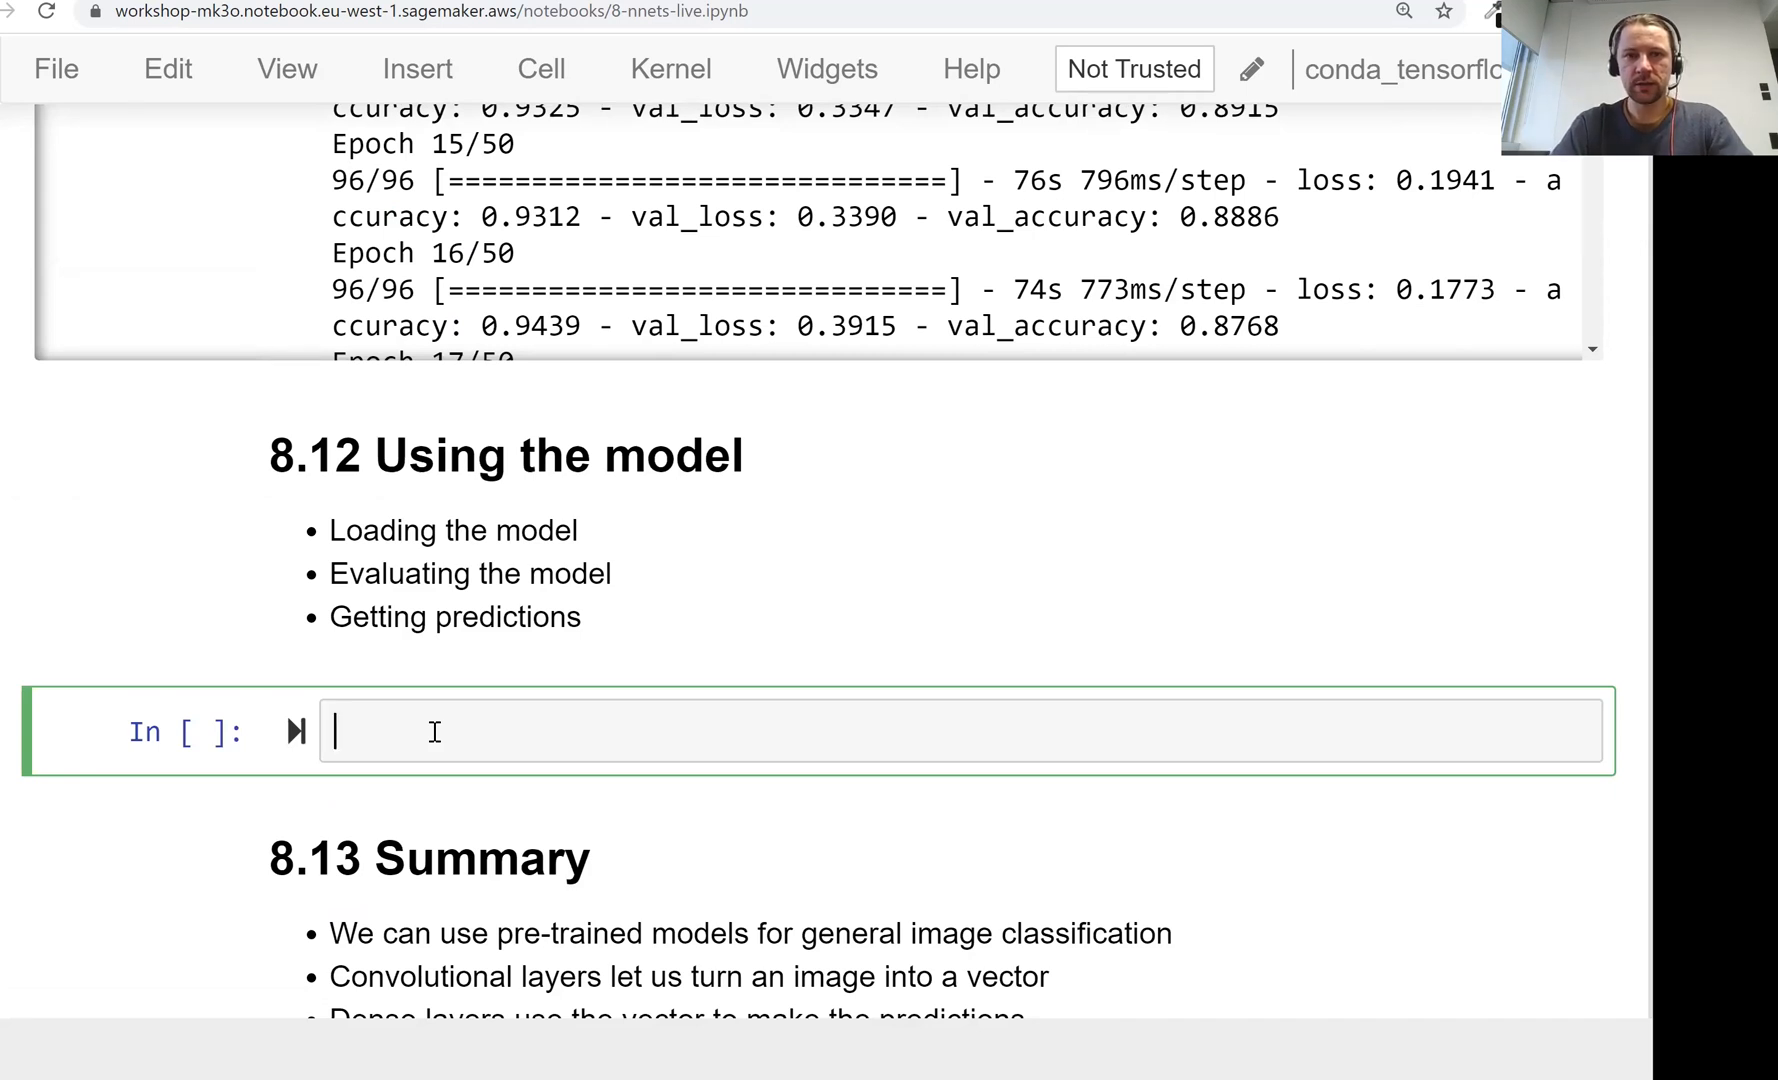
mouse_move(572, 698)
type("123")
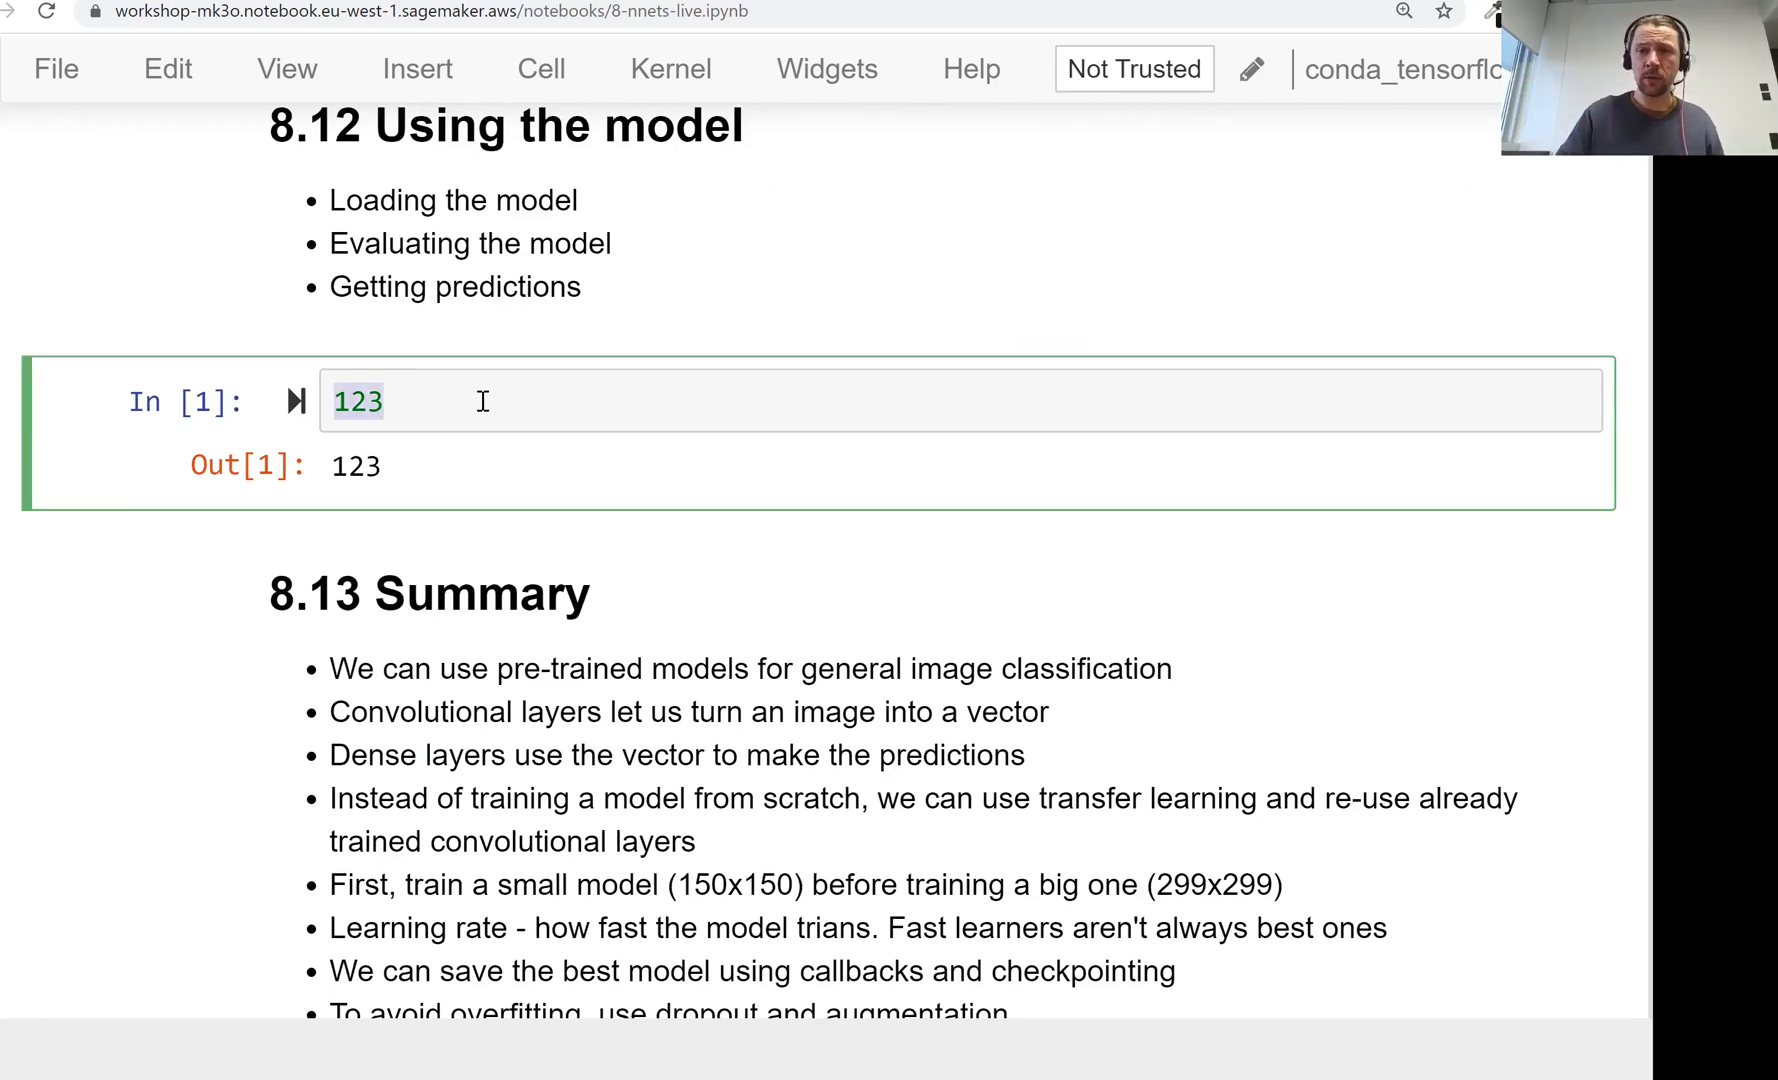
Step: Run a cell importing tensorflow and keras under Using the model
type("import im")
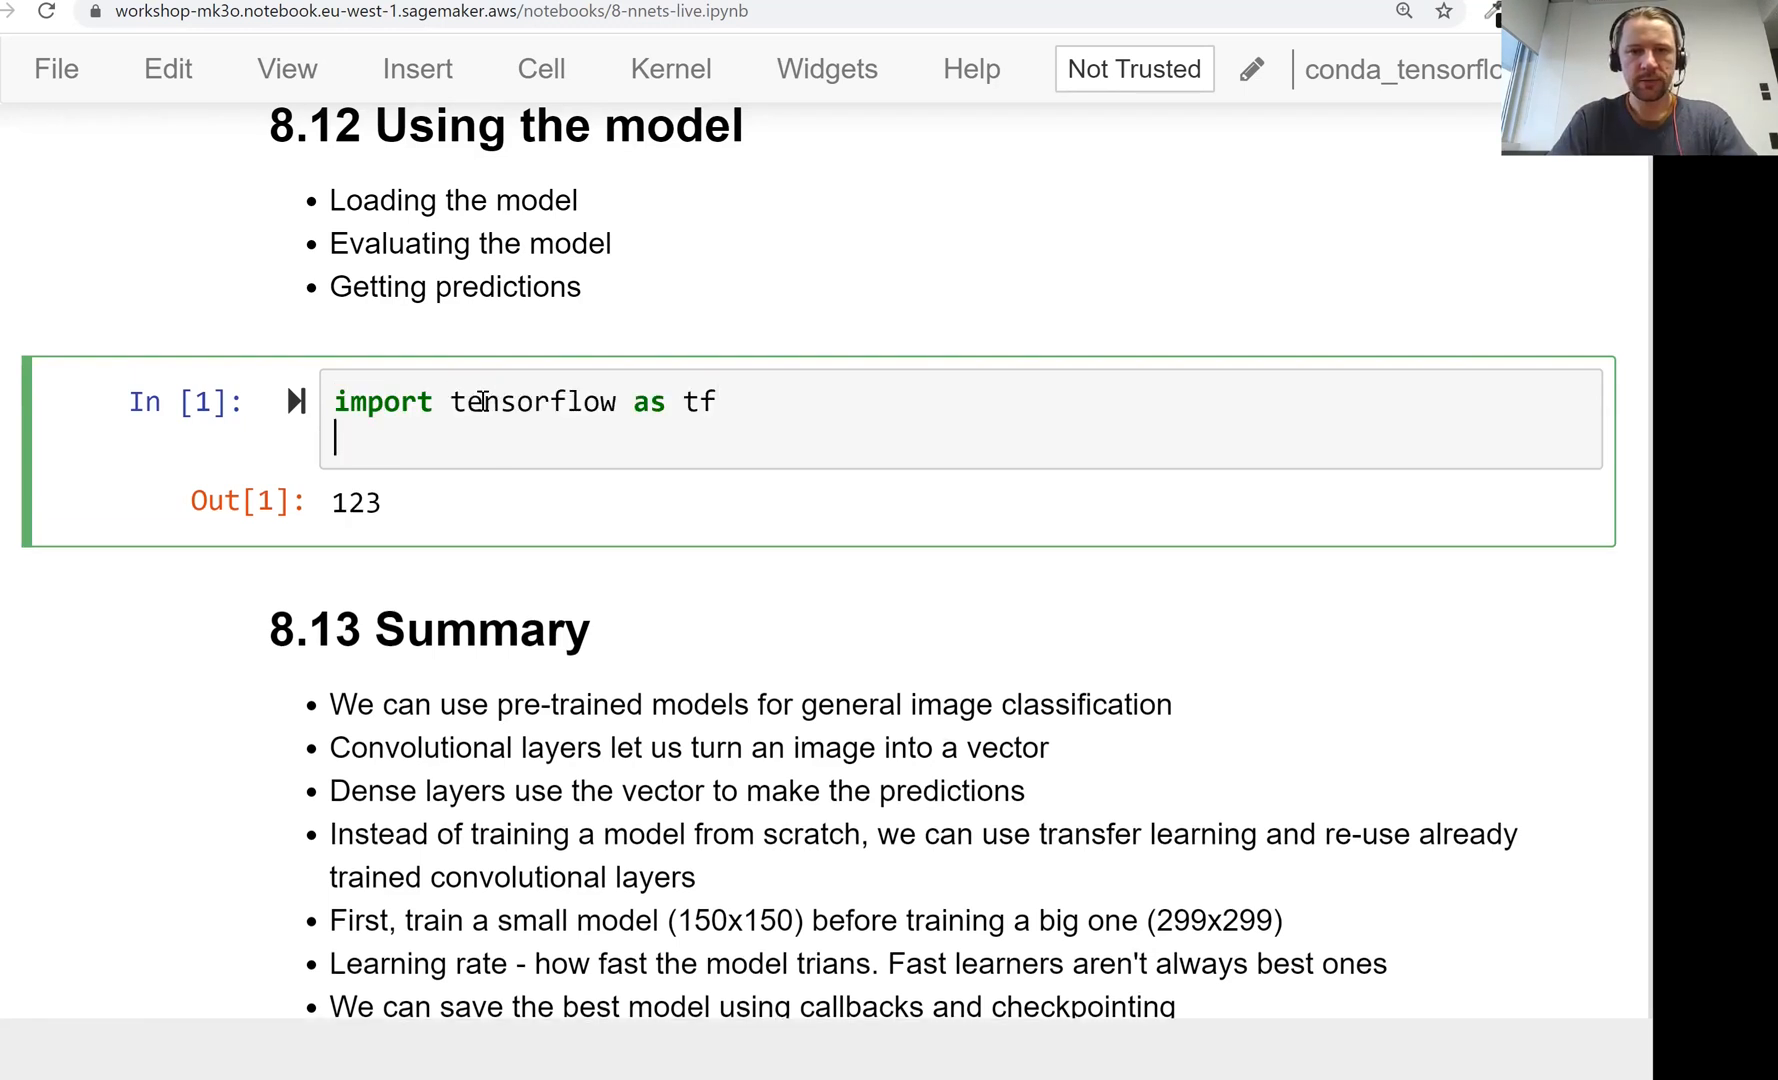
type("from tem")
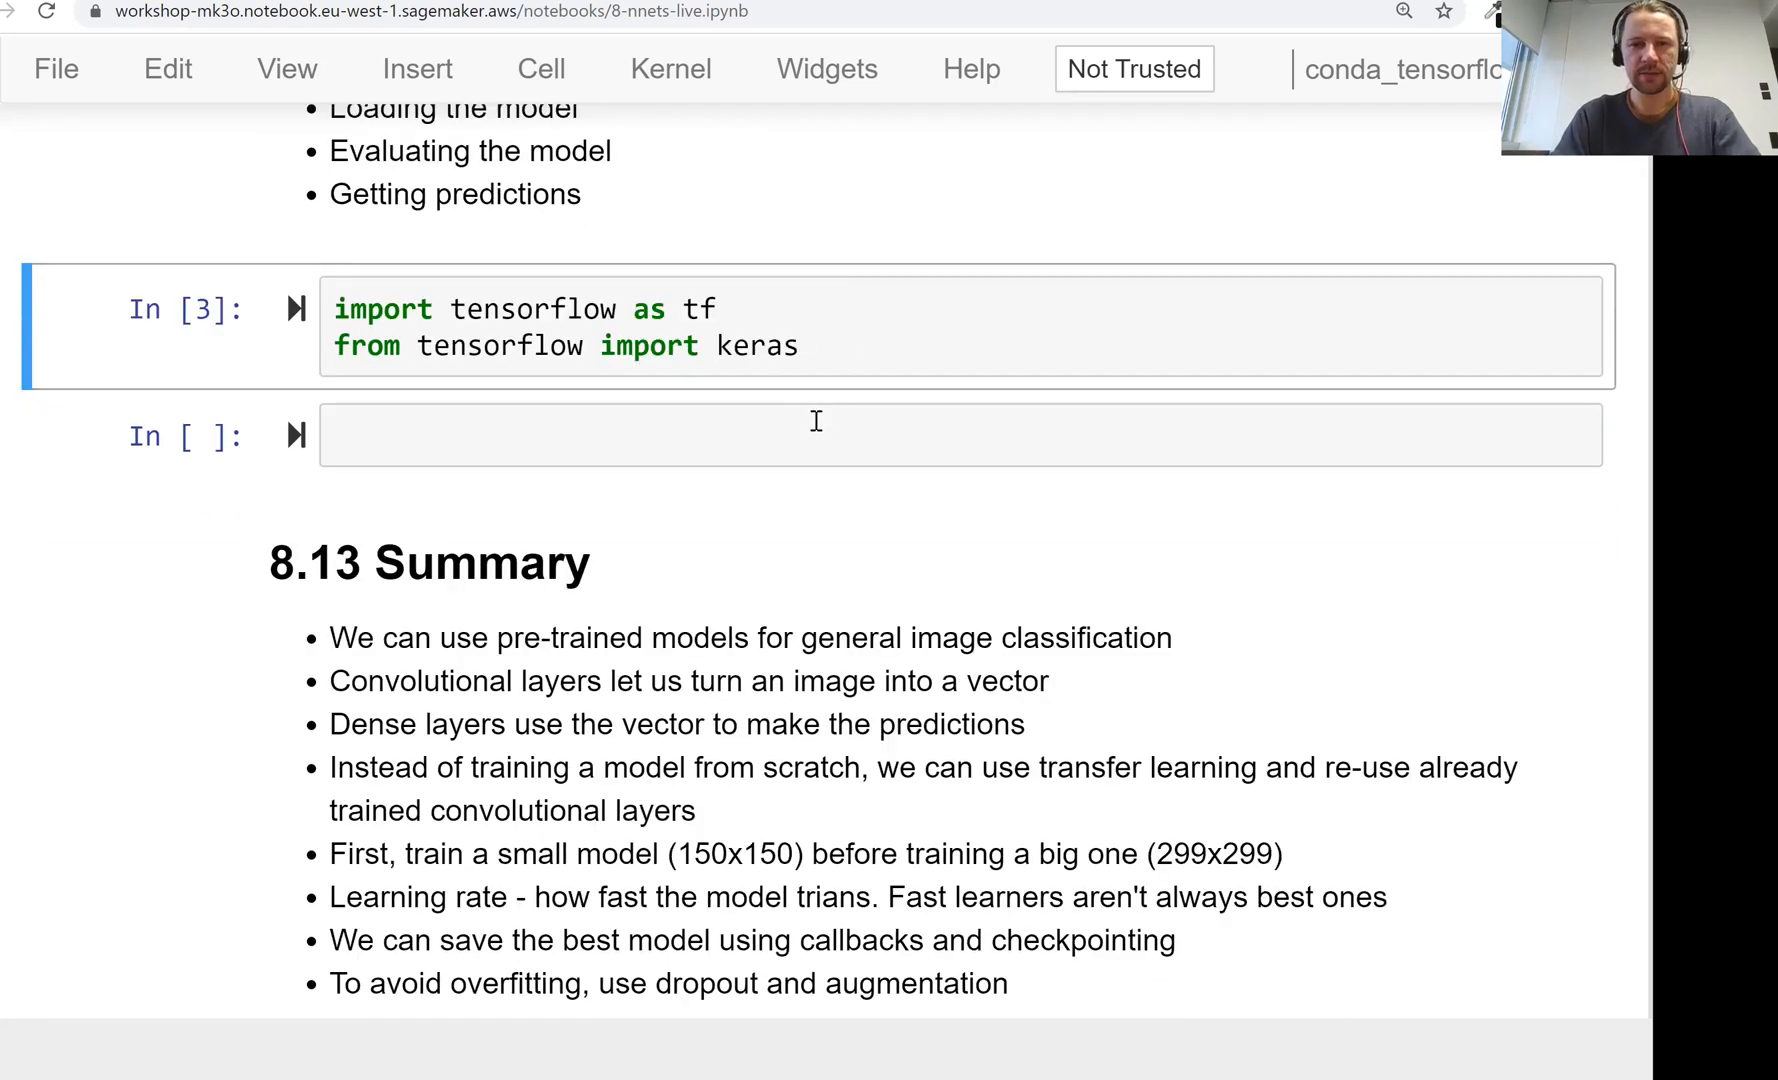
Step: Load 'xception_v4_1_13_0.903.h5' with keras.models.load_model, pasting the name from the file list
left_click(814, 434)
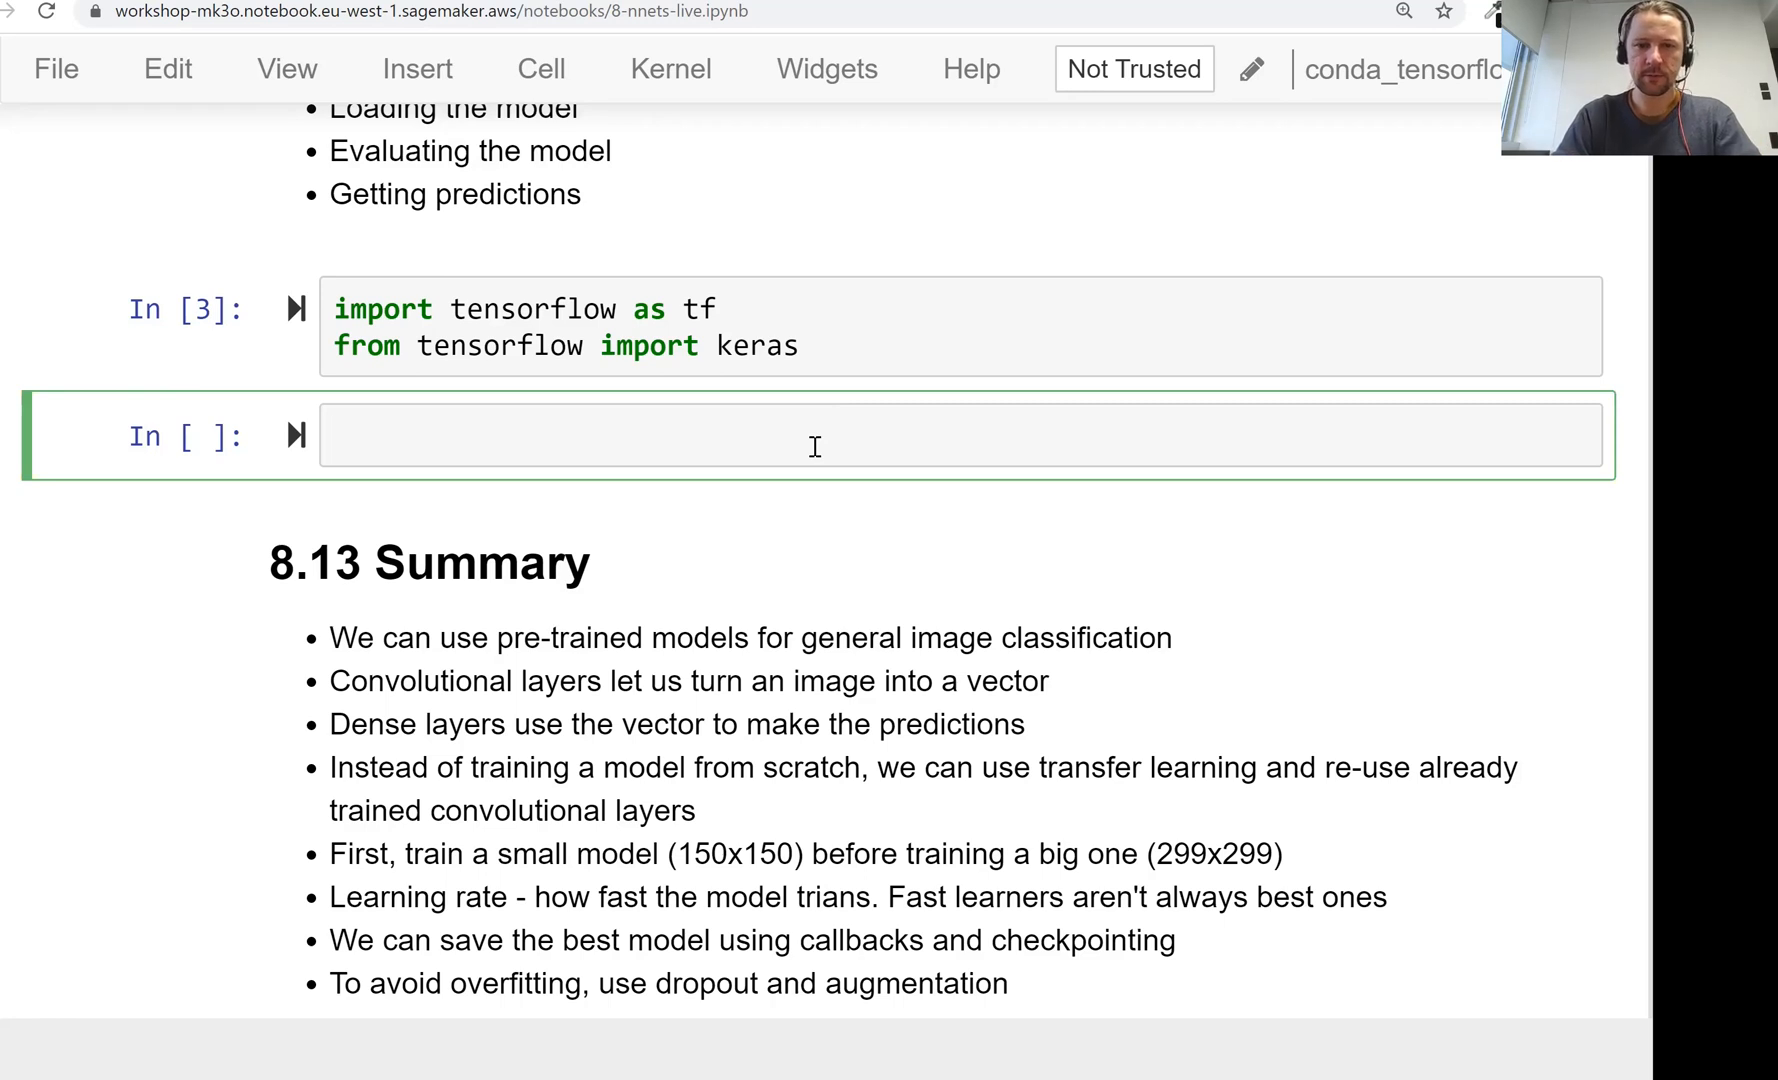
type("keras.")
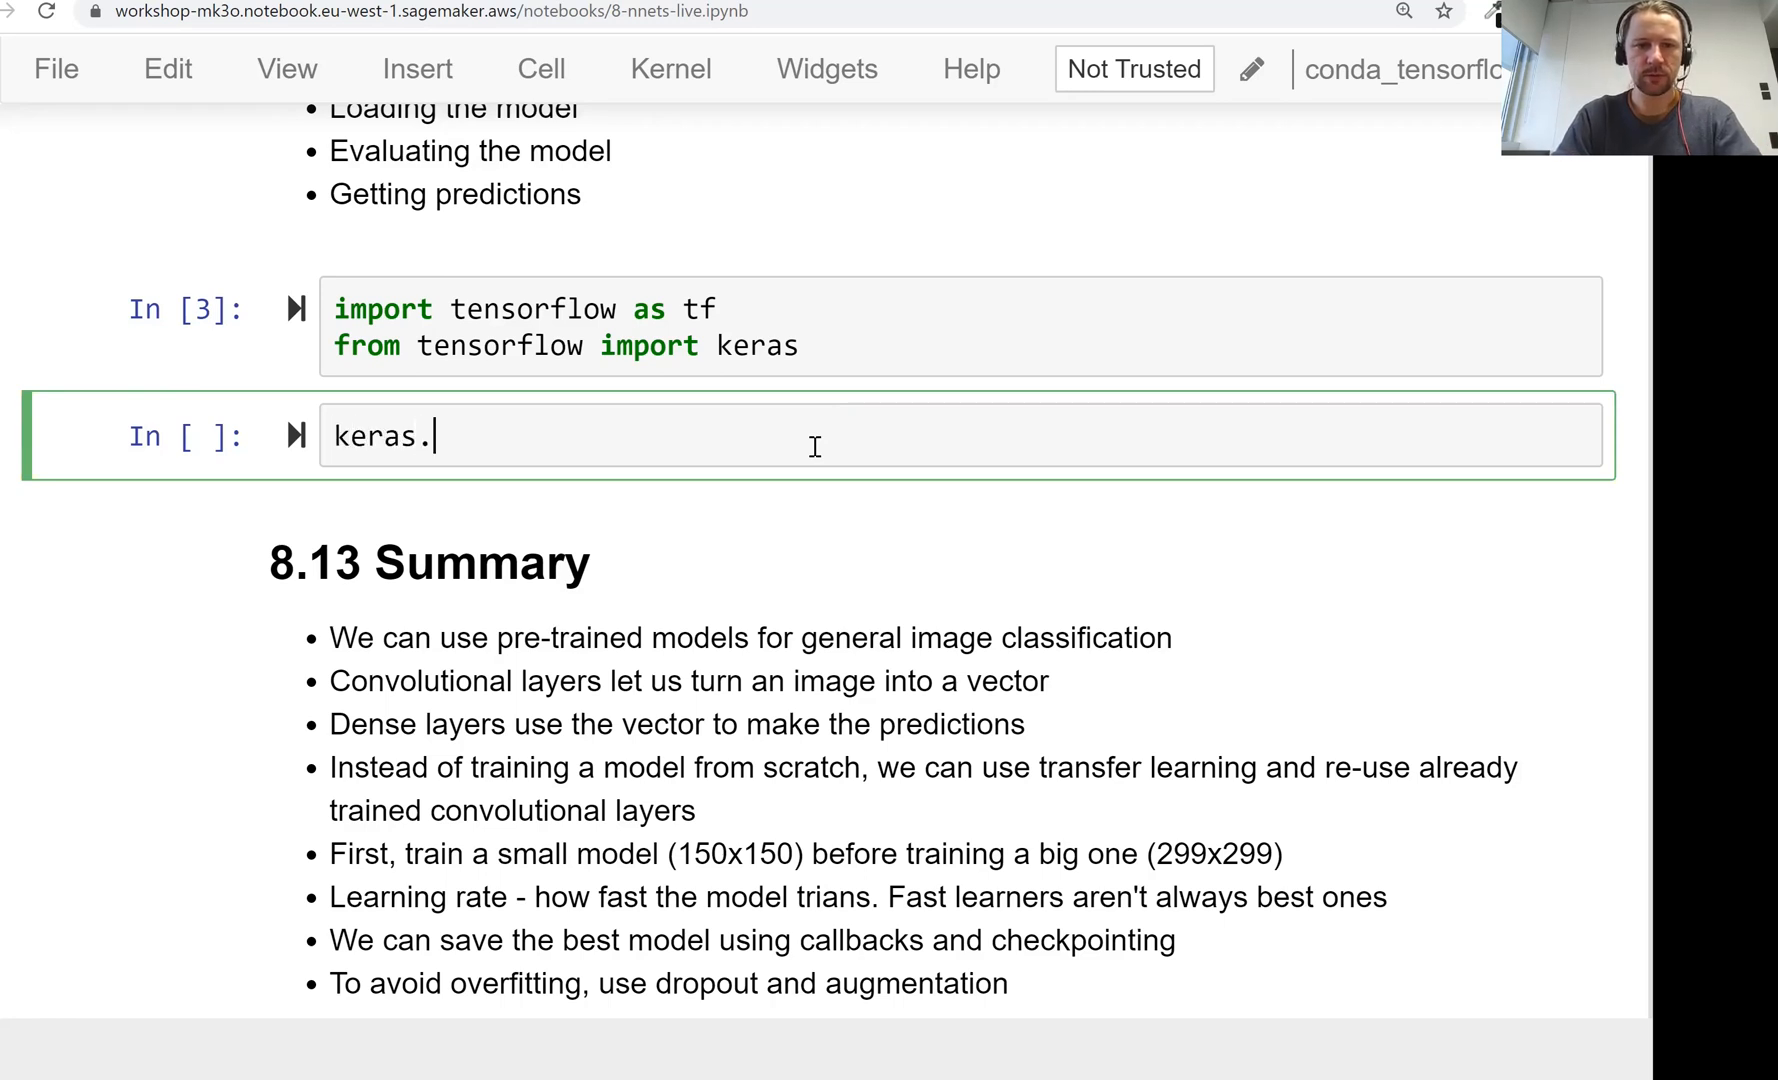
type("m")
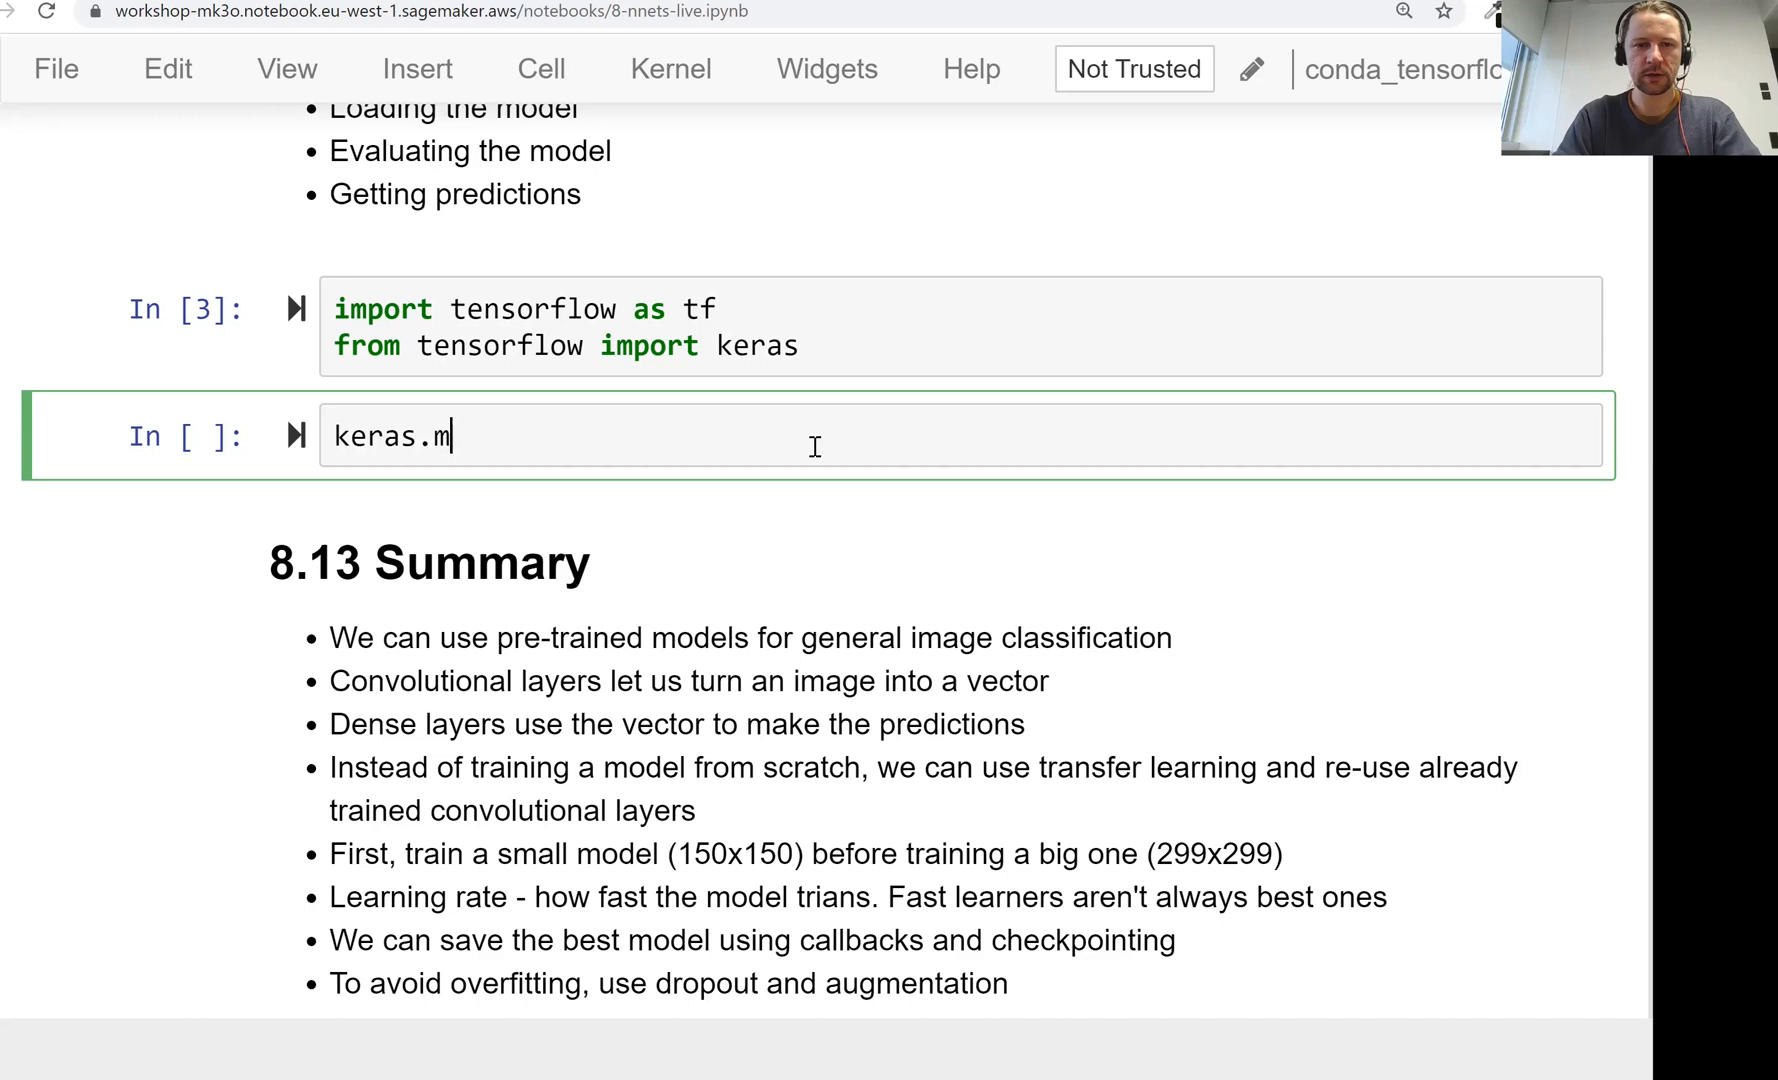
type("odels.load_model(")
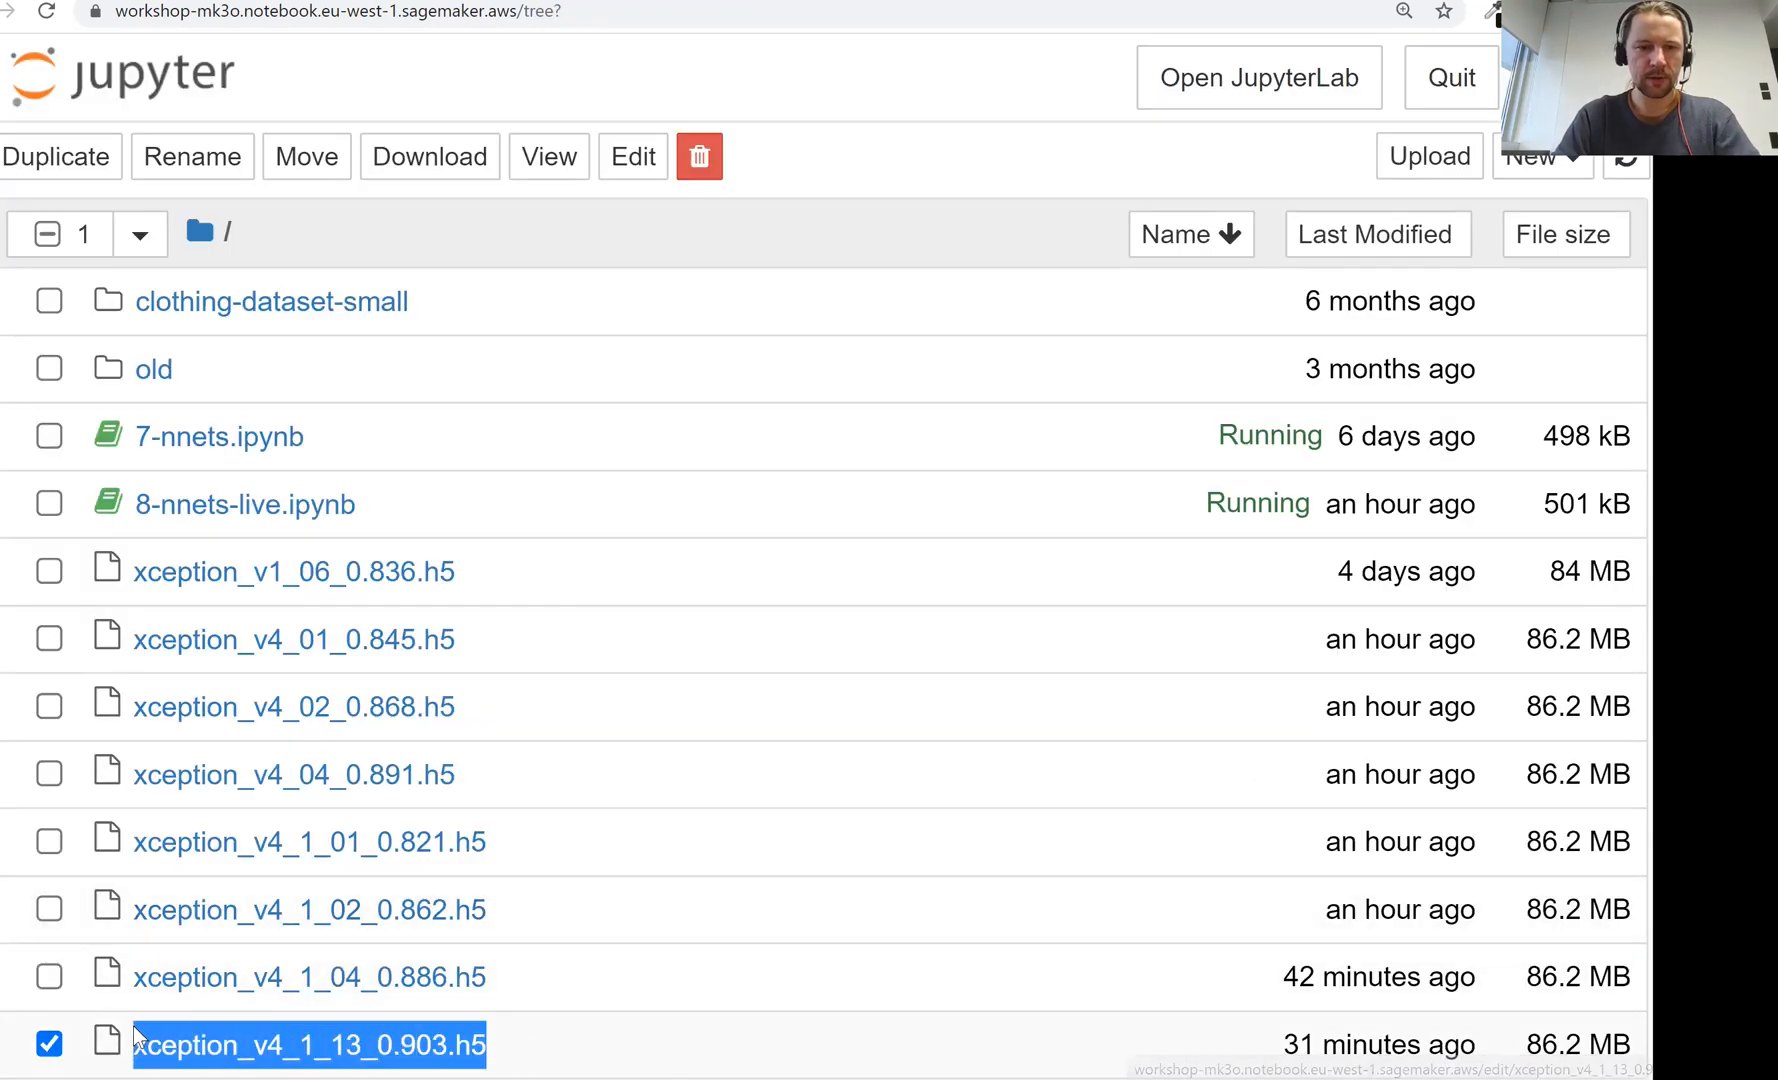
left_click(48, 1044)
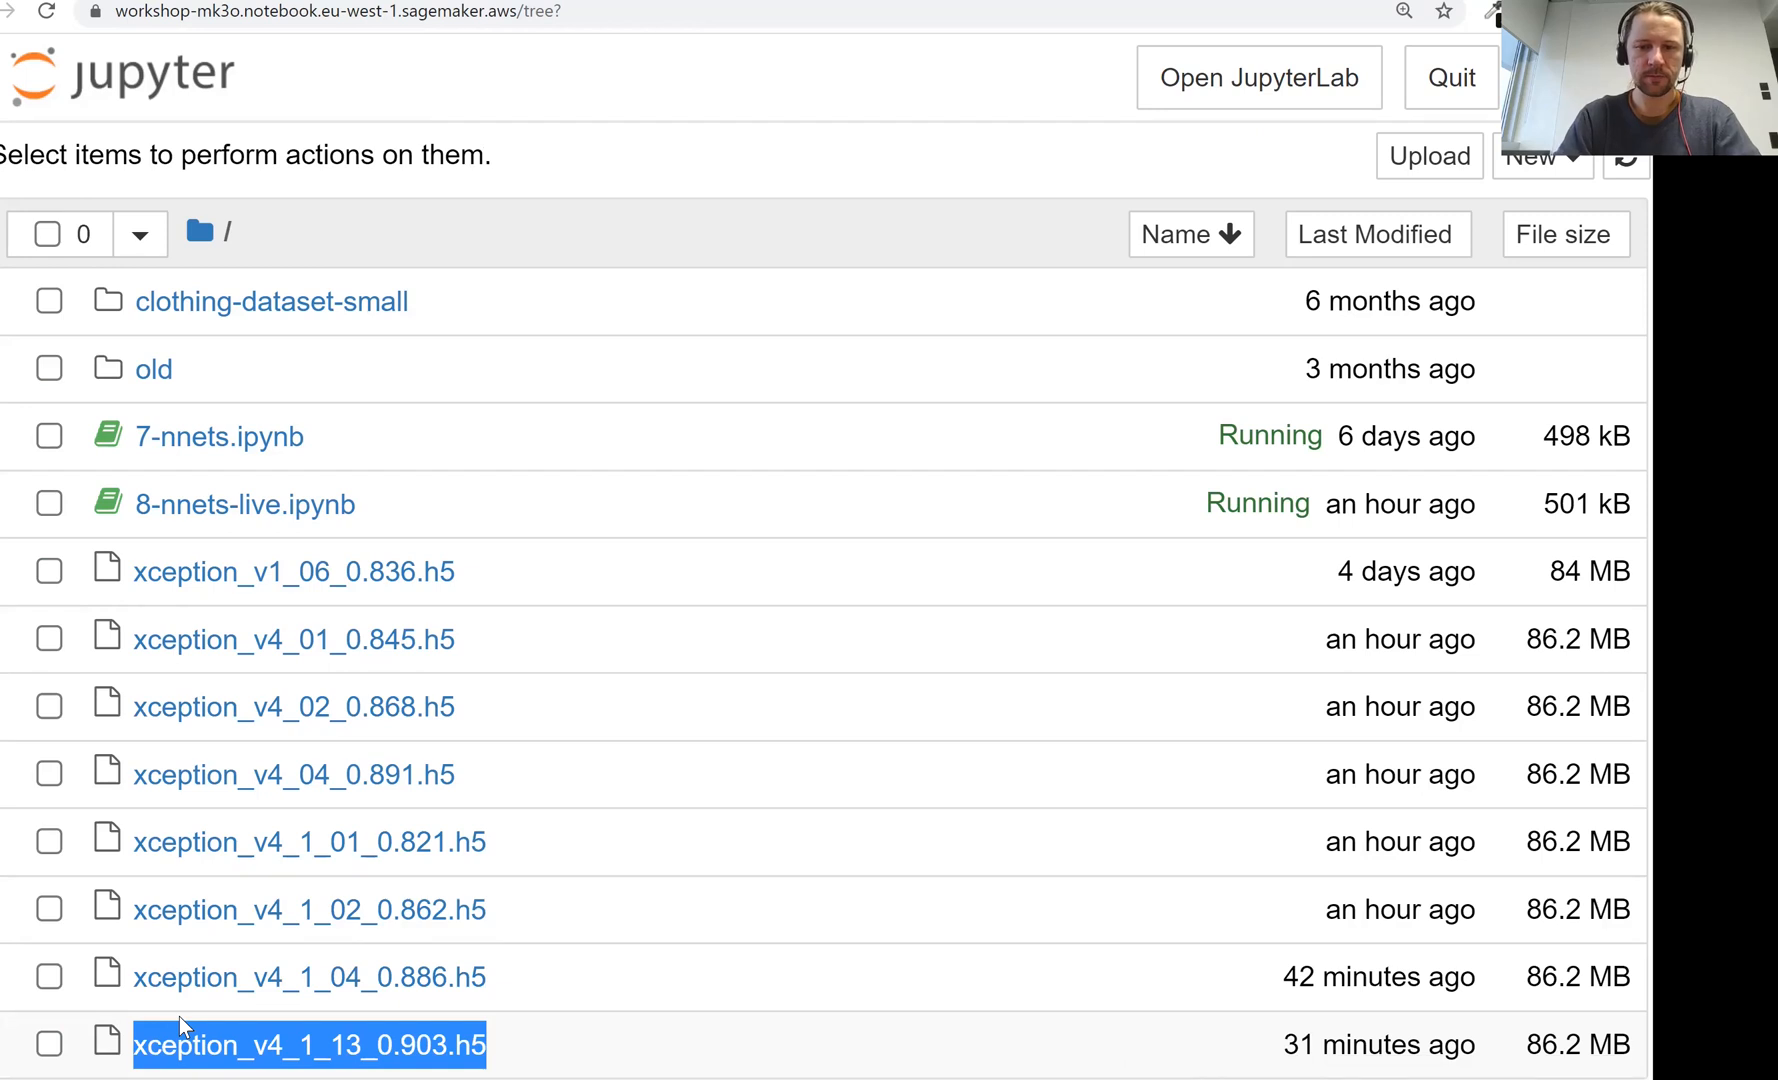
left_click(244, 504)
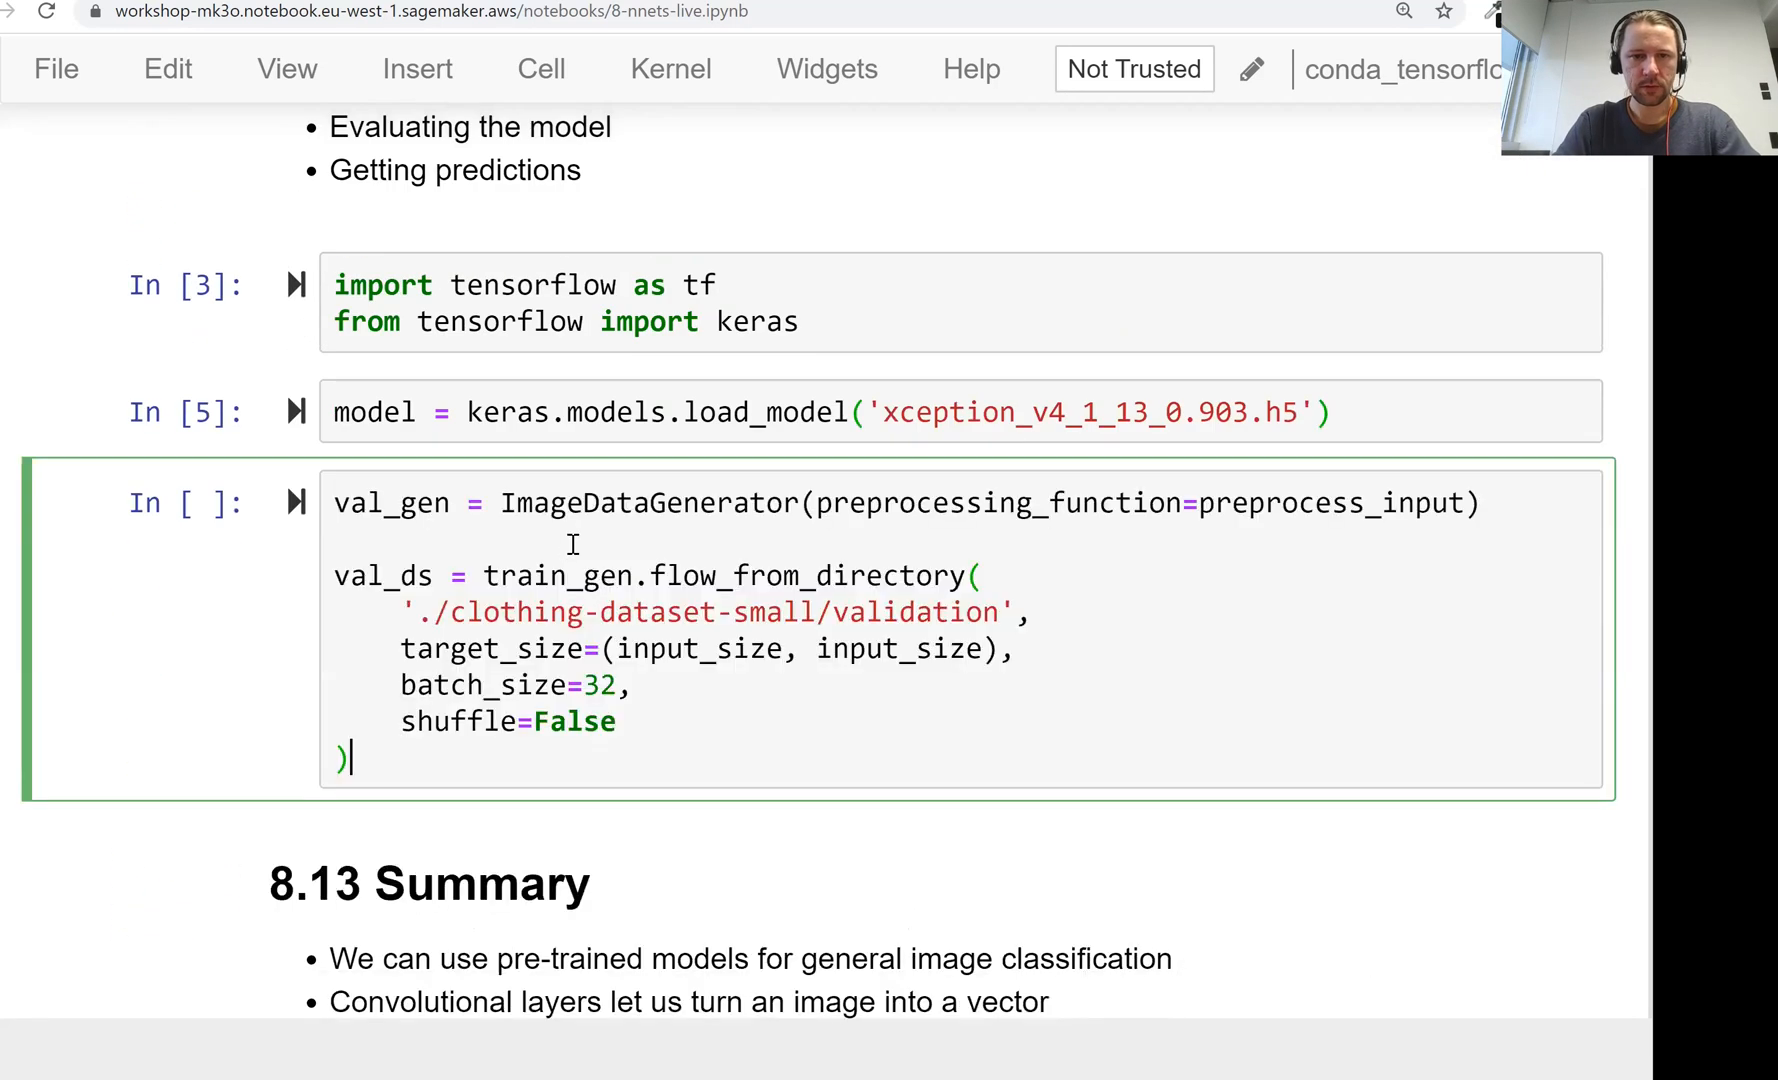
Step: Set the 299×299 target size and import ImageDataGenerator from tensorflow.keras.preprocessing.image
type("299")
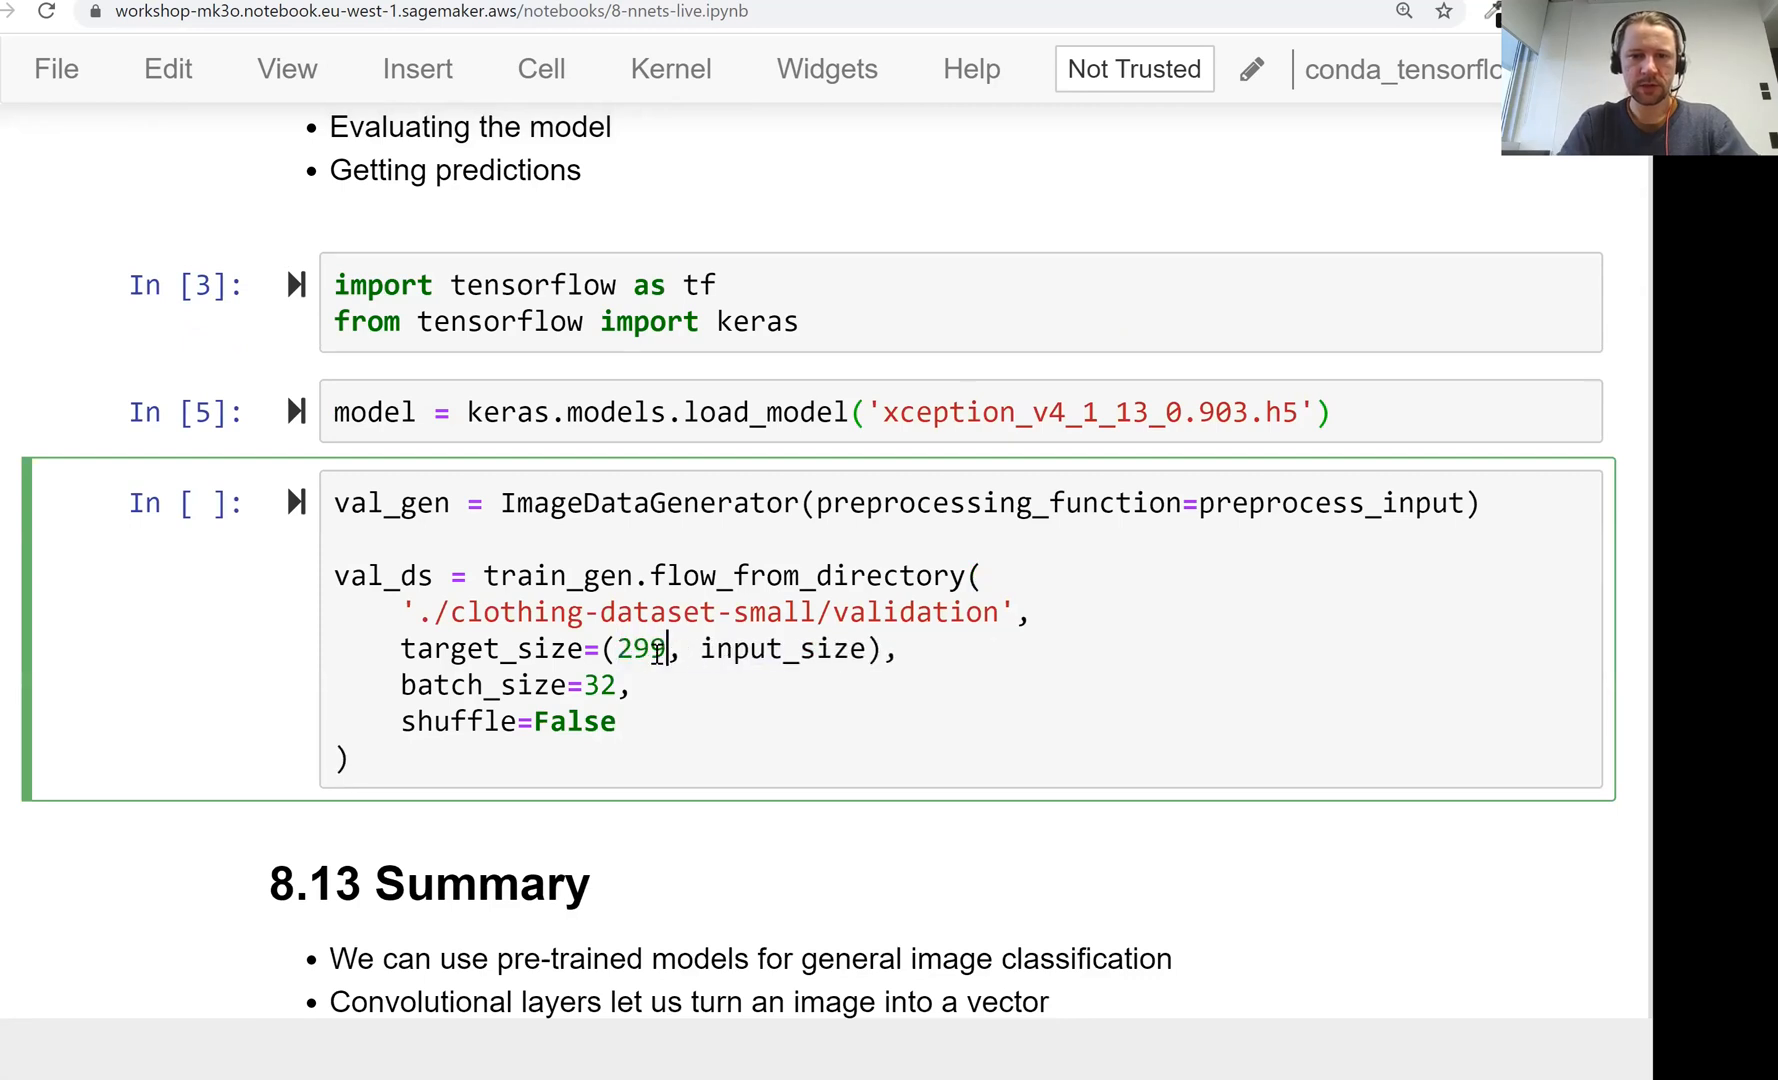
type("299")
type("f")
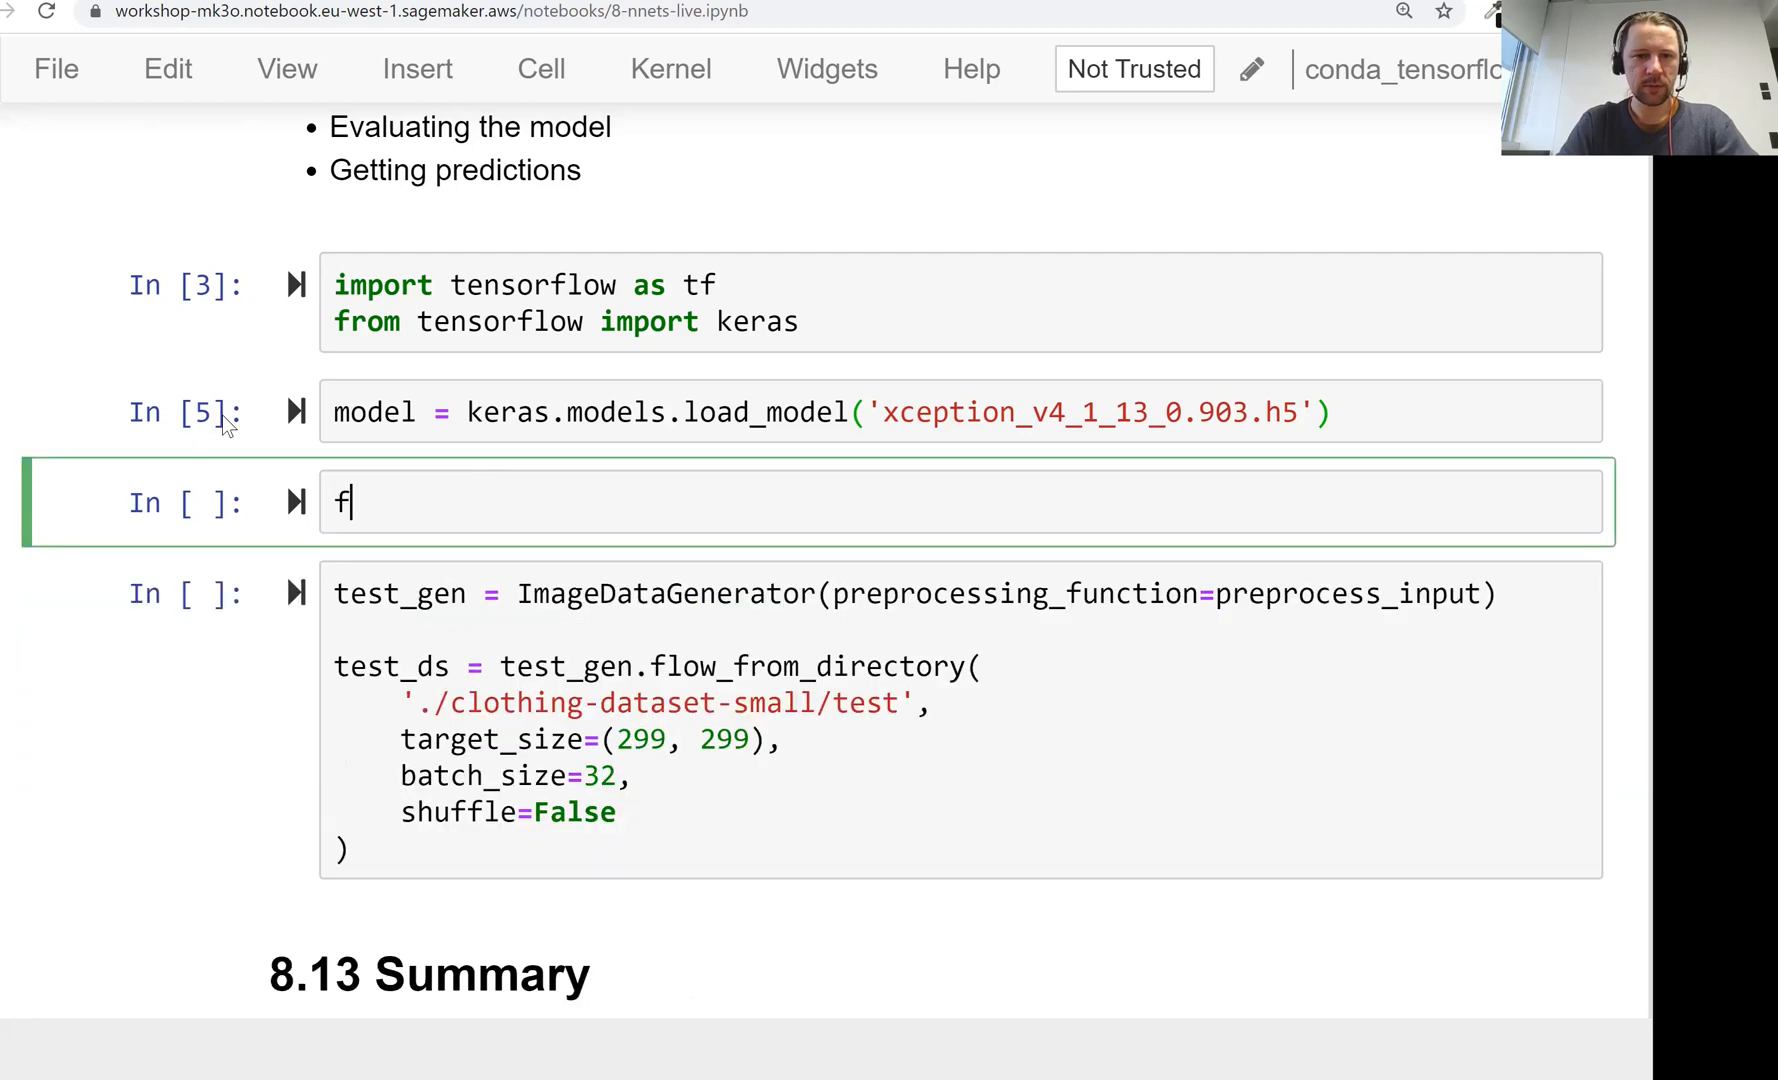
type("rom te")
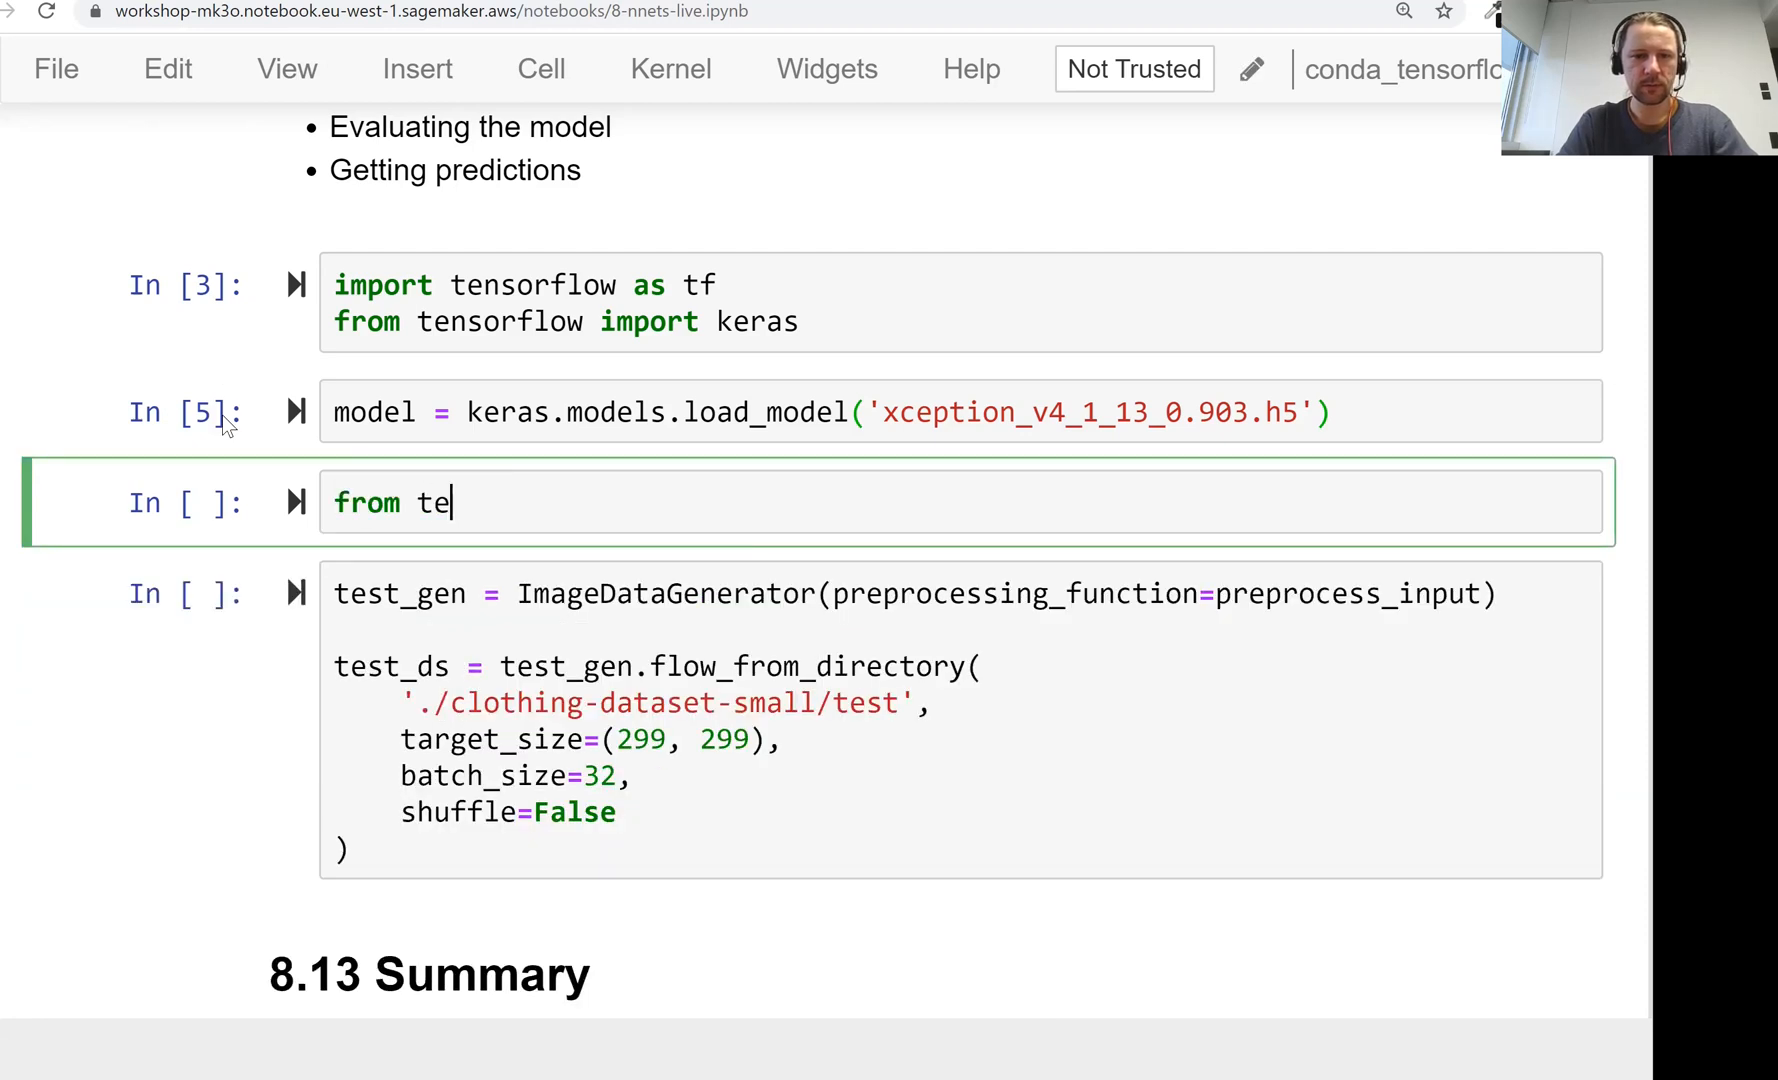
type("nsorflow.keras.")
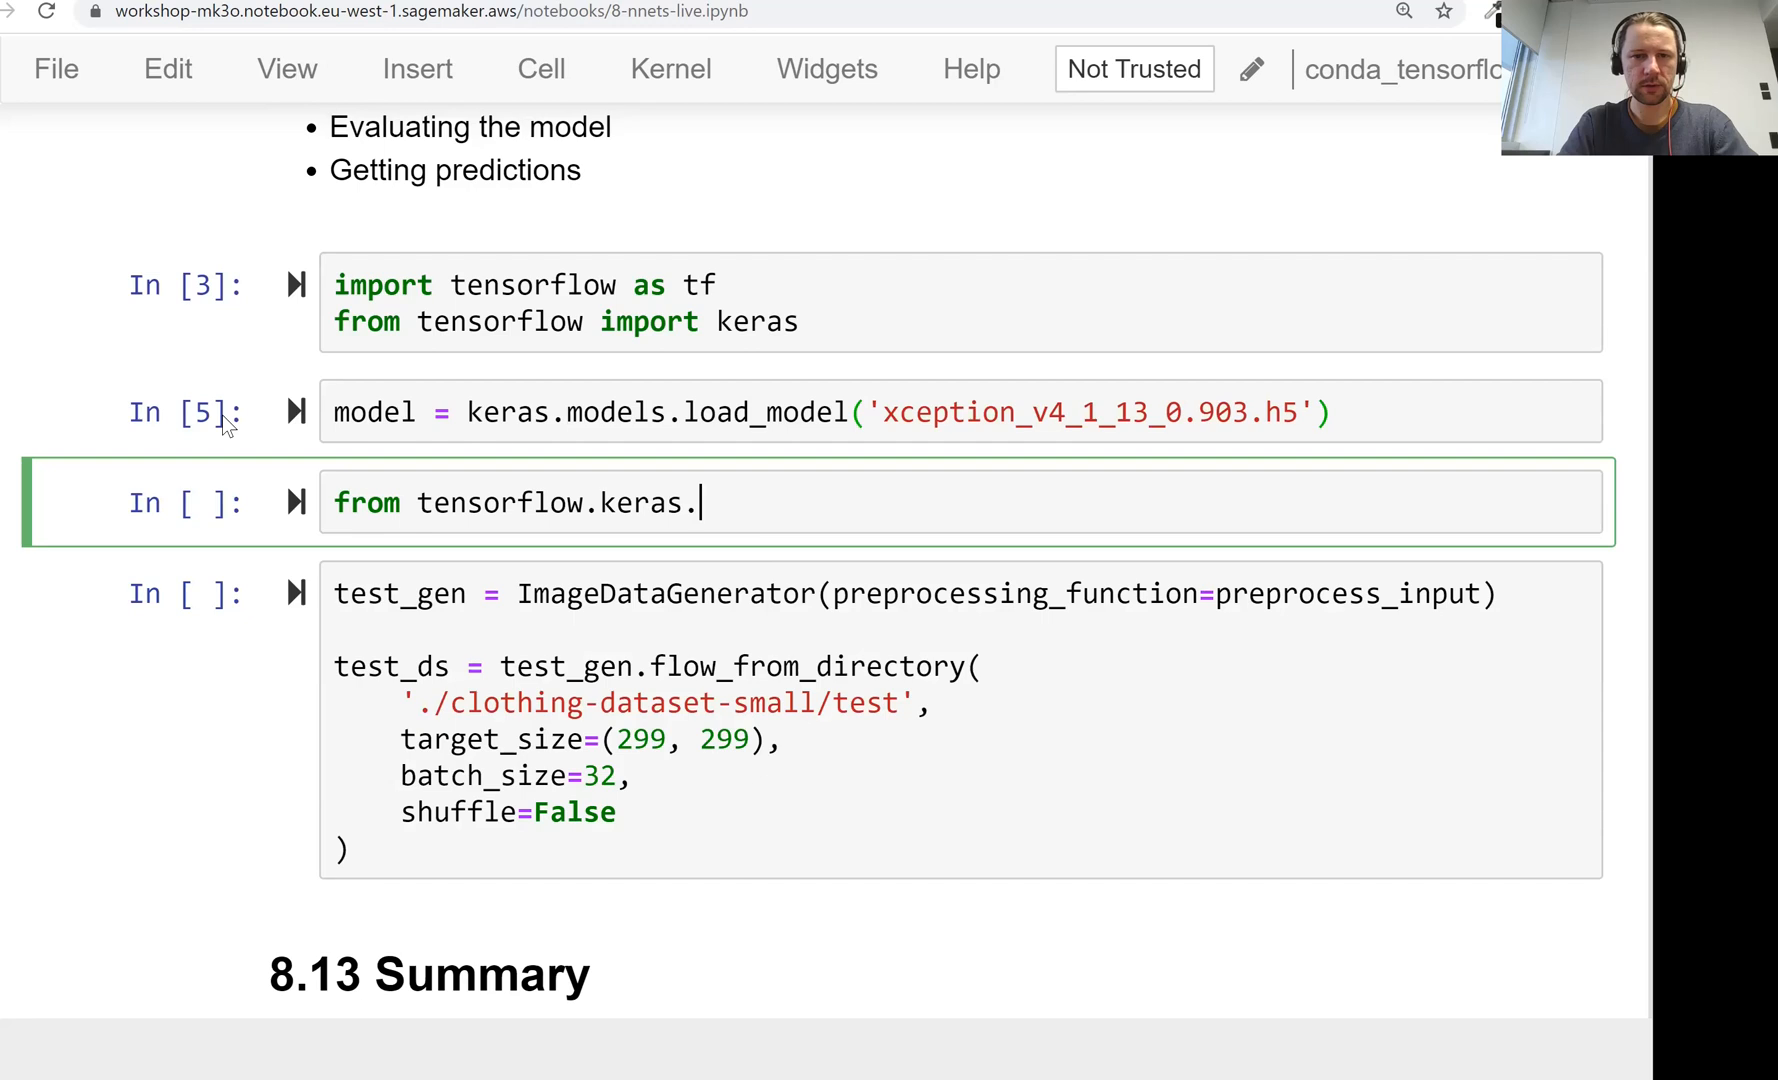
type("preprocessing.im")
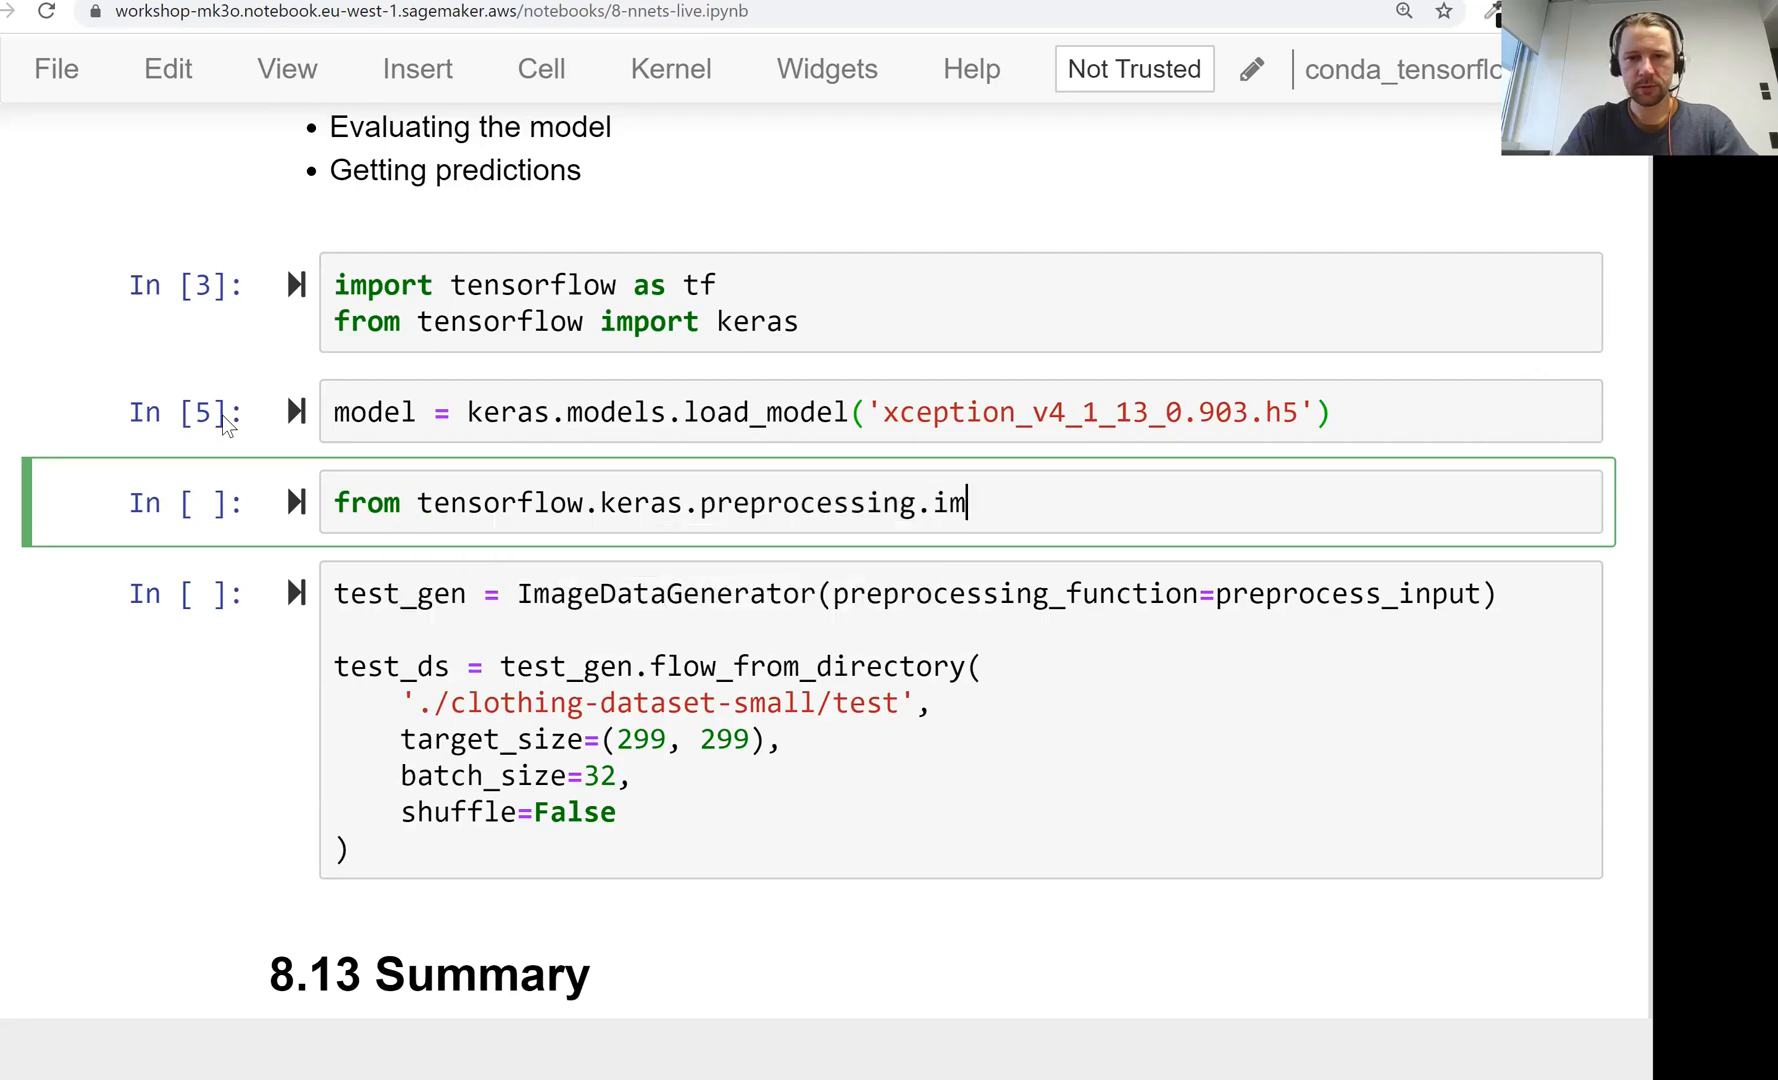
type("age import")
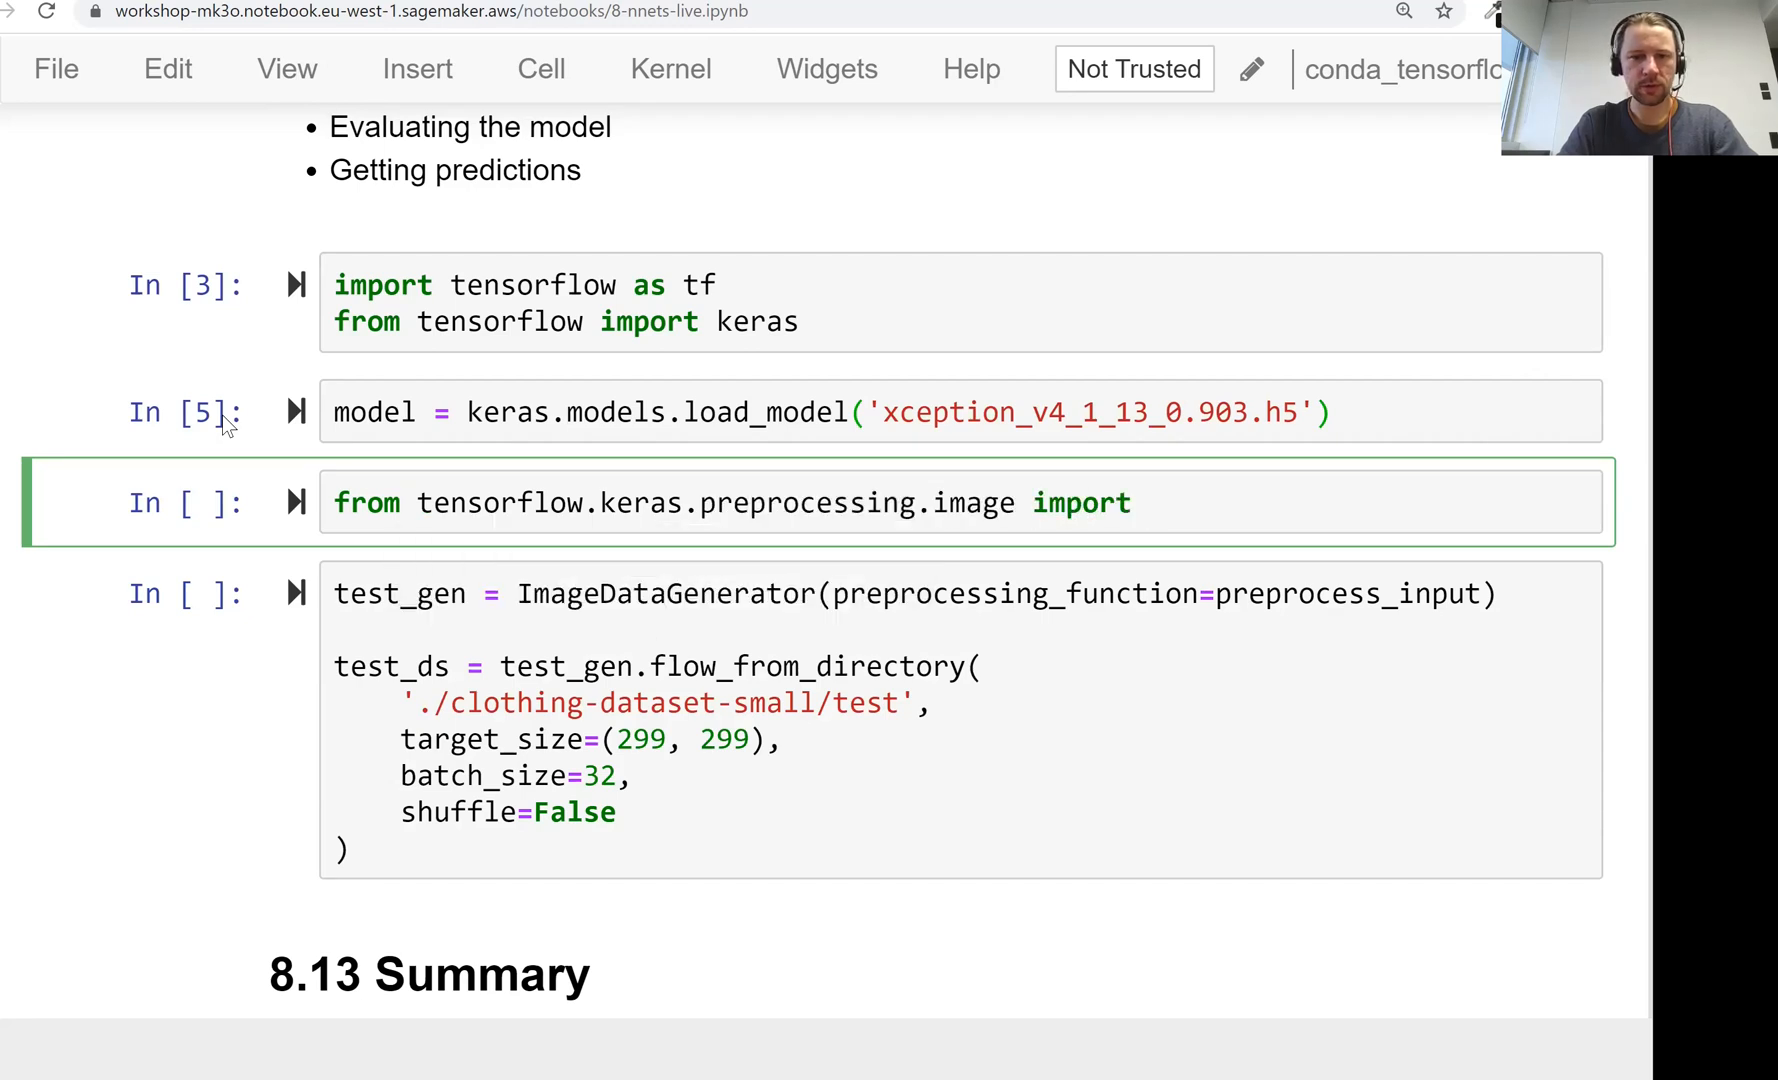
type("ImageDataGenerator")
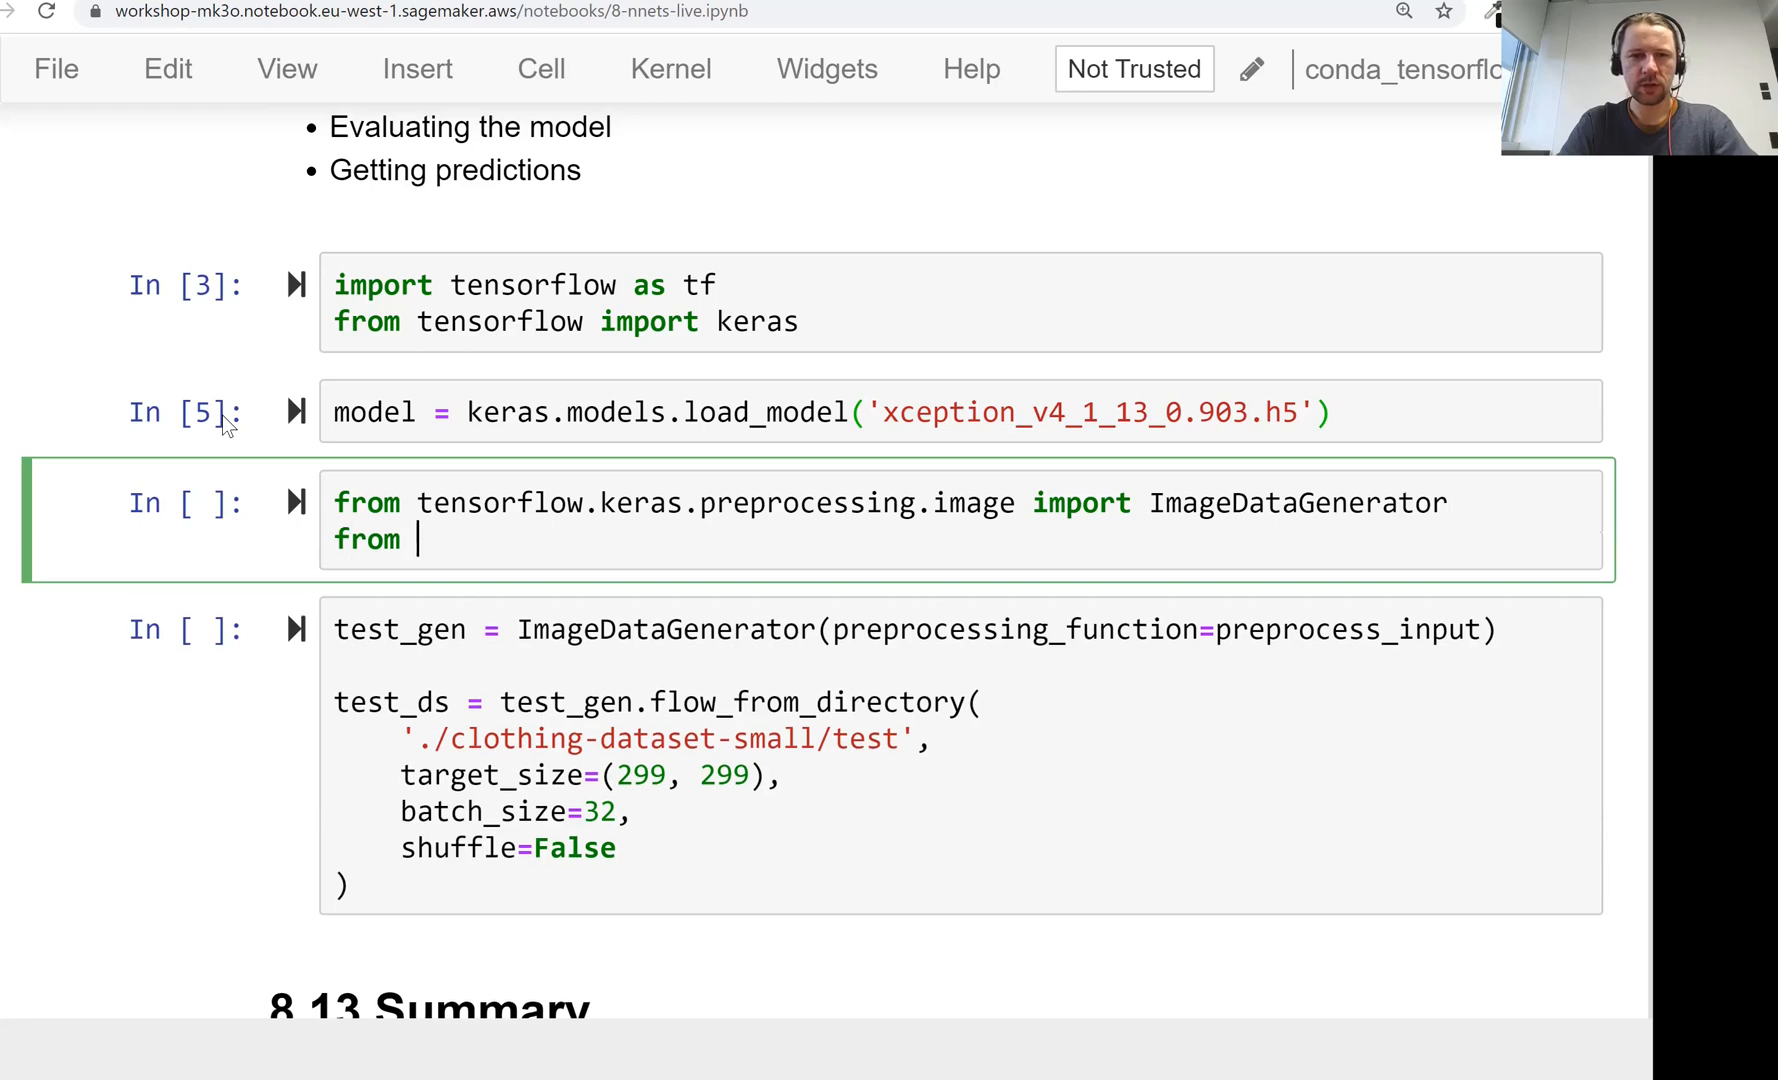
Step: Import Xception's preprocess_input and build the test generator, finding 372 images in 10 classes
type("tensorflow.kera")
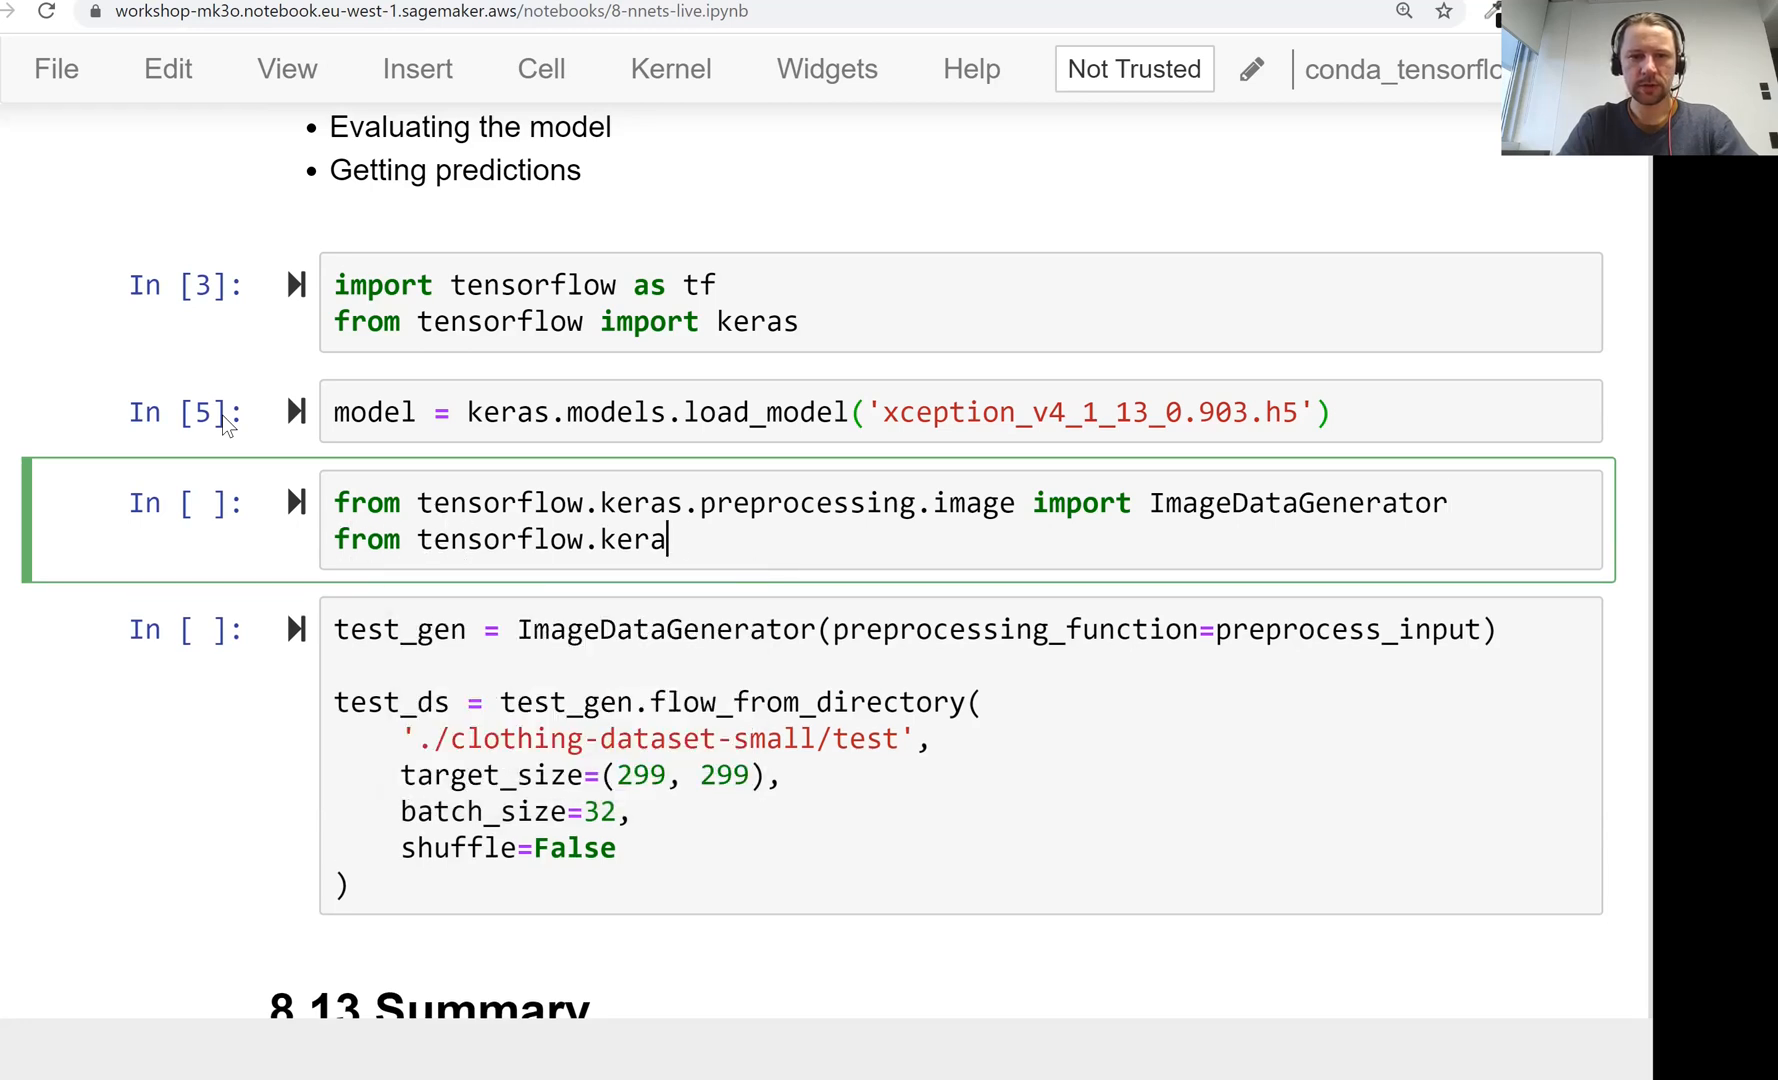
type("s.applications.x")
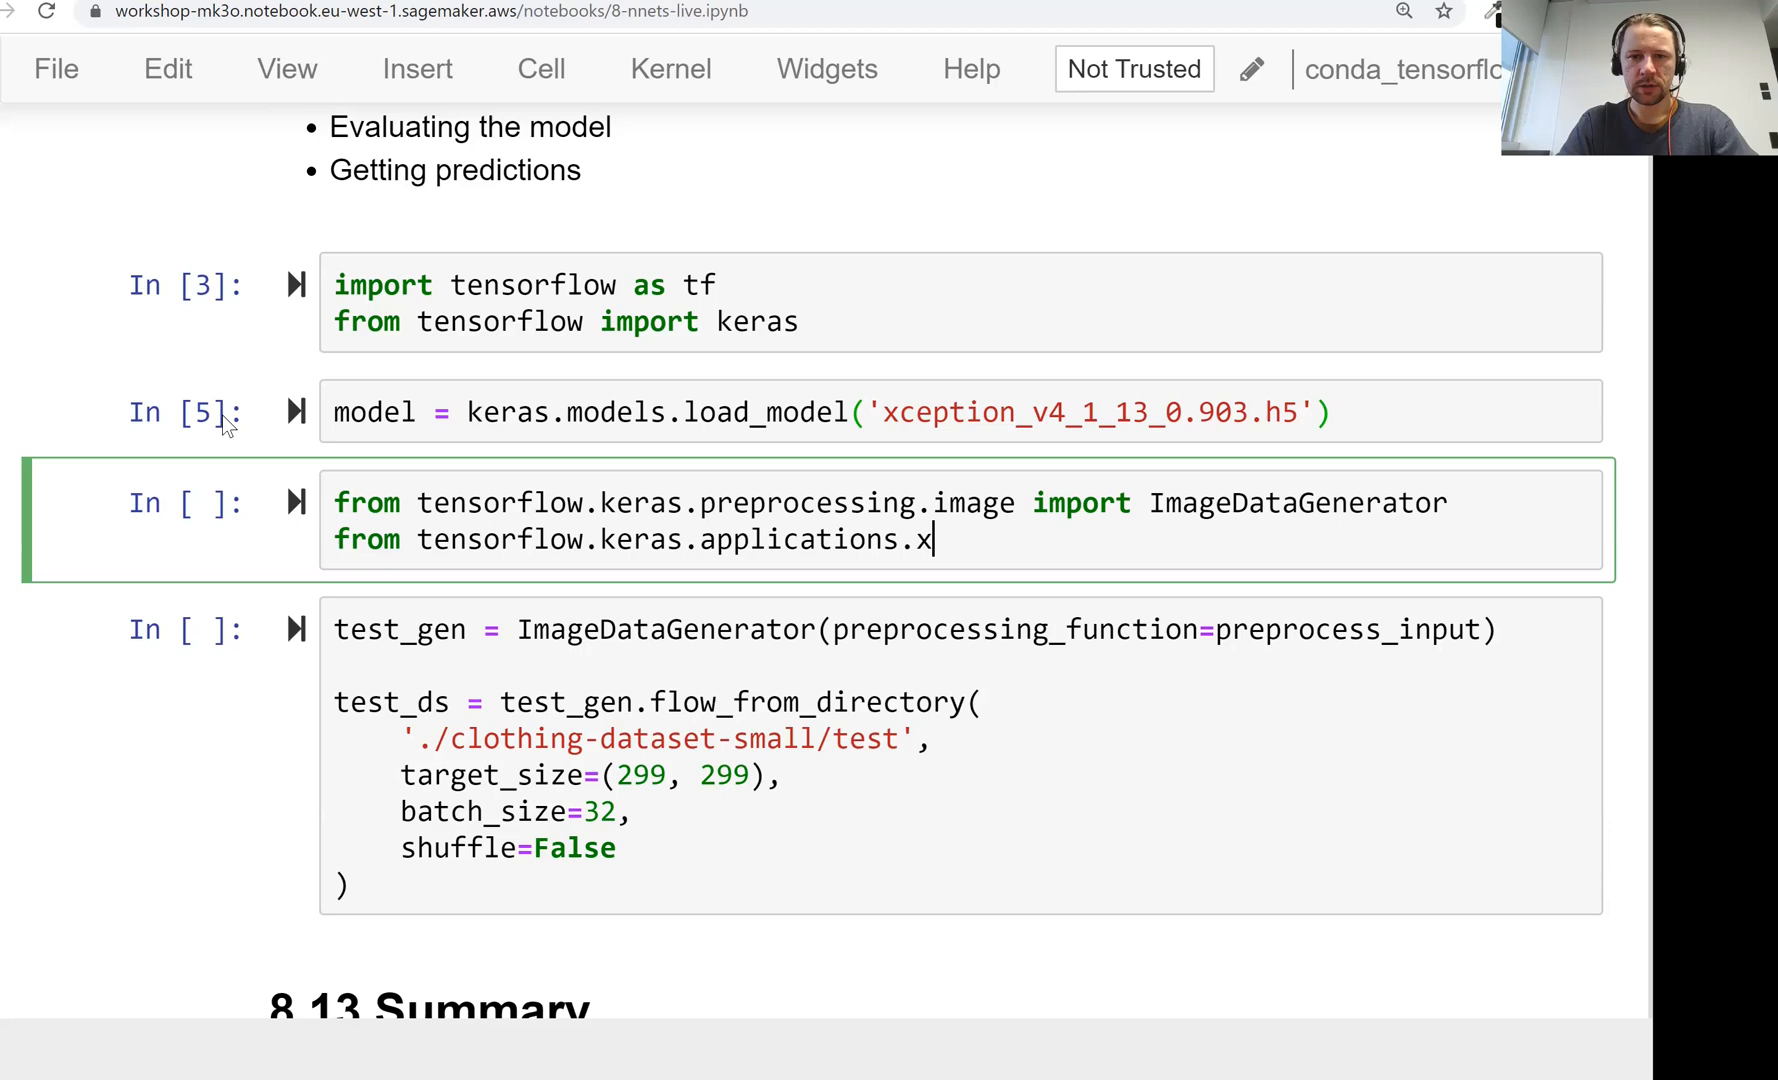
type("ception import")
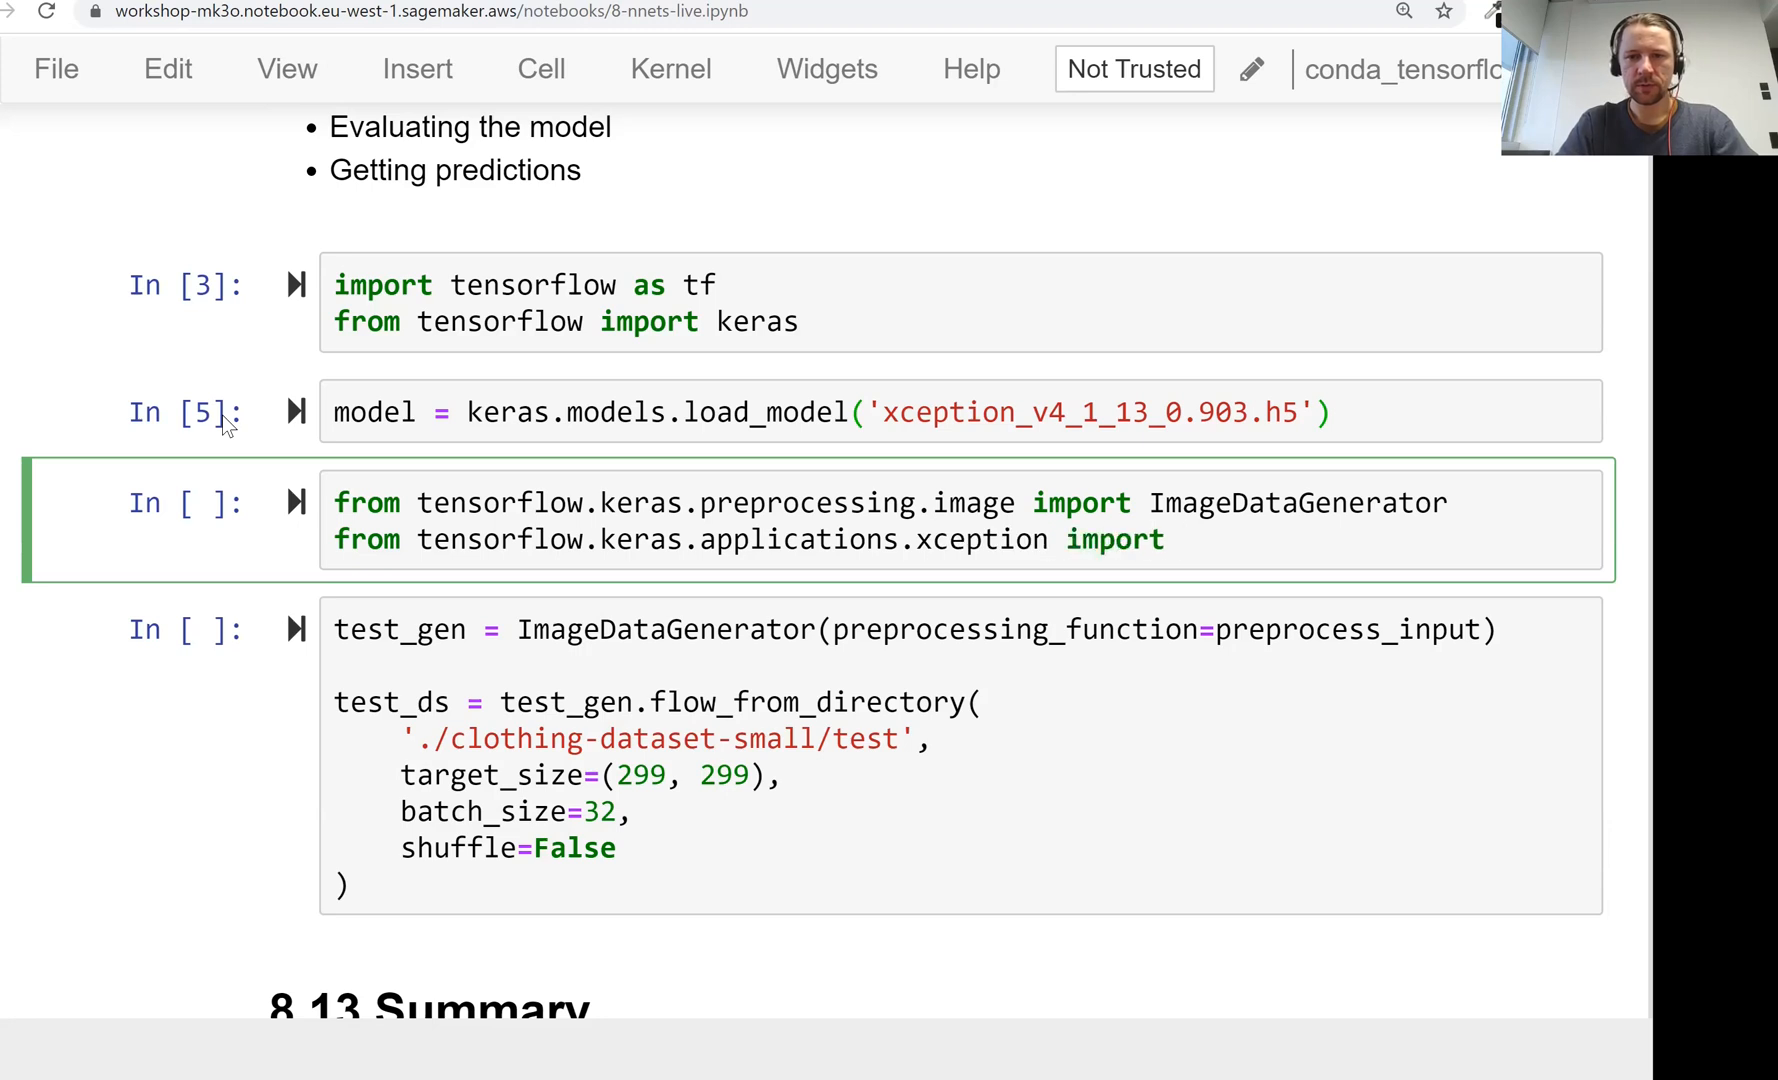
type("preprocess_input")
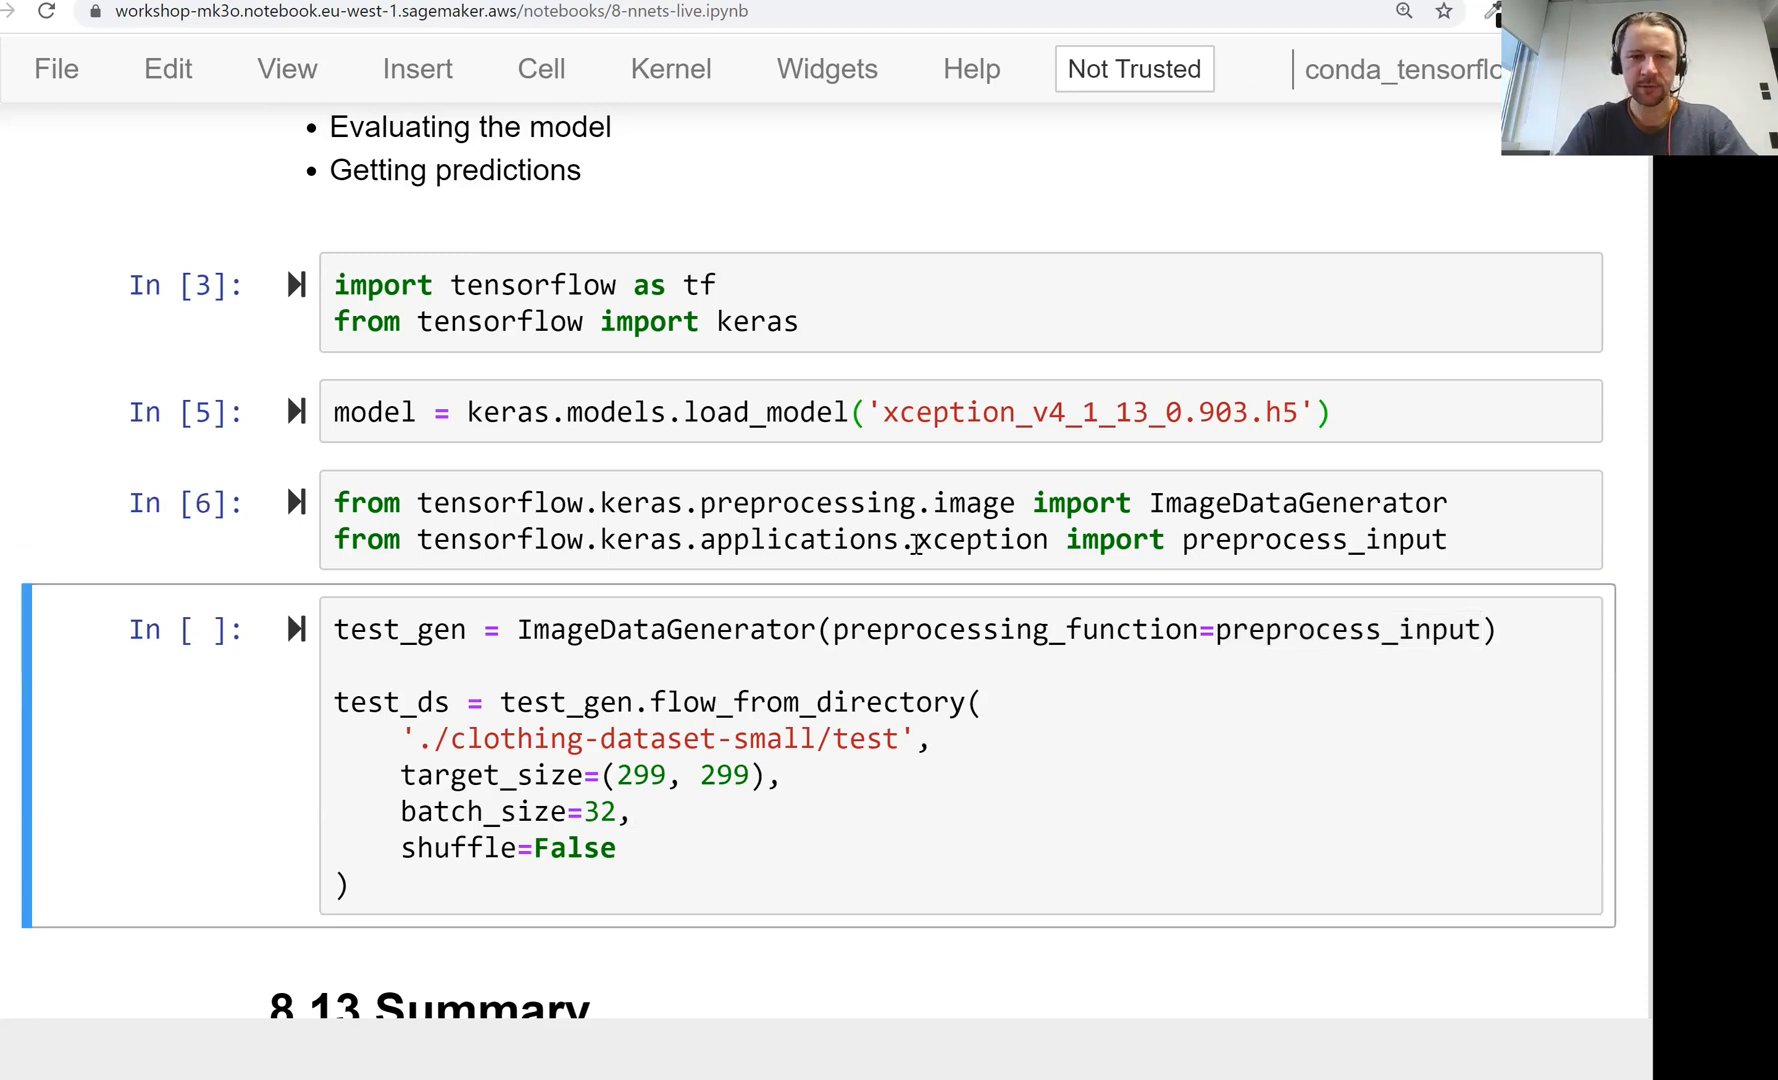
key("shift+enter")
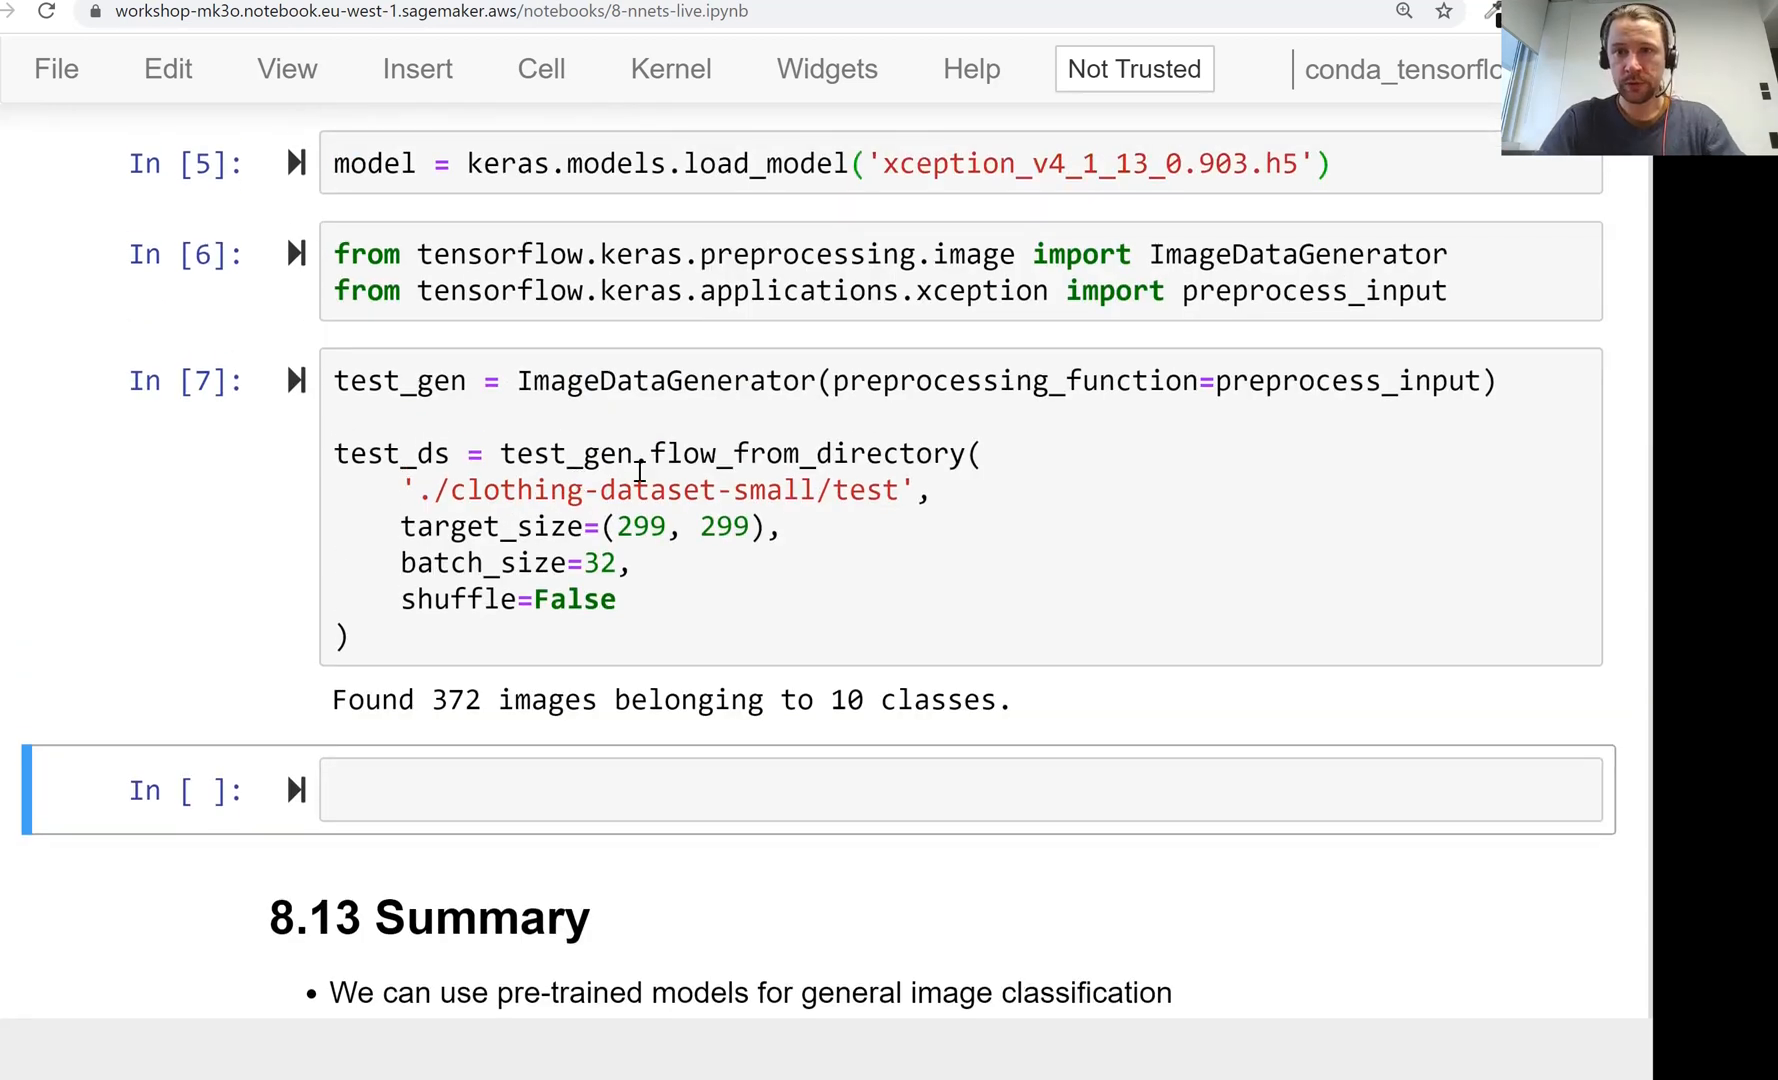
Step: Run model.evaluate(test_ds), getting about 0.254 loss and 0.9086 accuracy
left_click(794, 790)
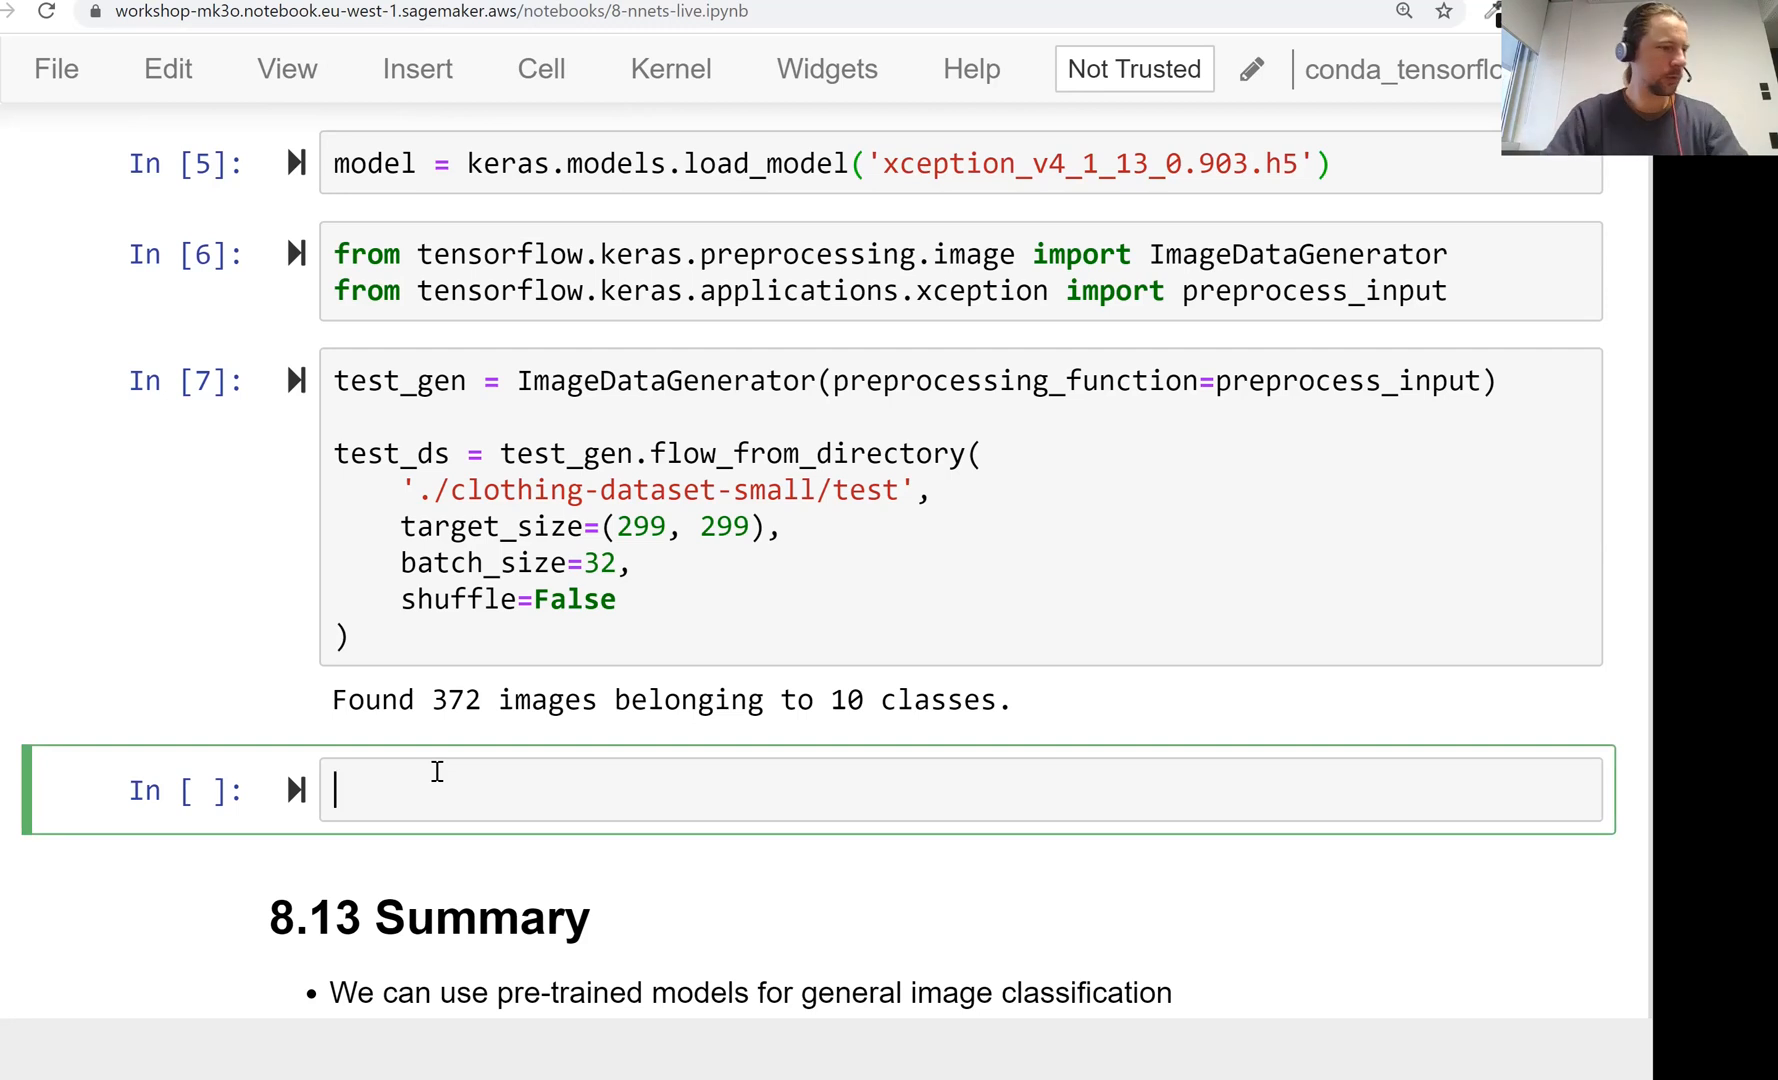
type("model.")
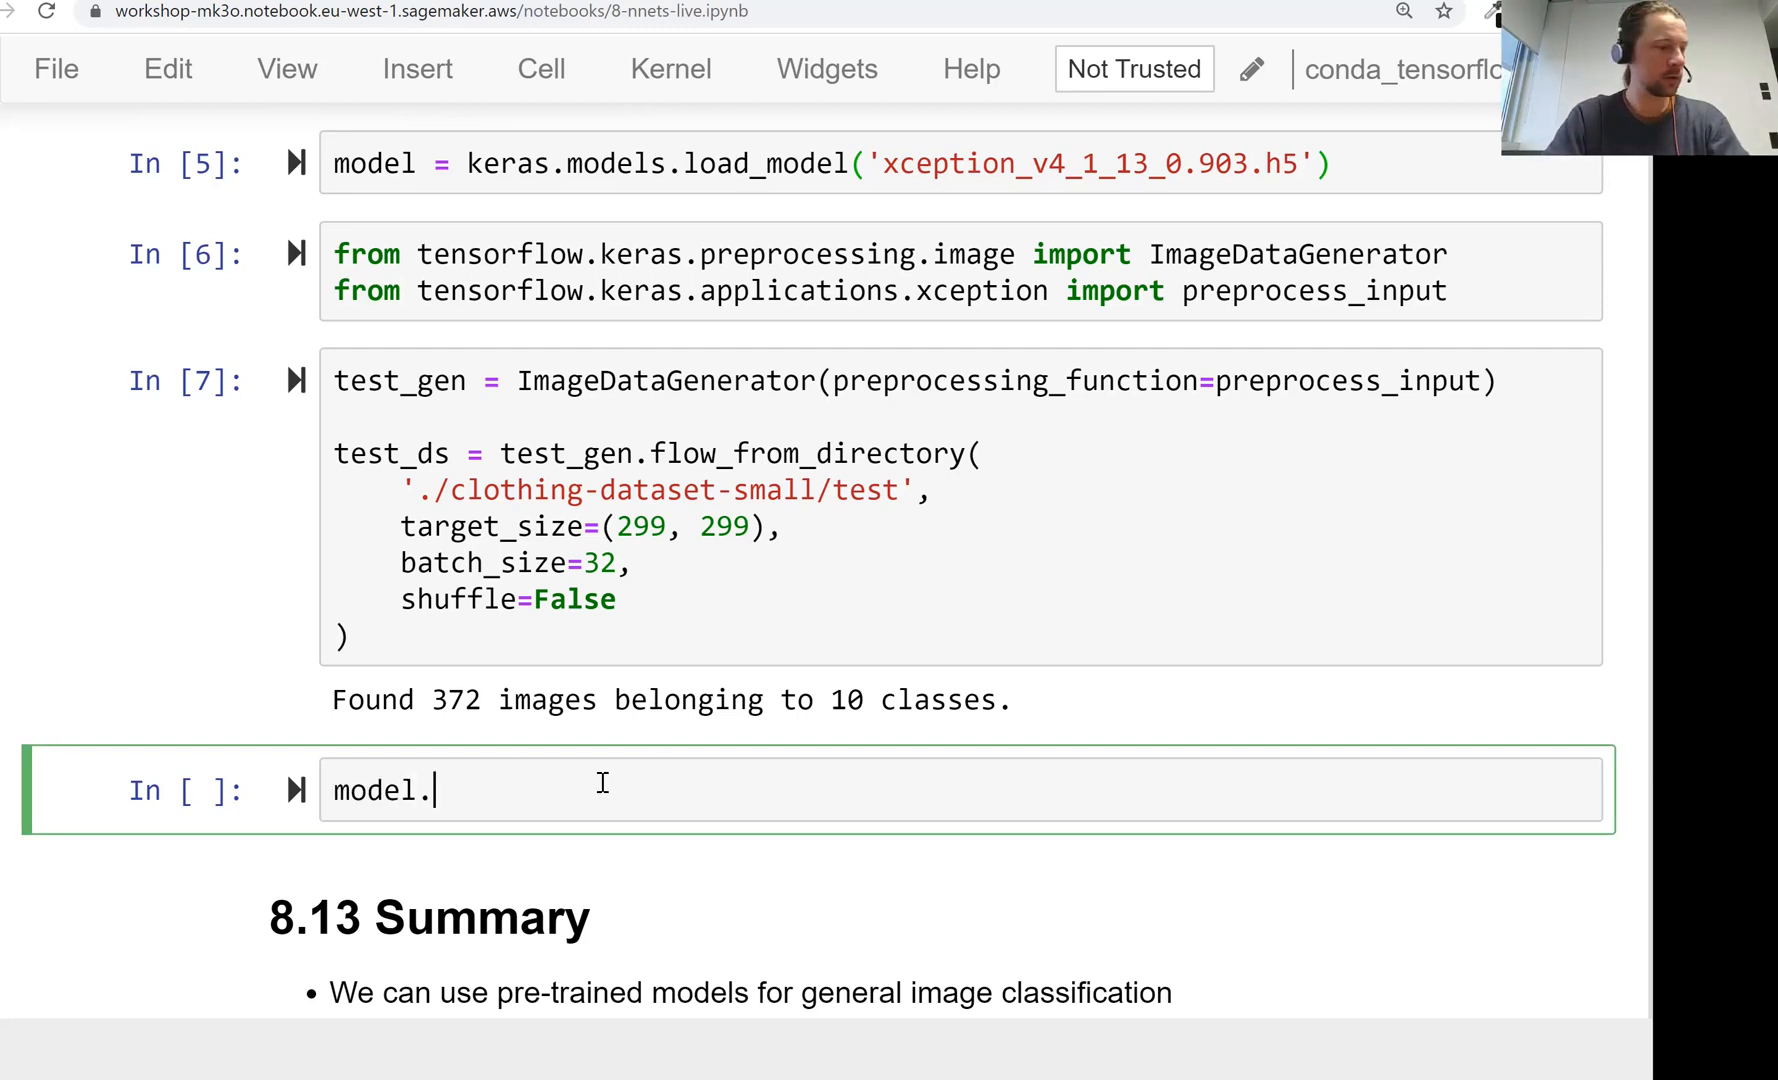
type("evaluate(")
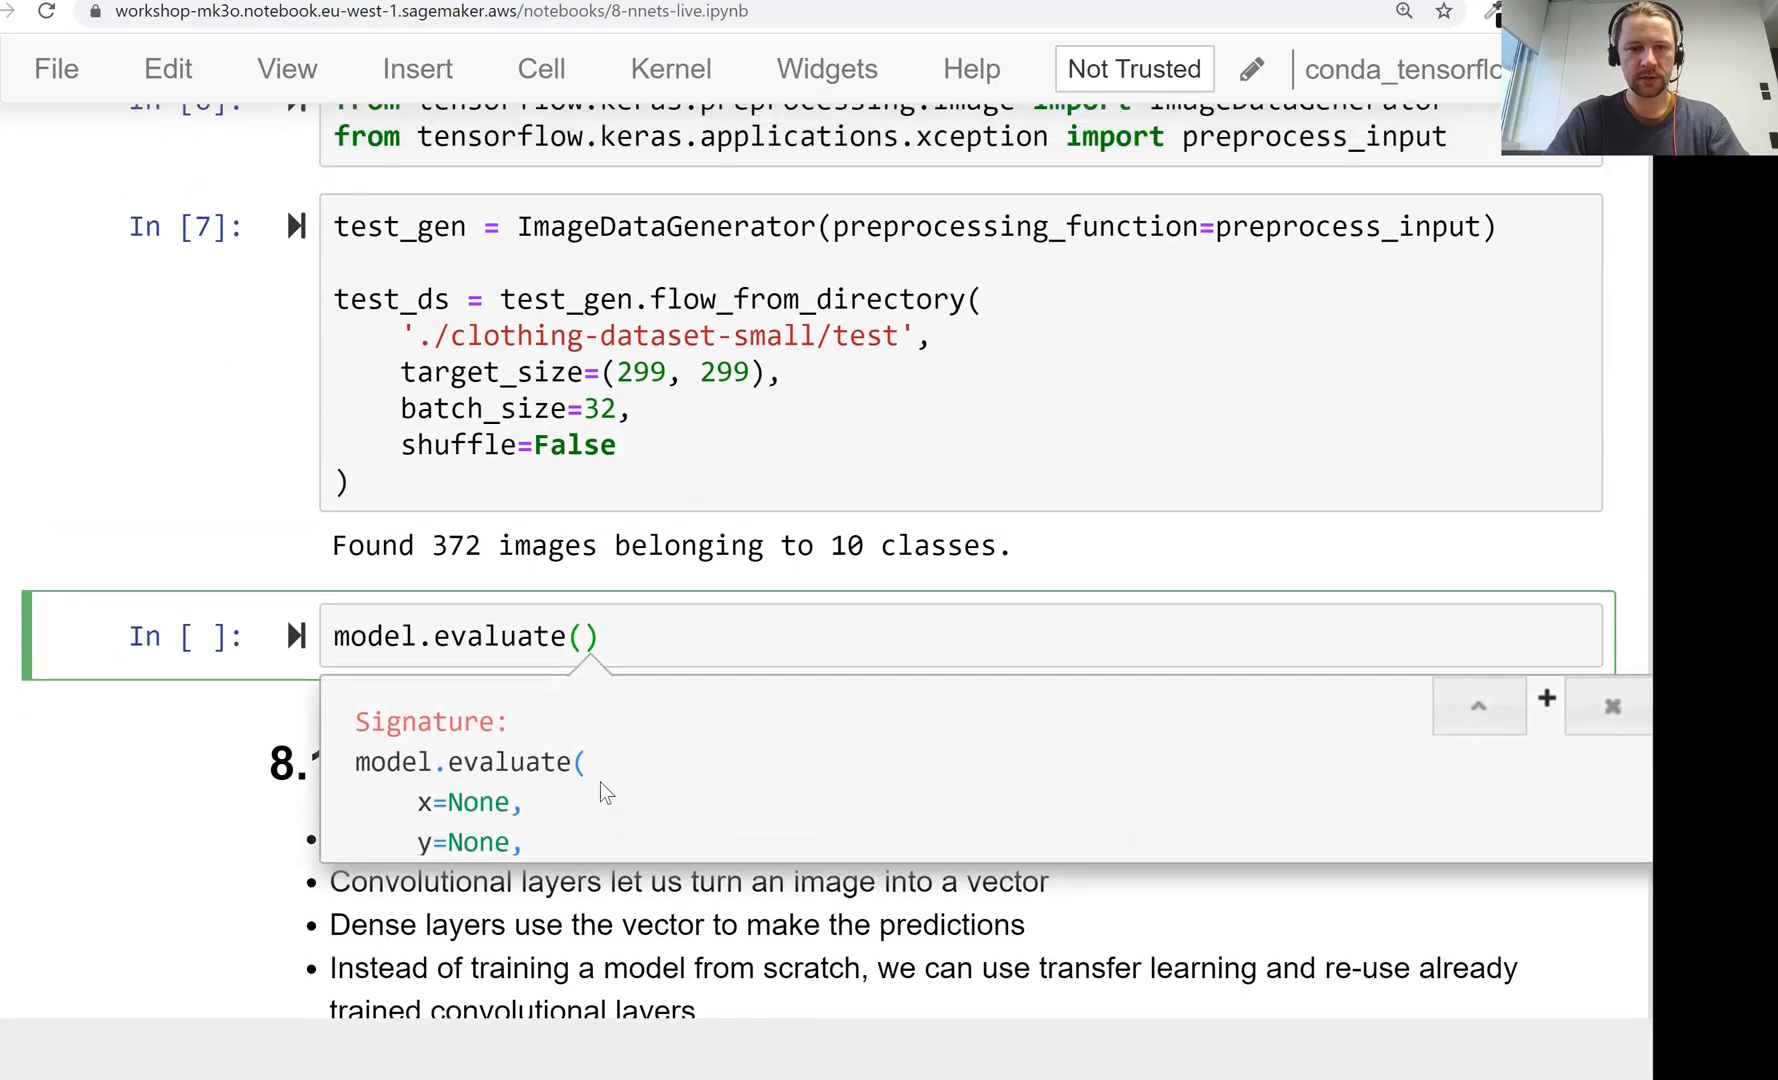
type("test_ds")
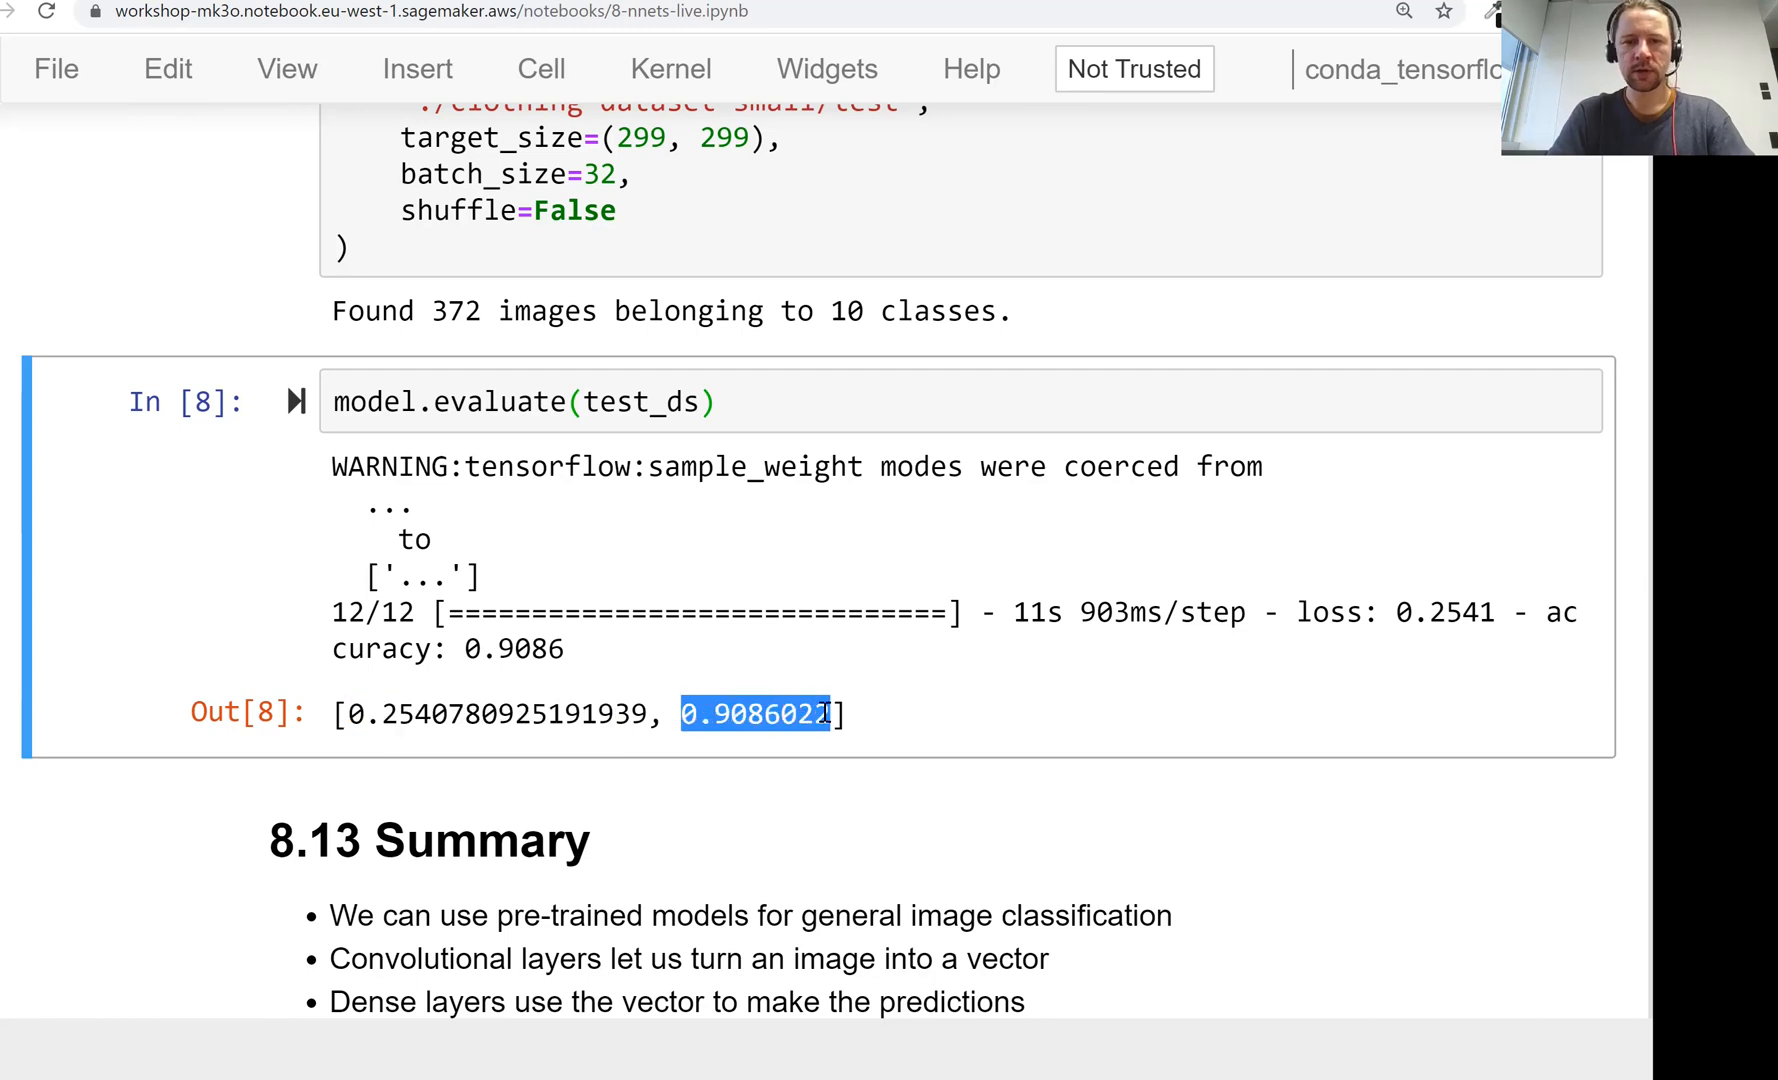
left_click(836, 400)
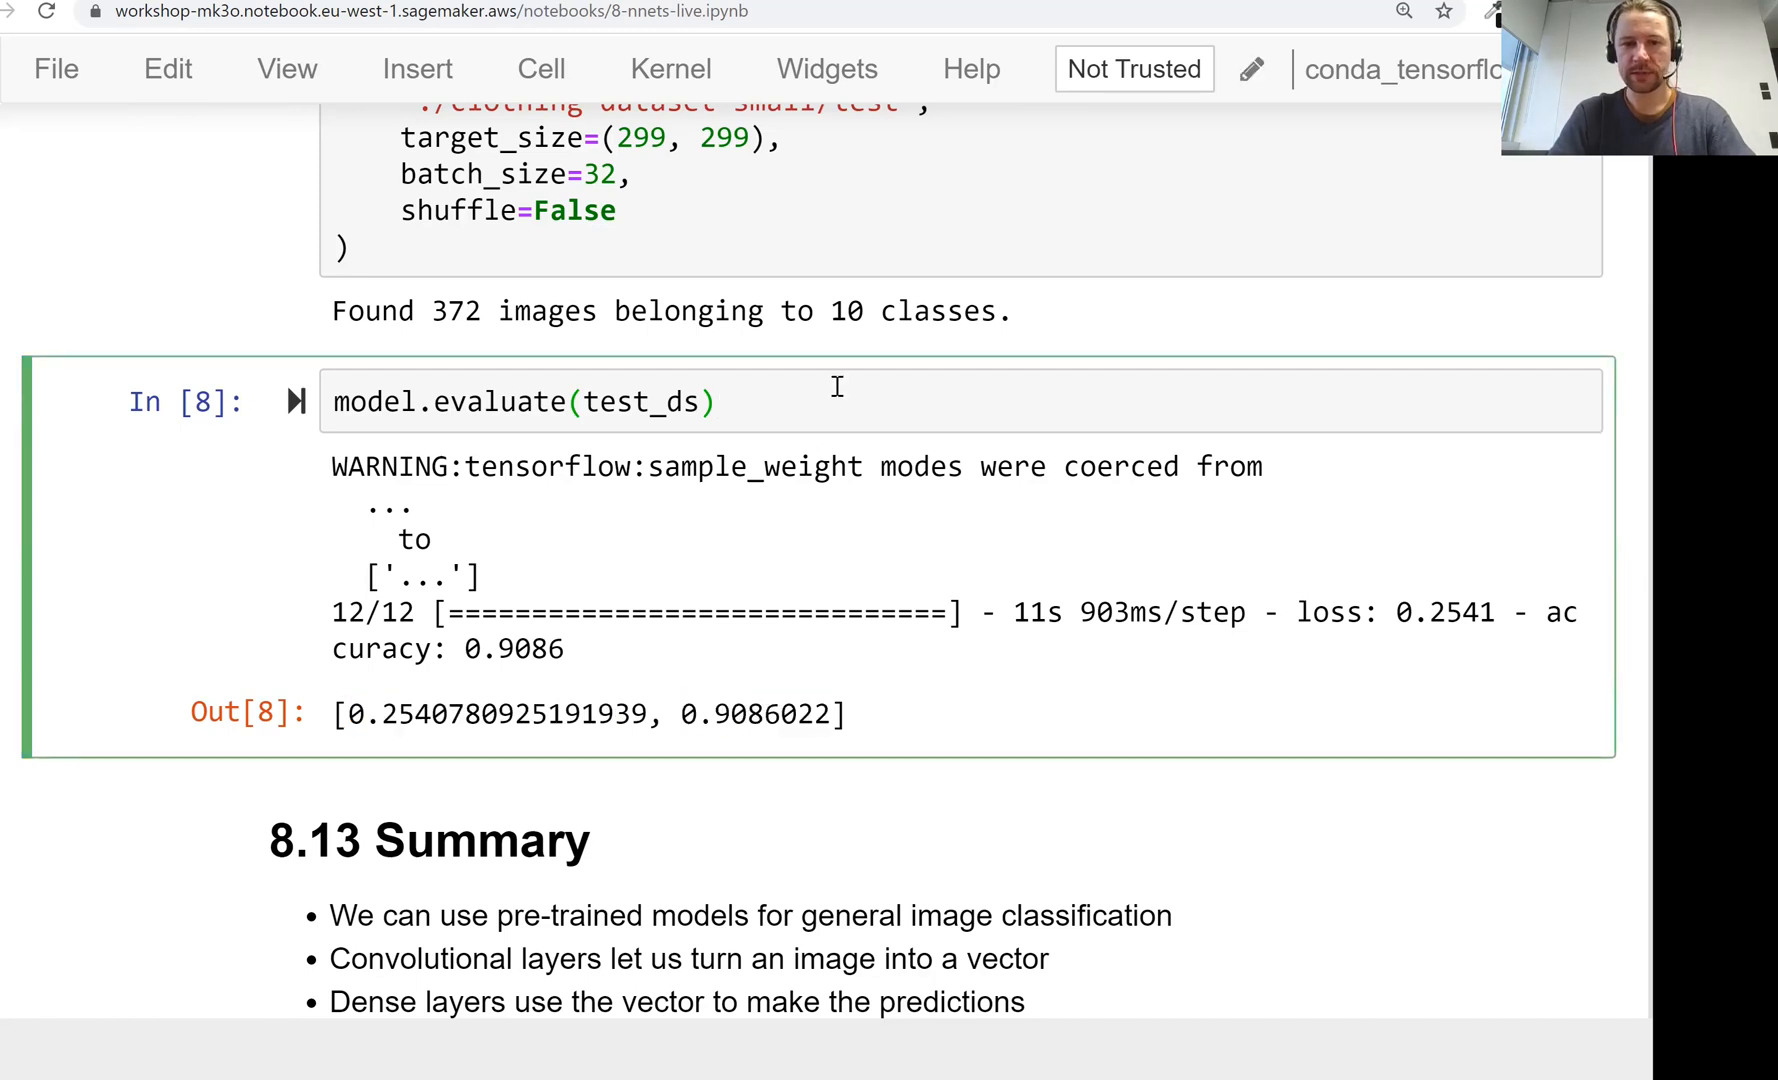
Step: Evaluate checkpoint xception_v4_04_0.891.h5 (0.898 accuracy), then point load_model back to the 0.903 file
left_click(714, 402)
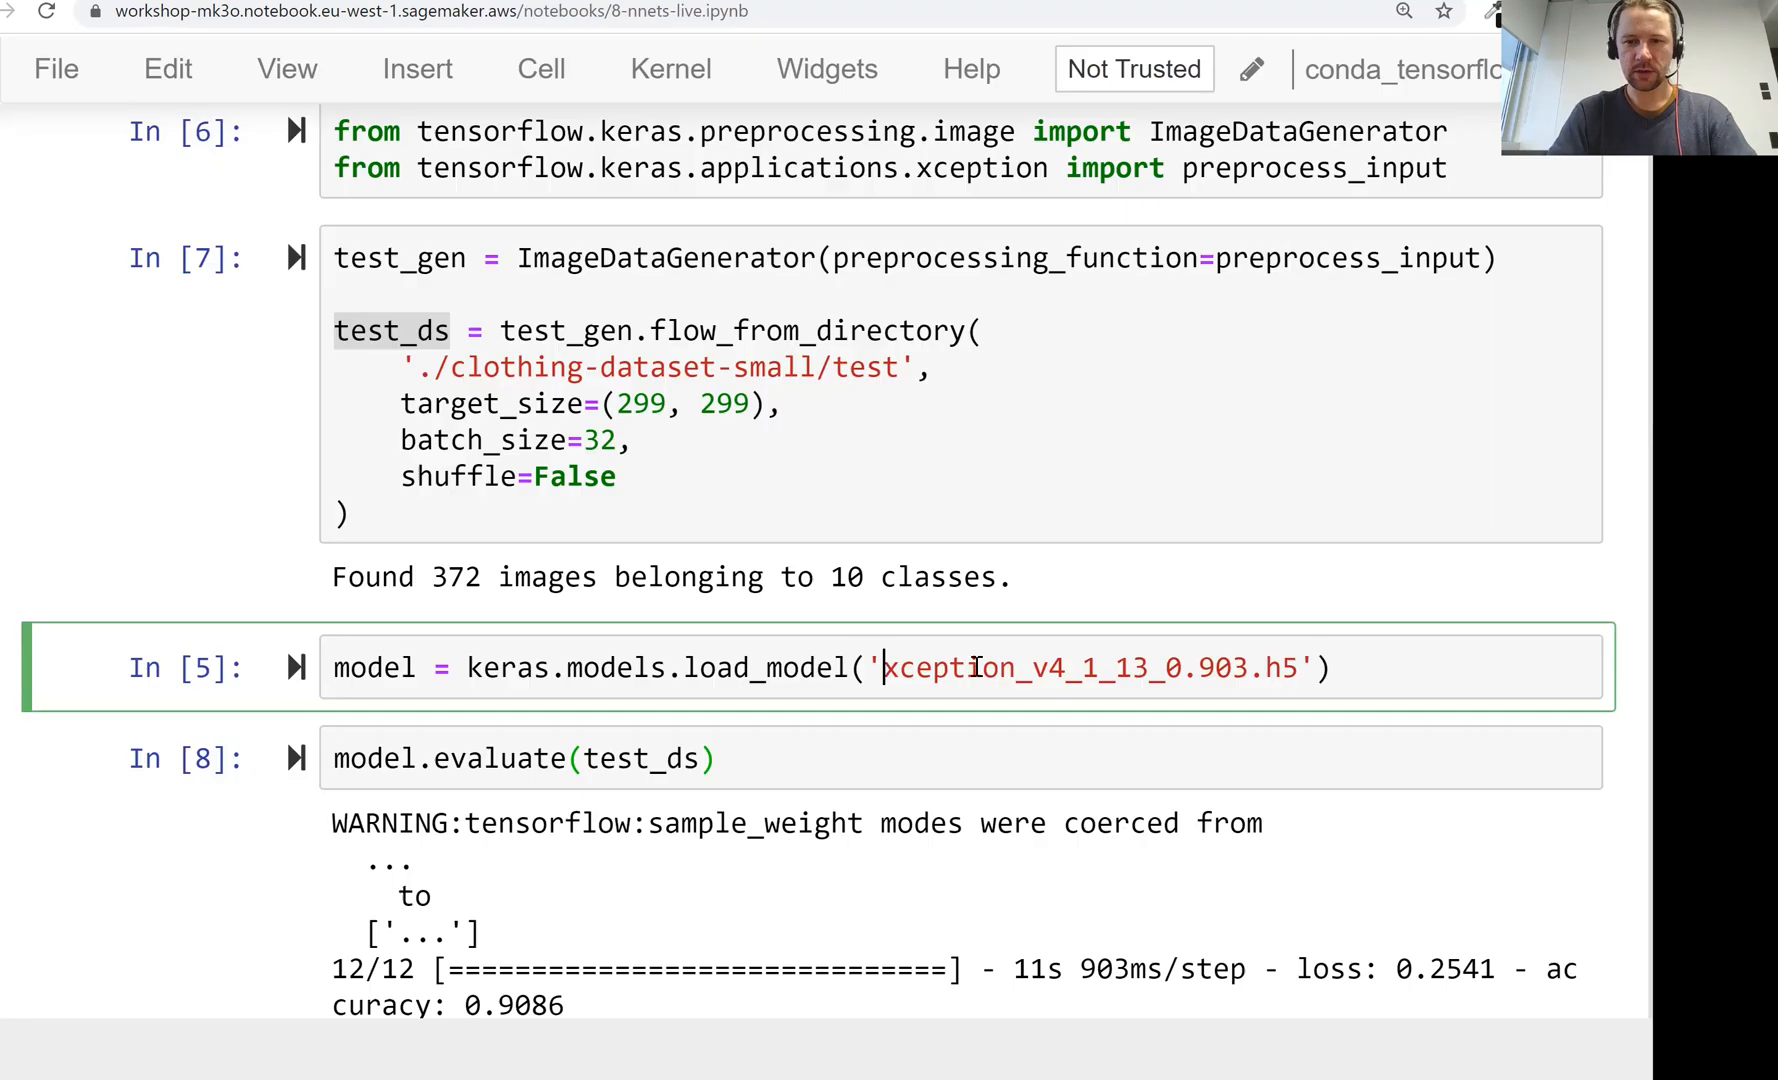
type("xception_v4_04_0.891.h5")
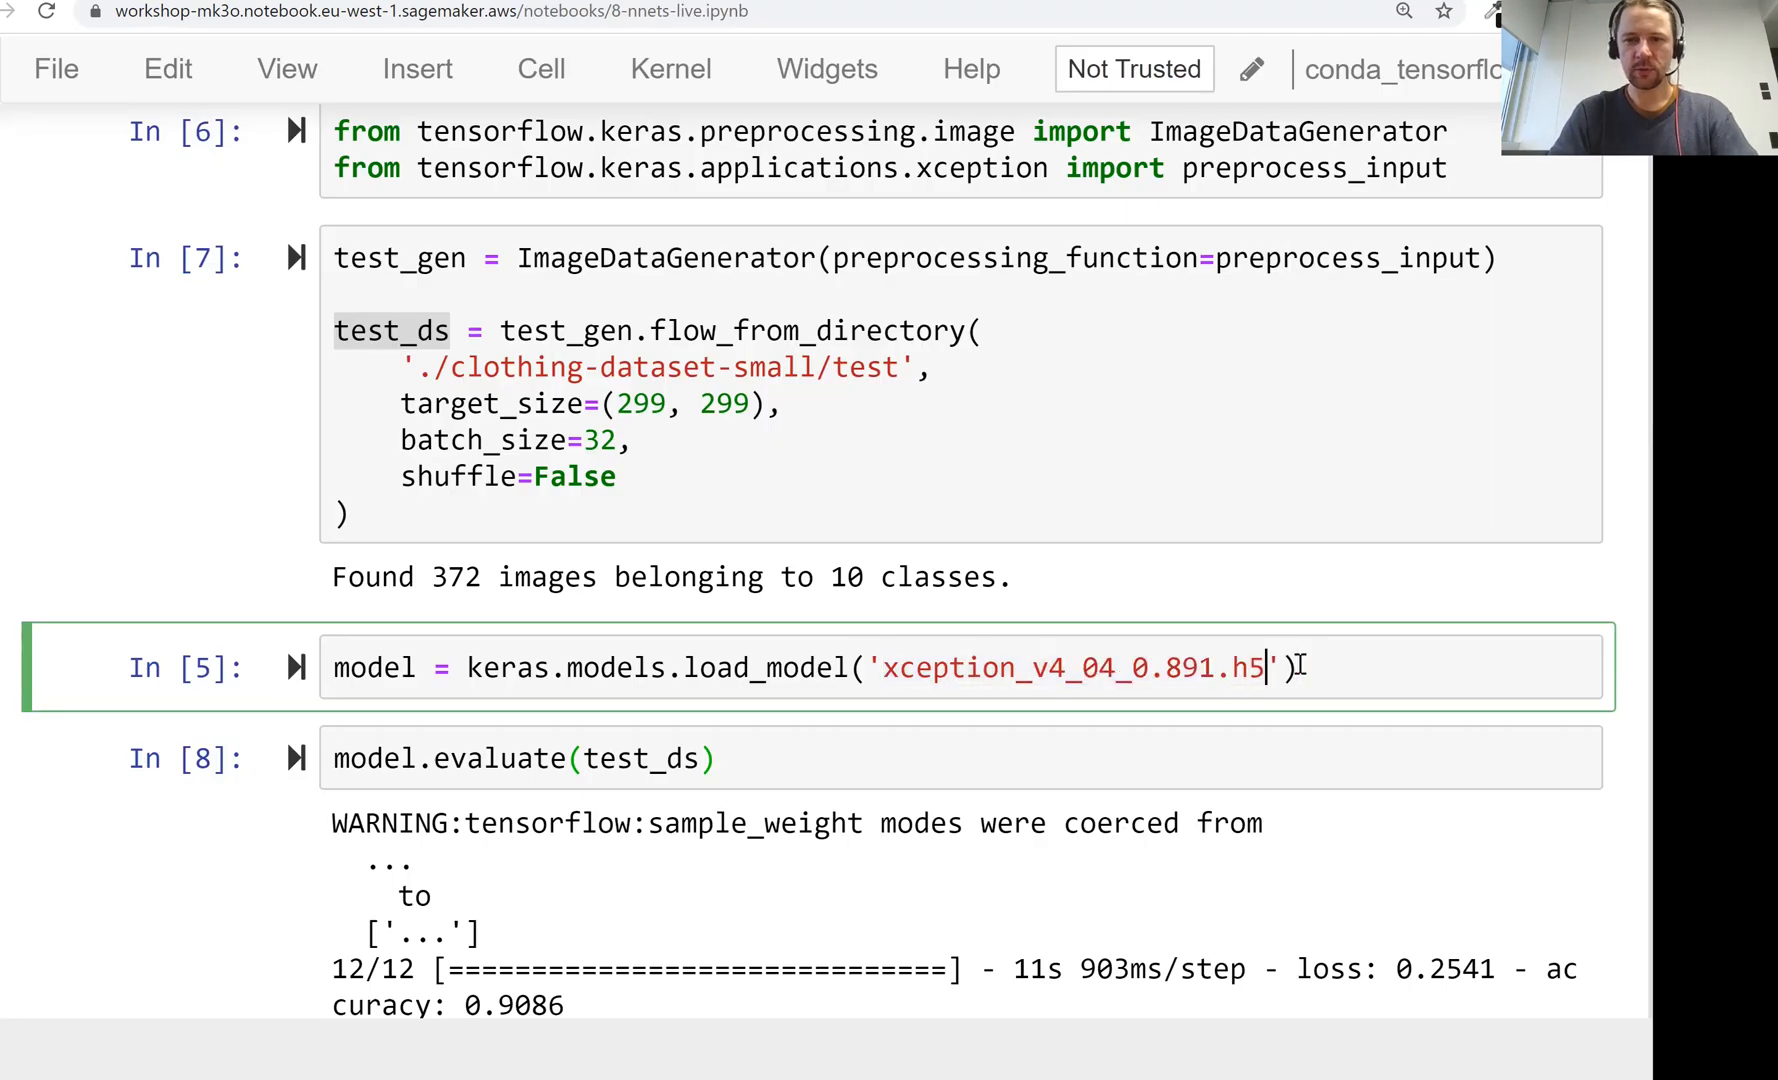
scroll("down", 3)
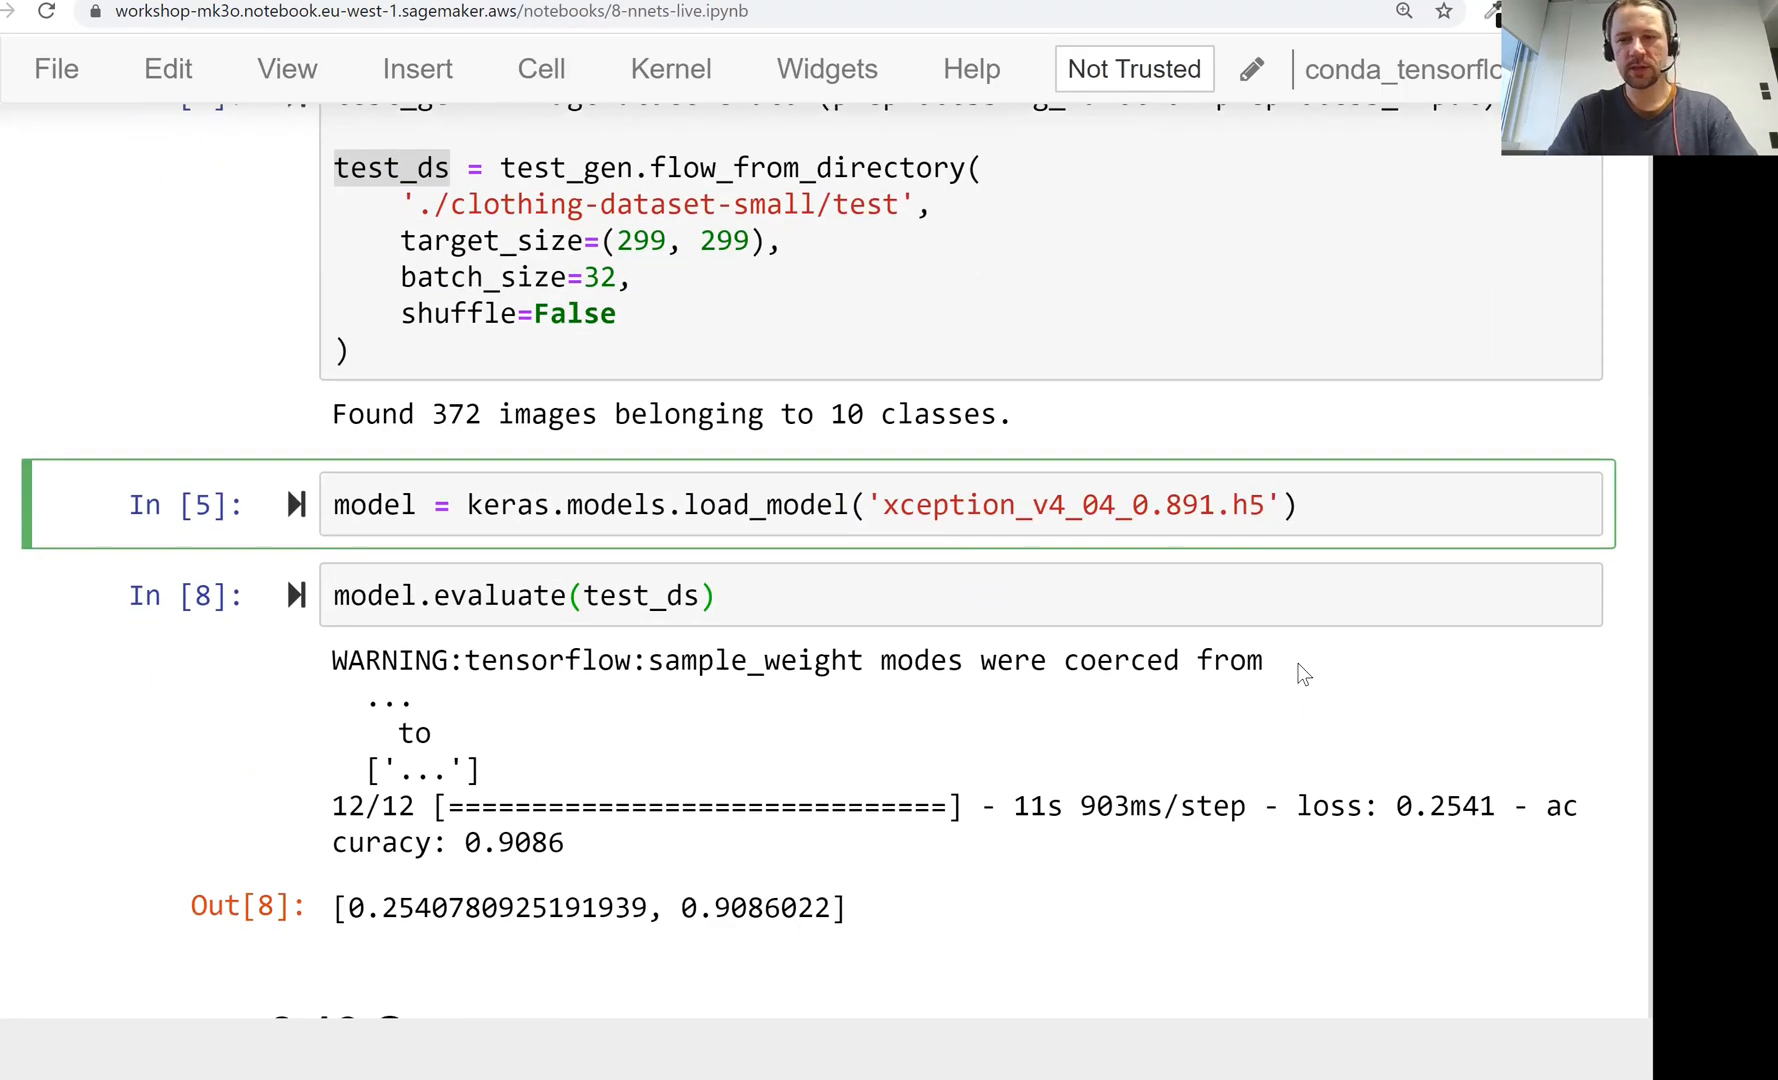
left_click(1262, 504)
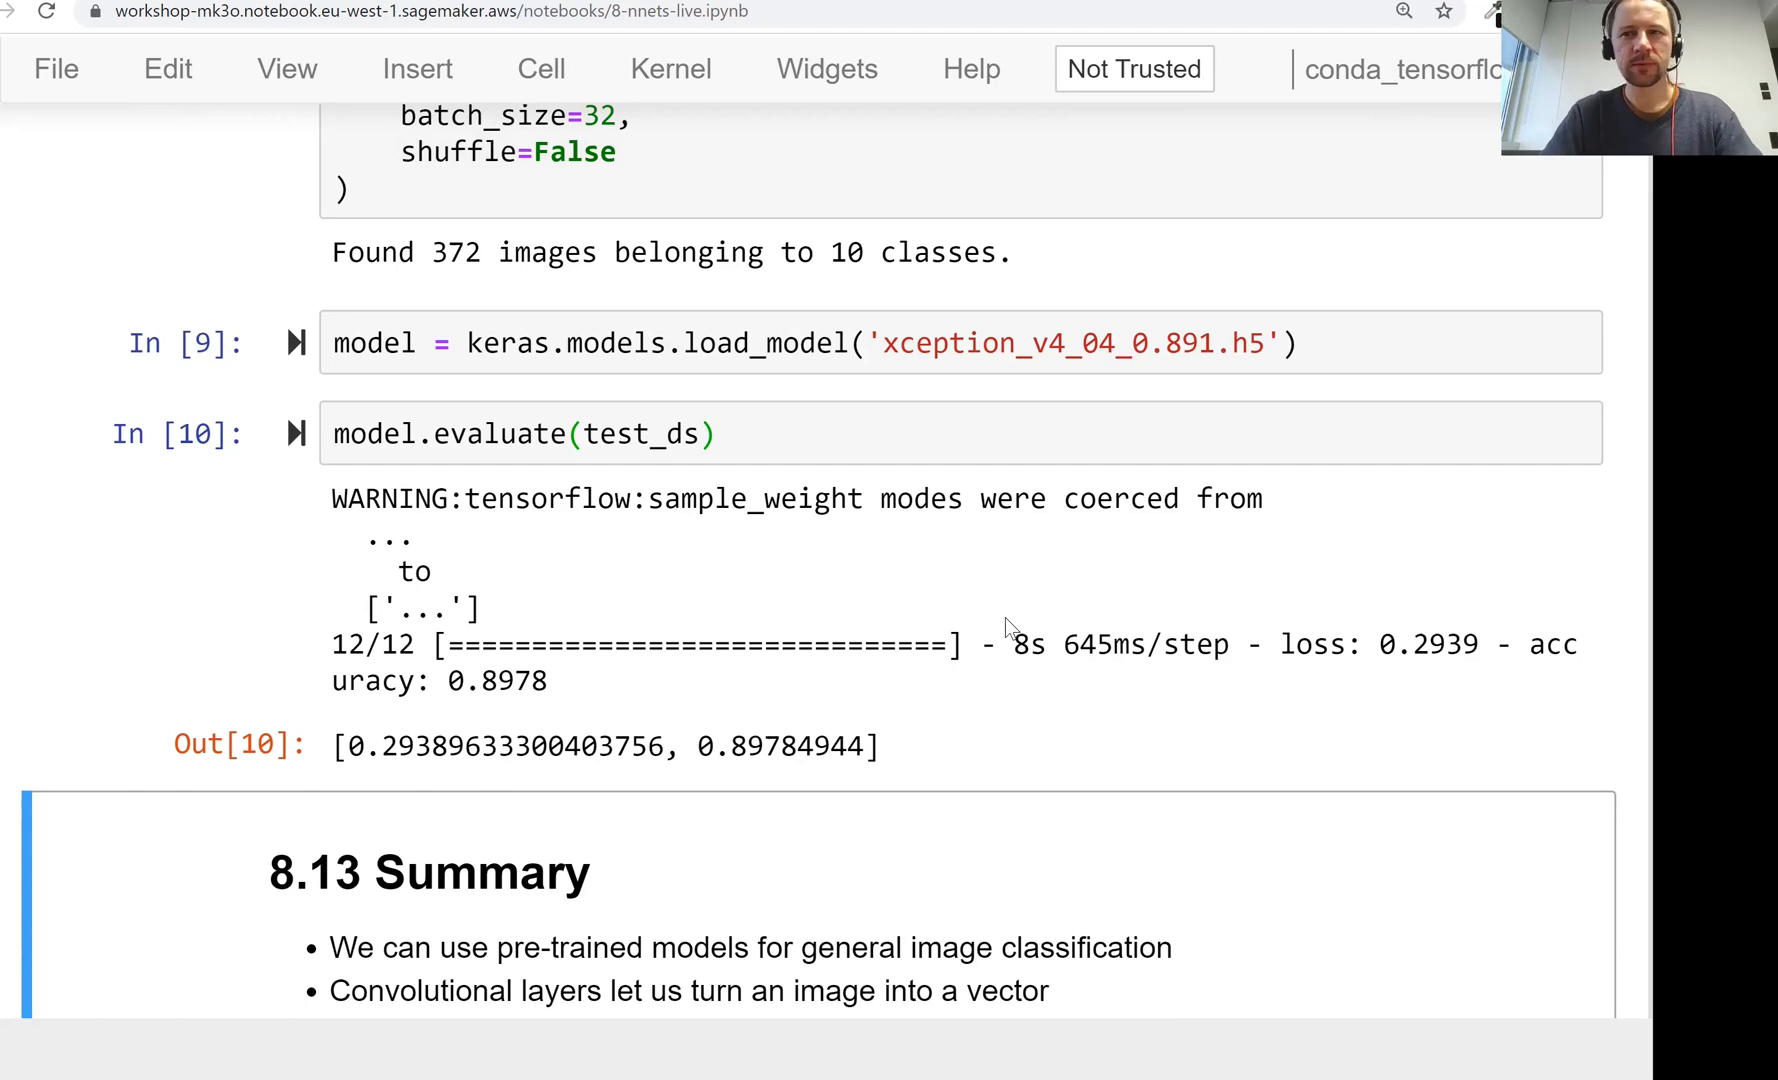
left_click(1190, 342)
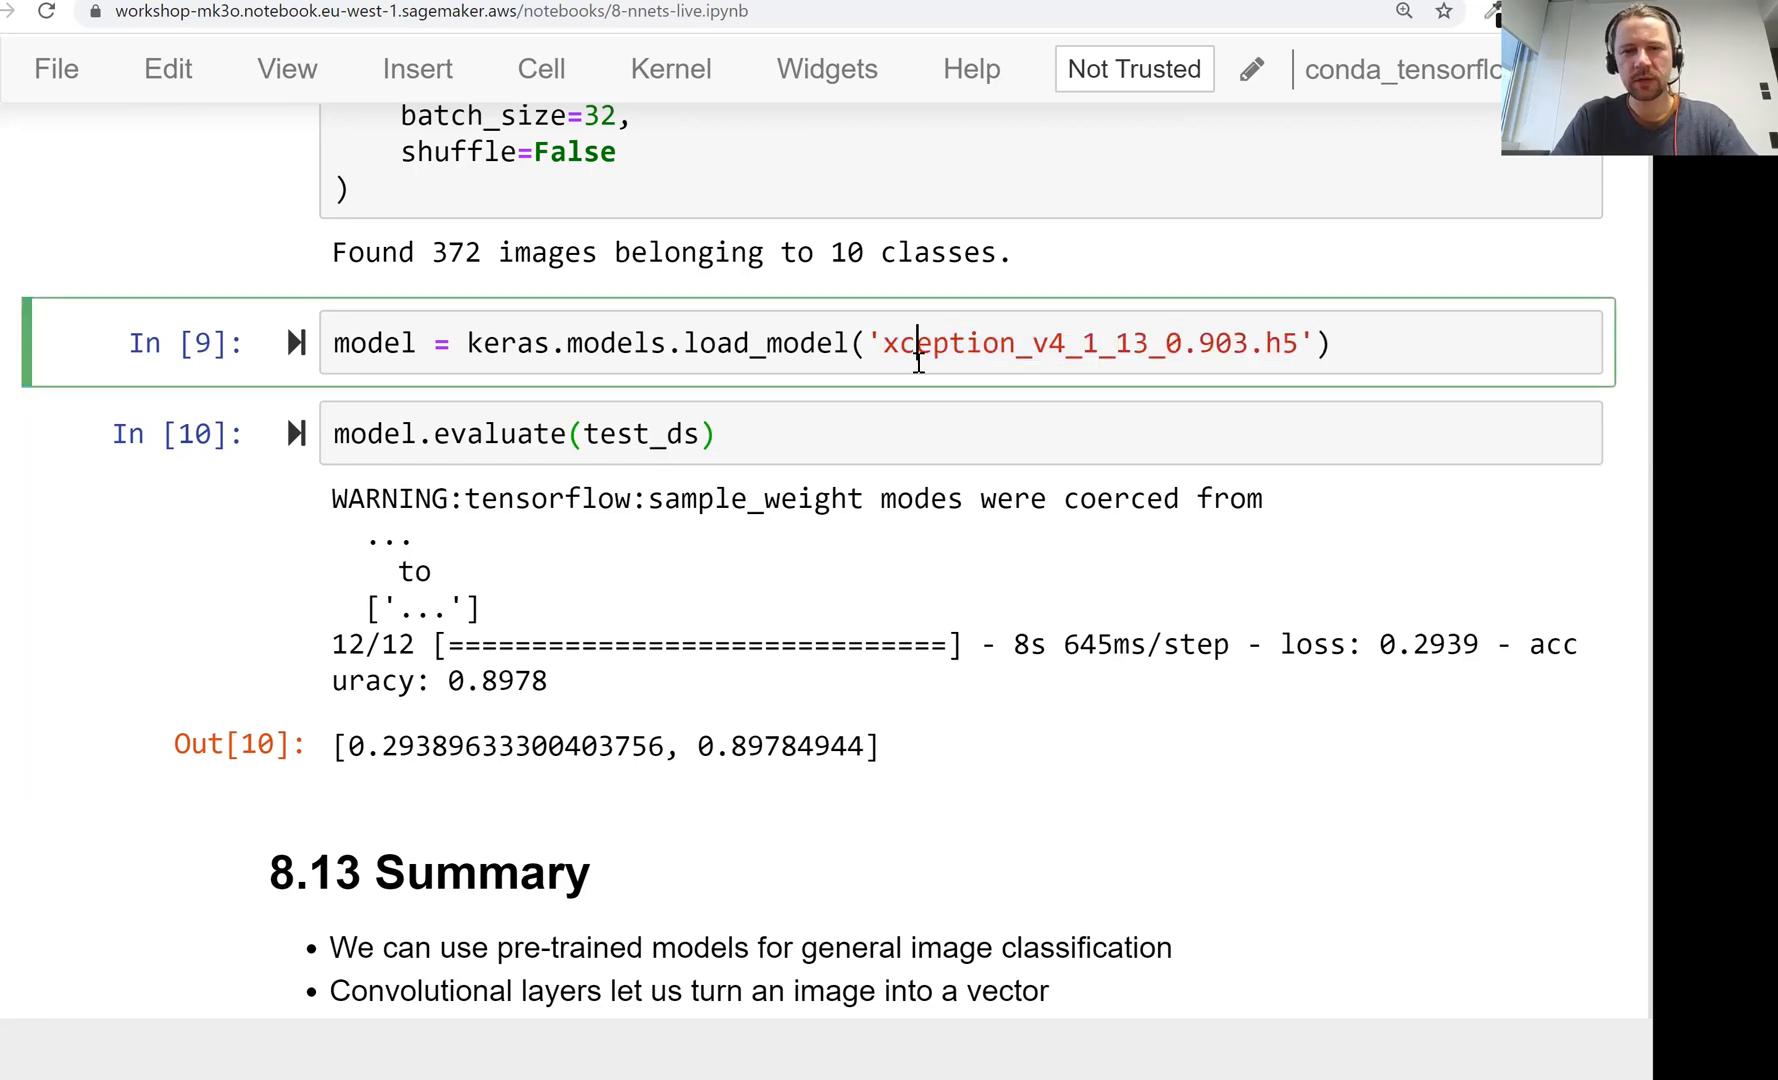
mouse_move(476, 476)
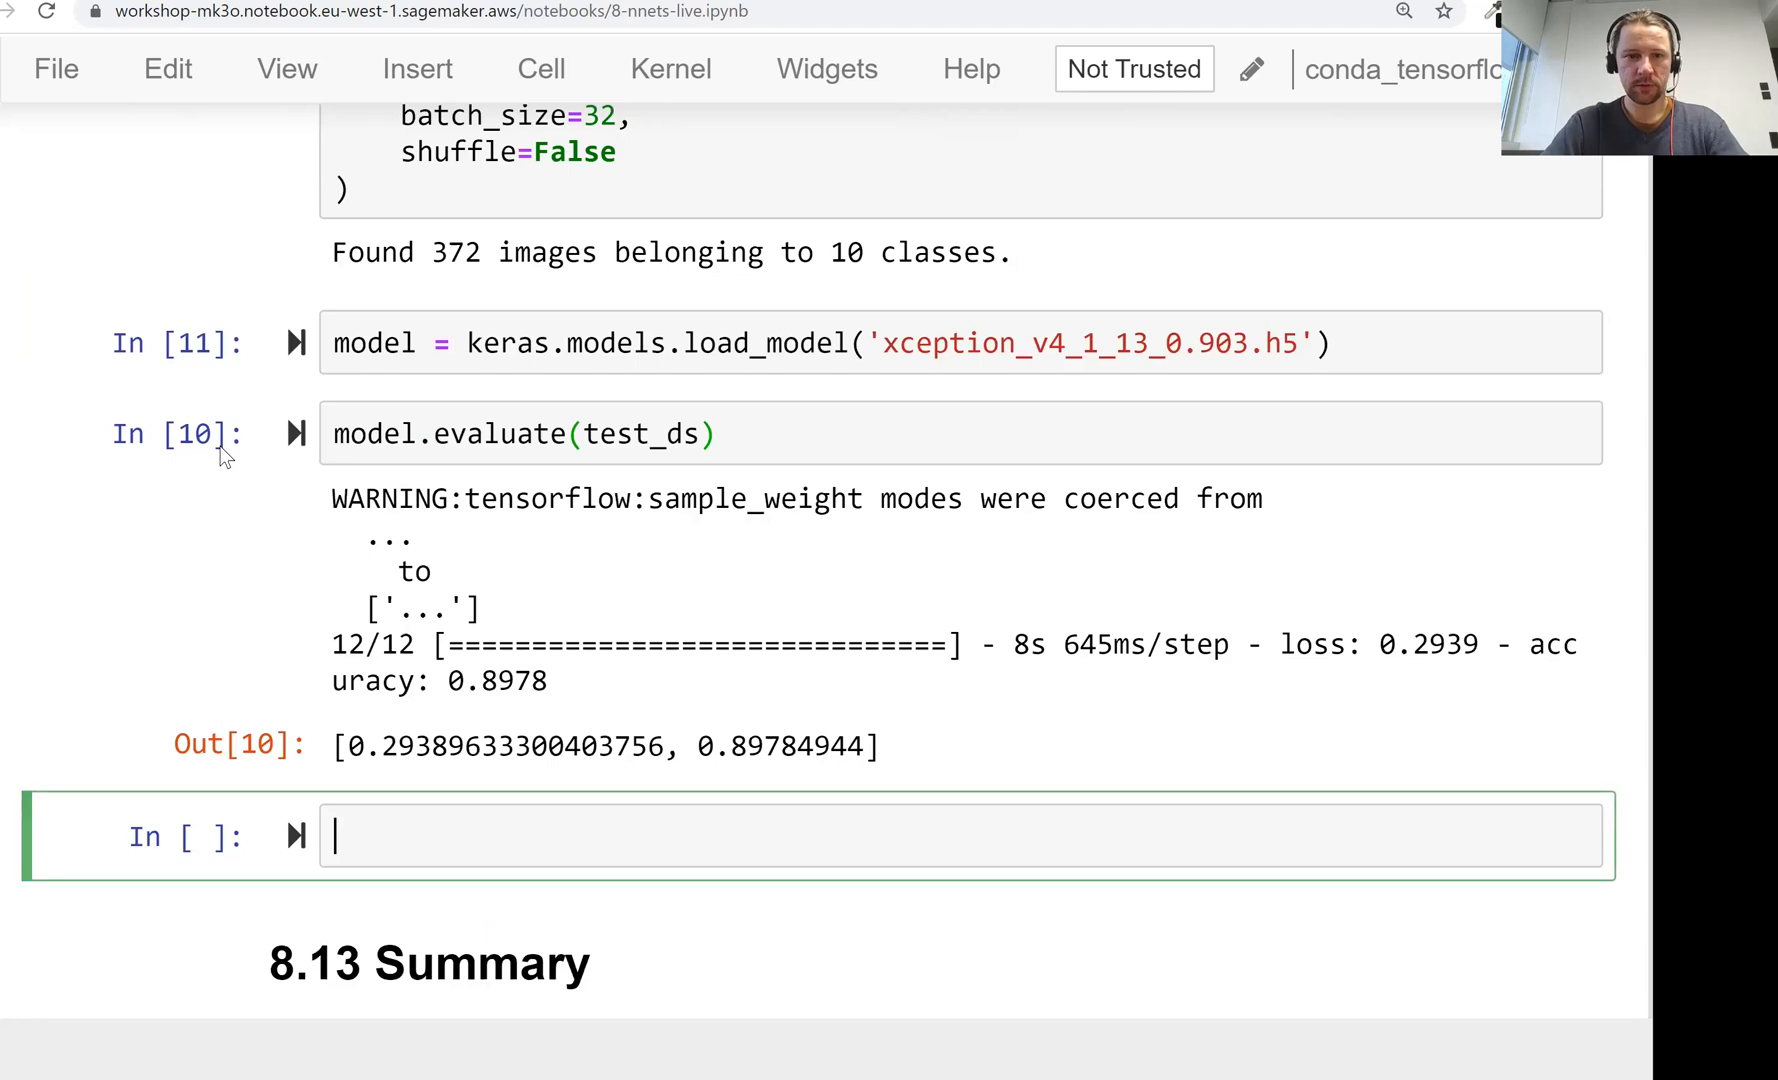
Step: Set path to the pants test image 'clothing-dataset-small/test/pants/c8d21106-….jpg'
scroll("down", 3)
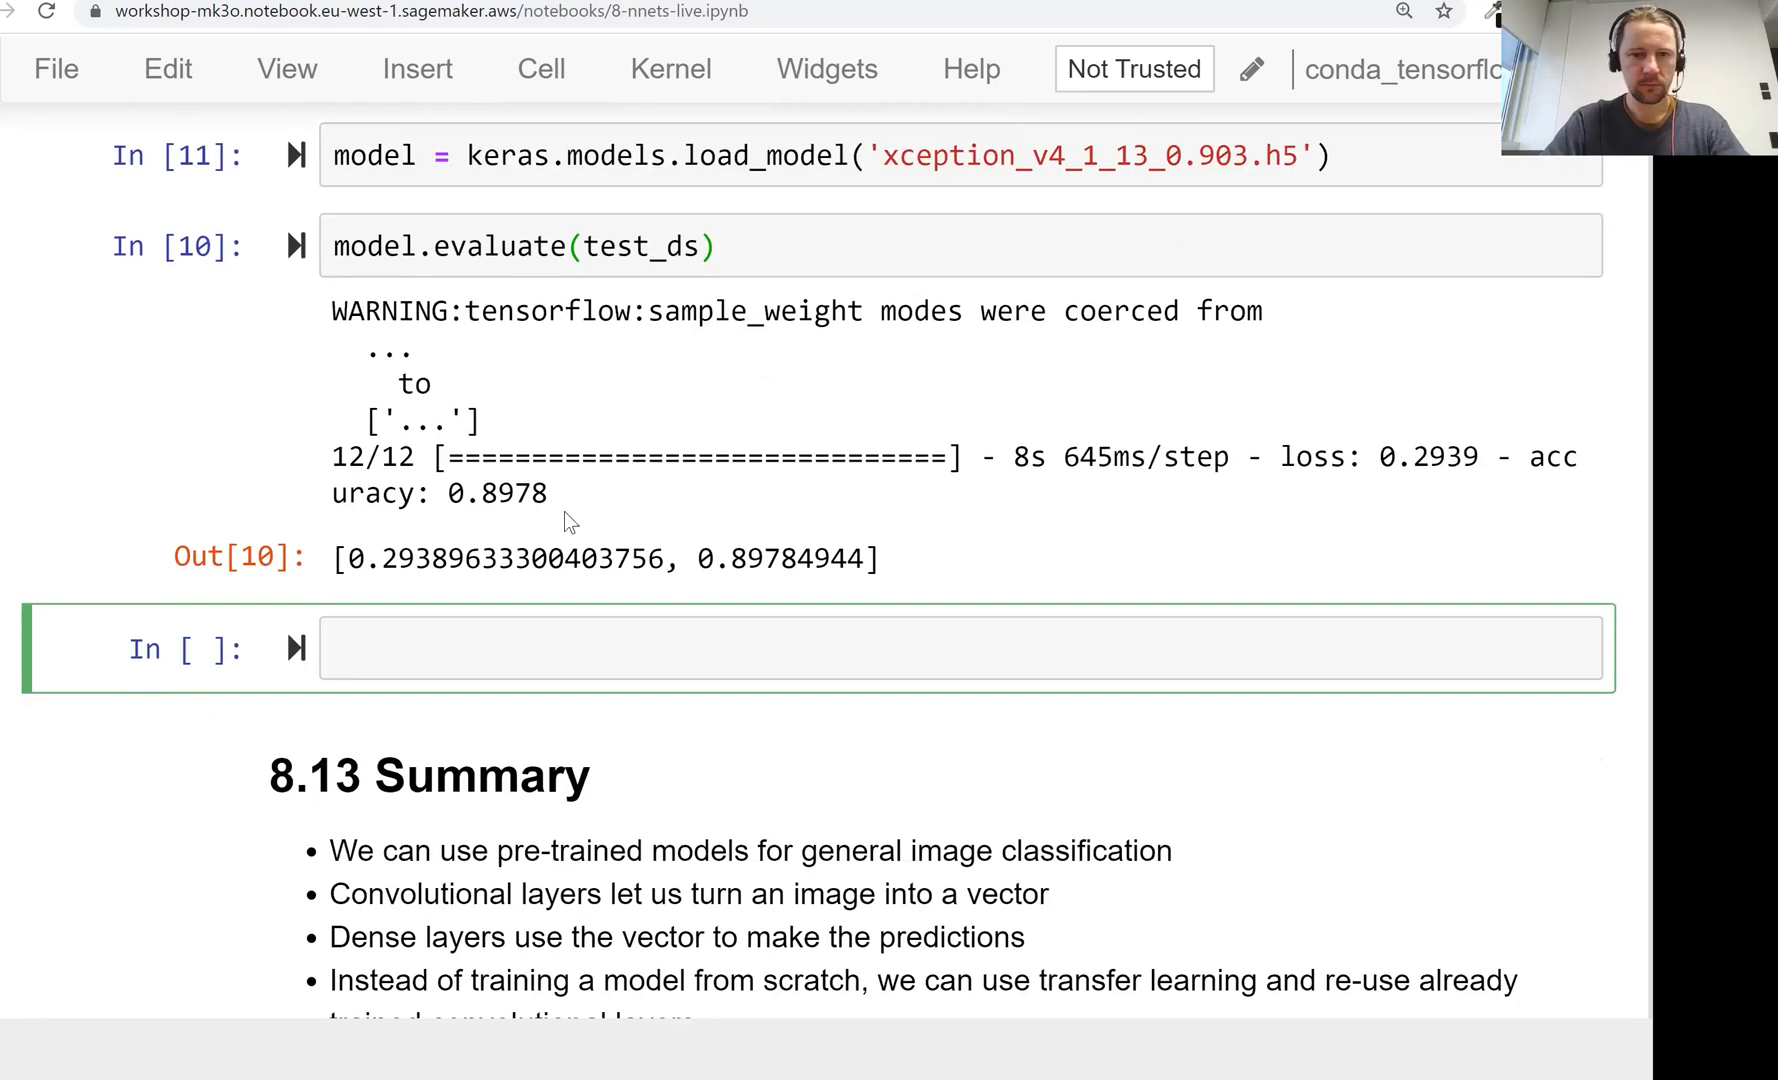
type("path = ''")
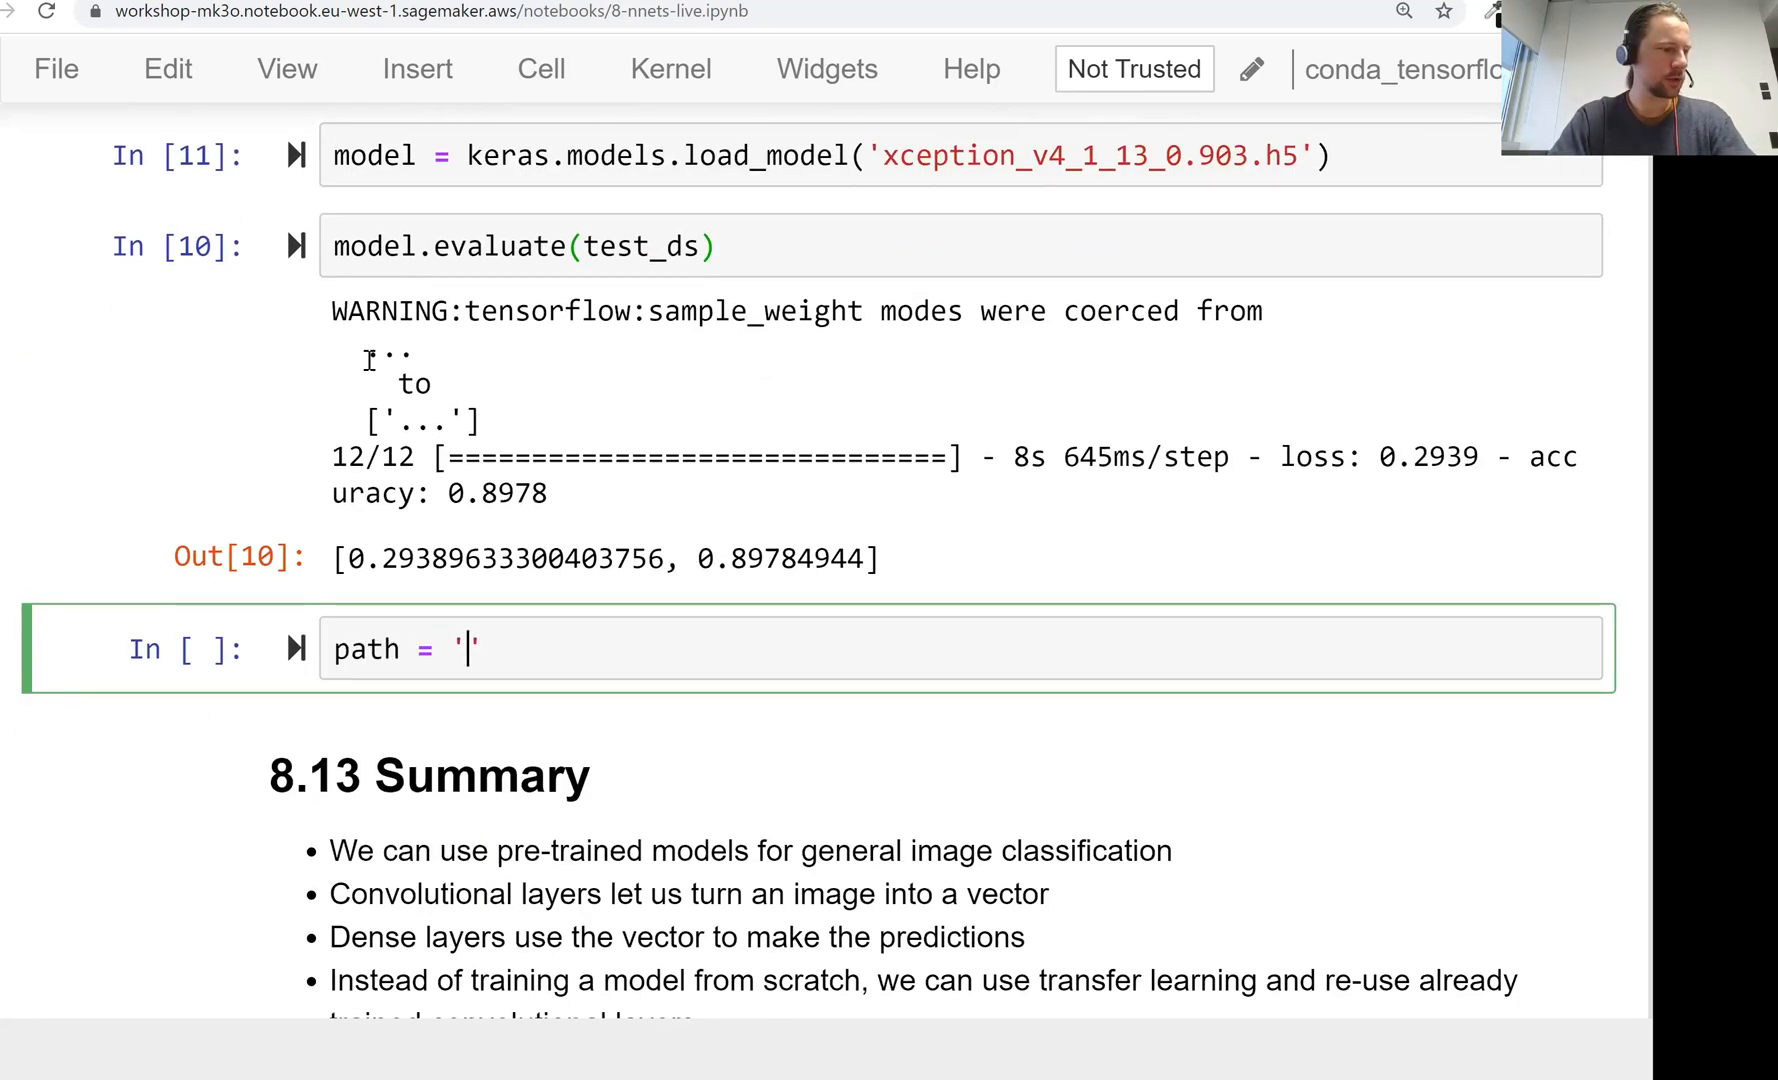
type("clothing-dataset-small/")
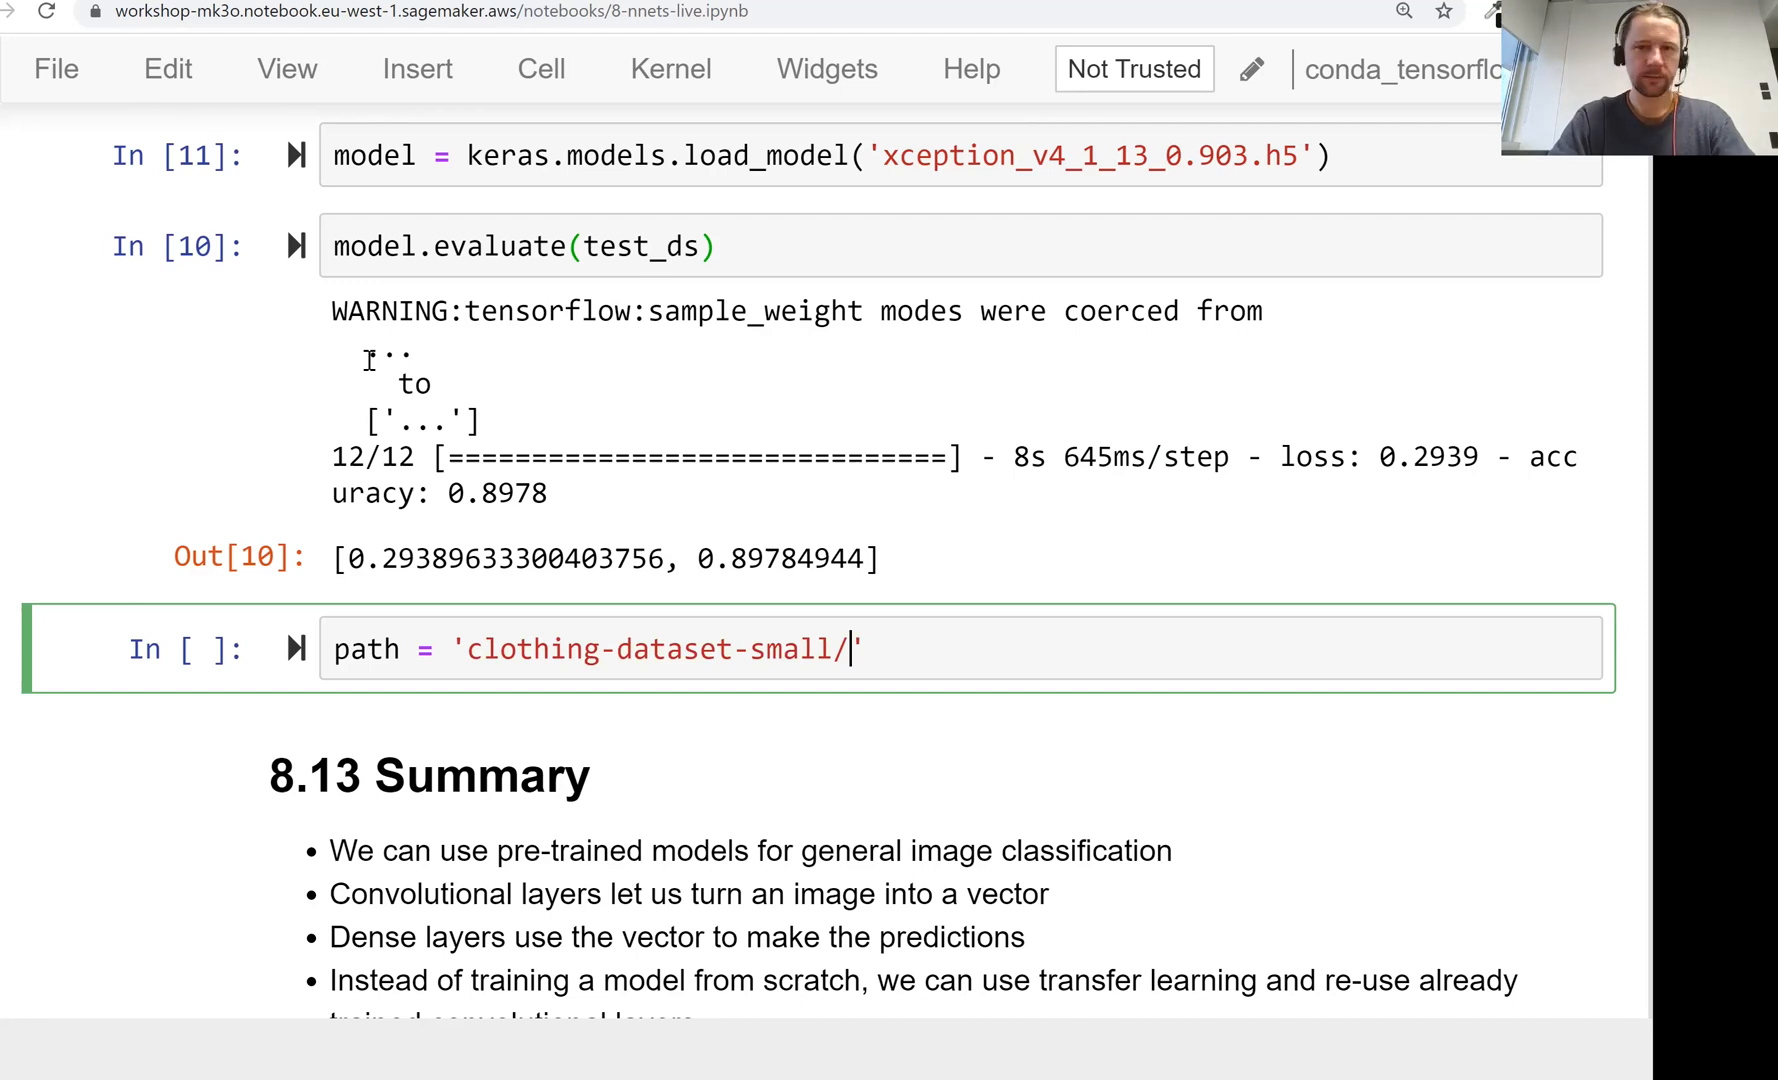
type("test/")
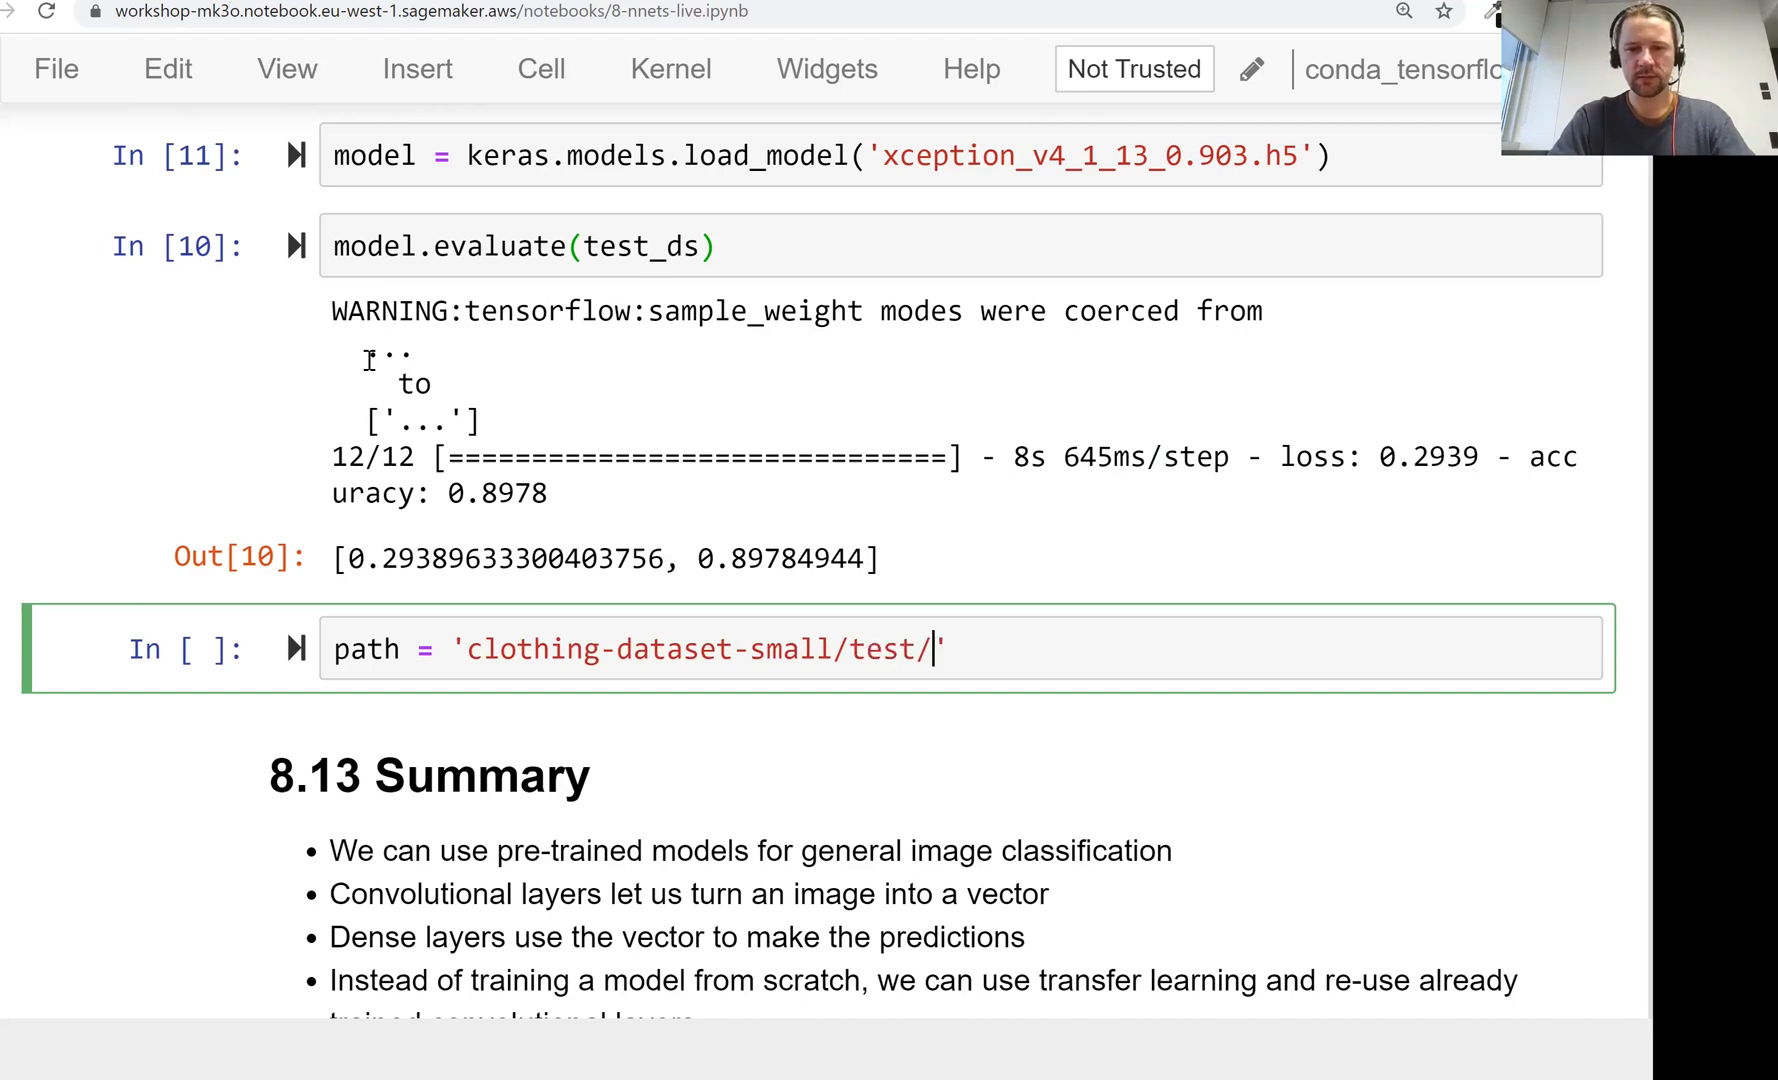
type("pants/")
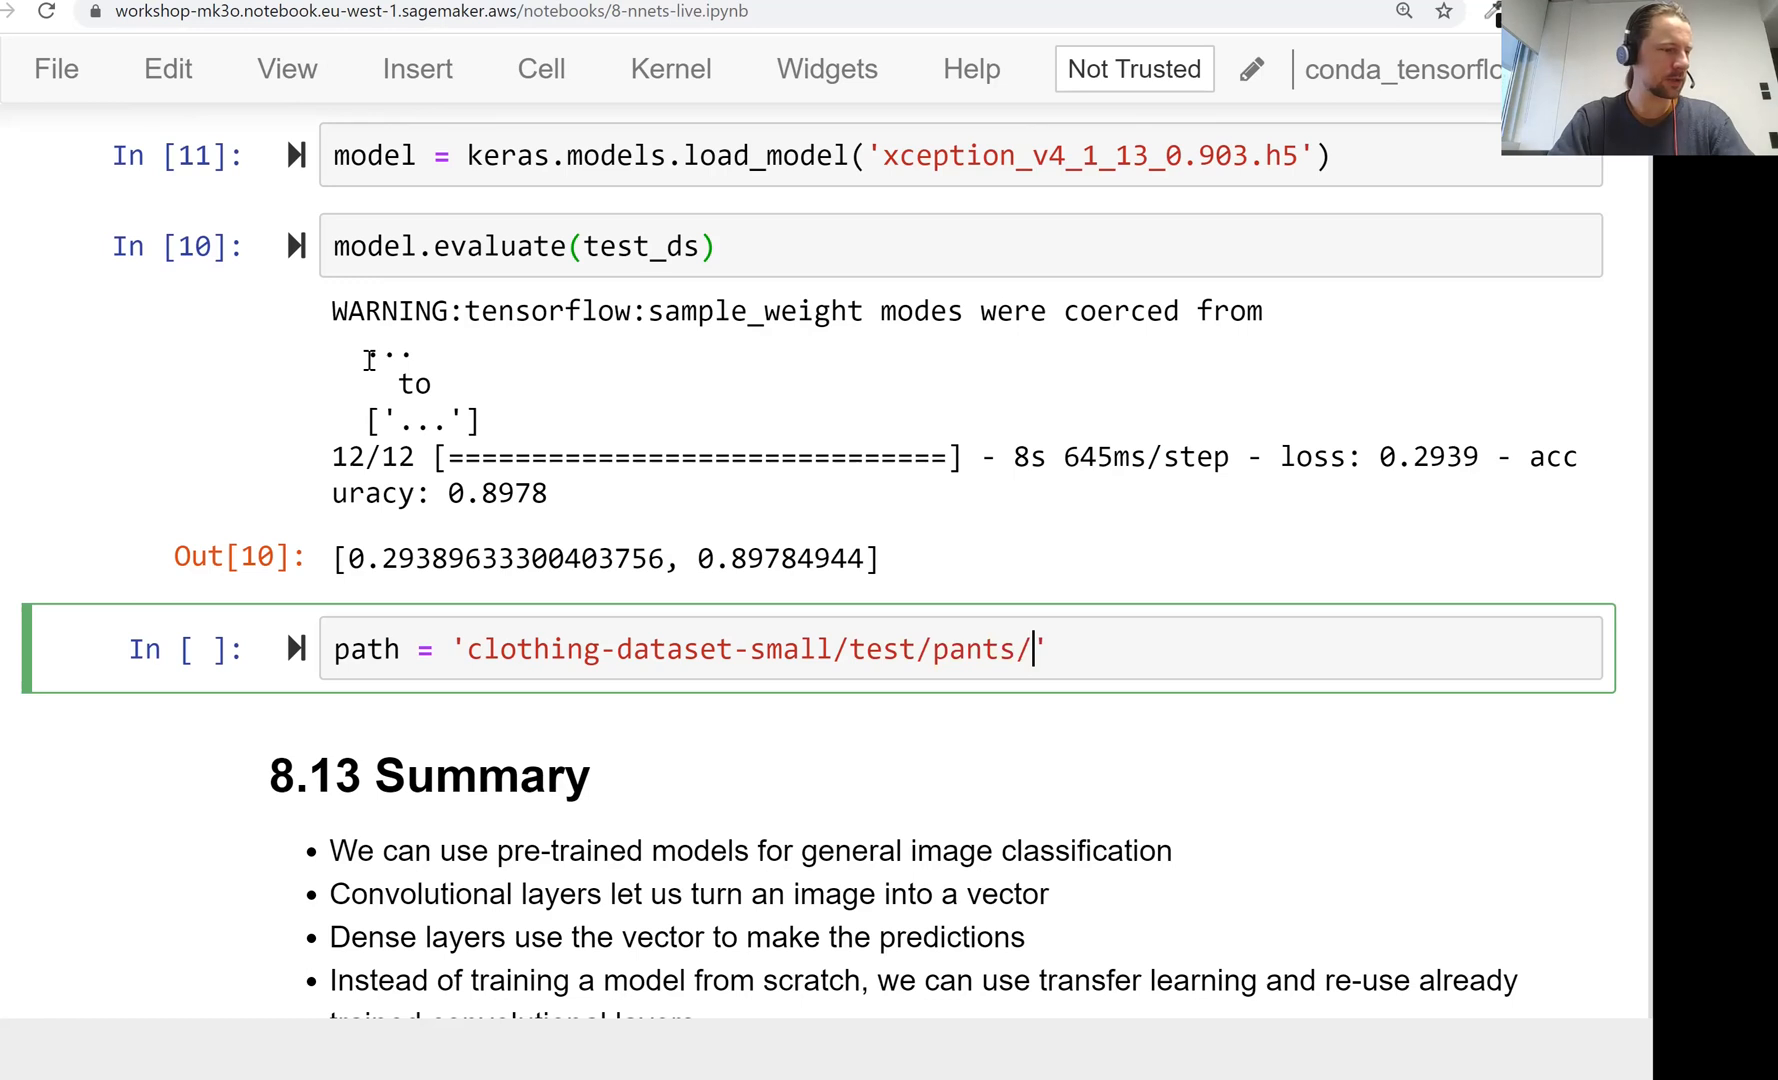
type("c8d21106-bbdb-4e8d-83e4-bf3d14e54c")
type("from tensorflow.keras.preprocessing.image import load_img")
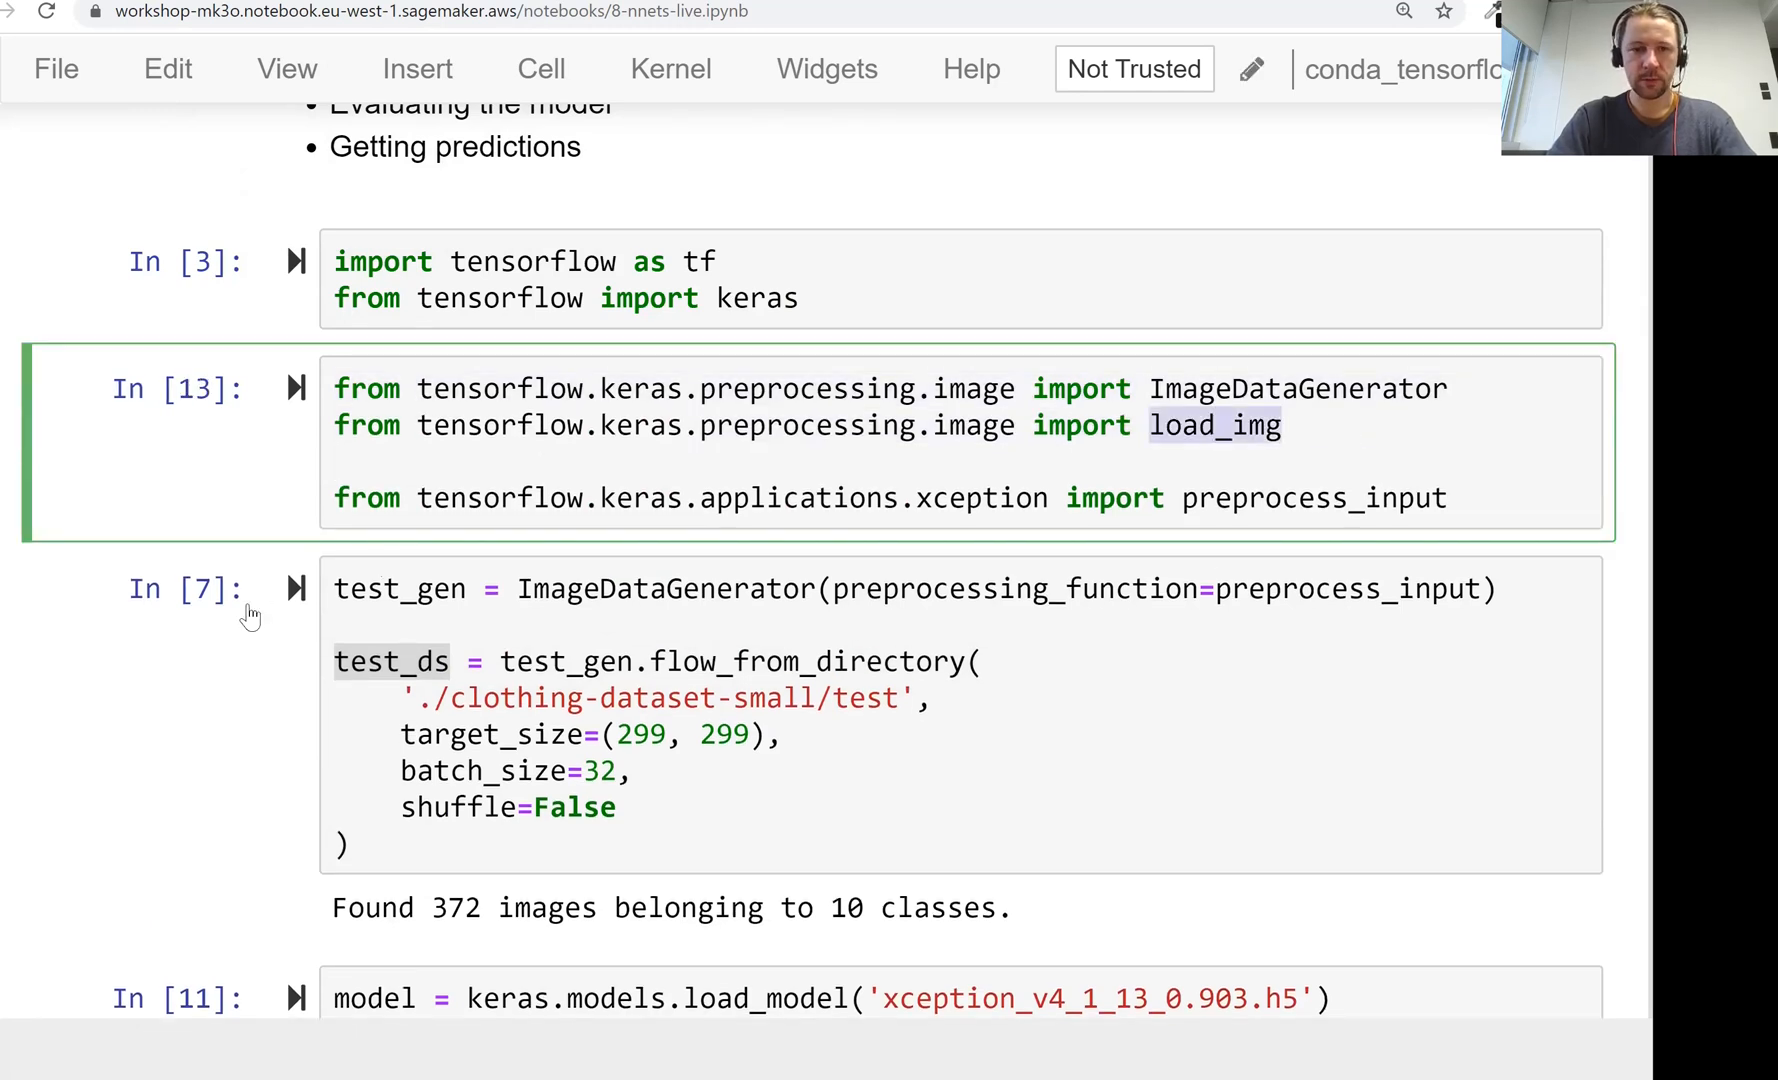
Step: Import load_img and load the image at target_size=(299, 299) into img
scroll("down", 3)
type("load_img(path, target_size=")
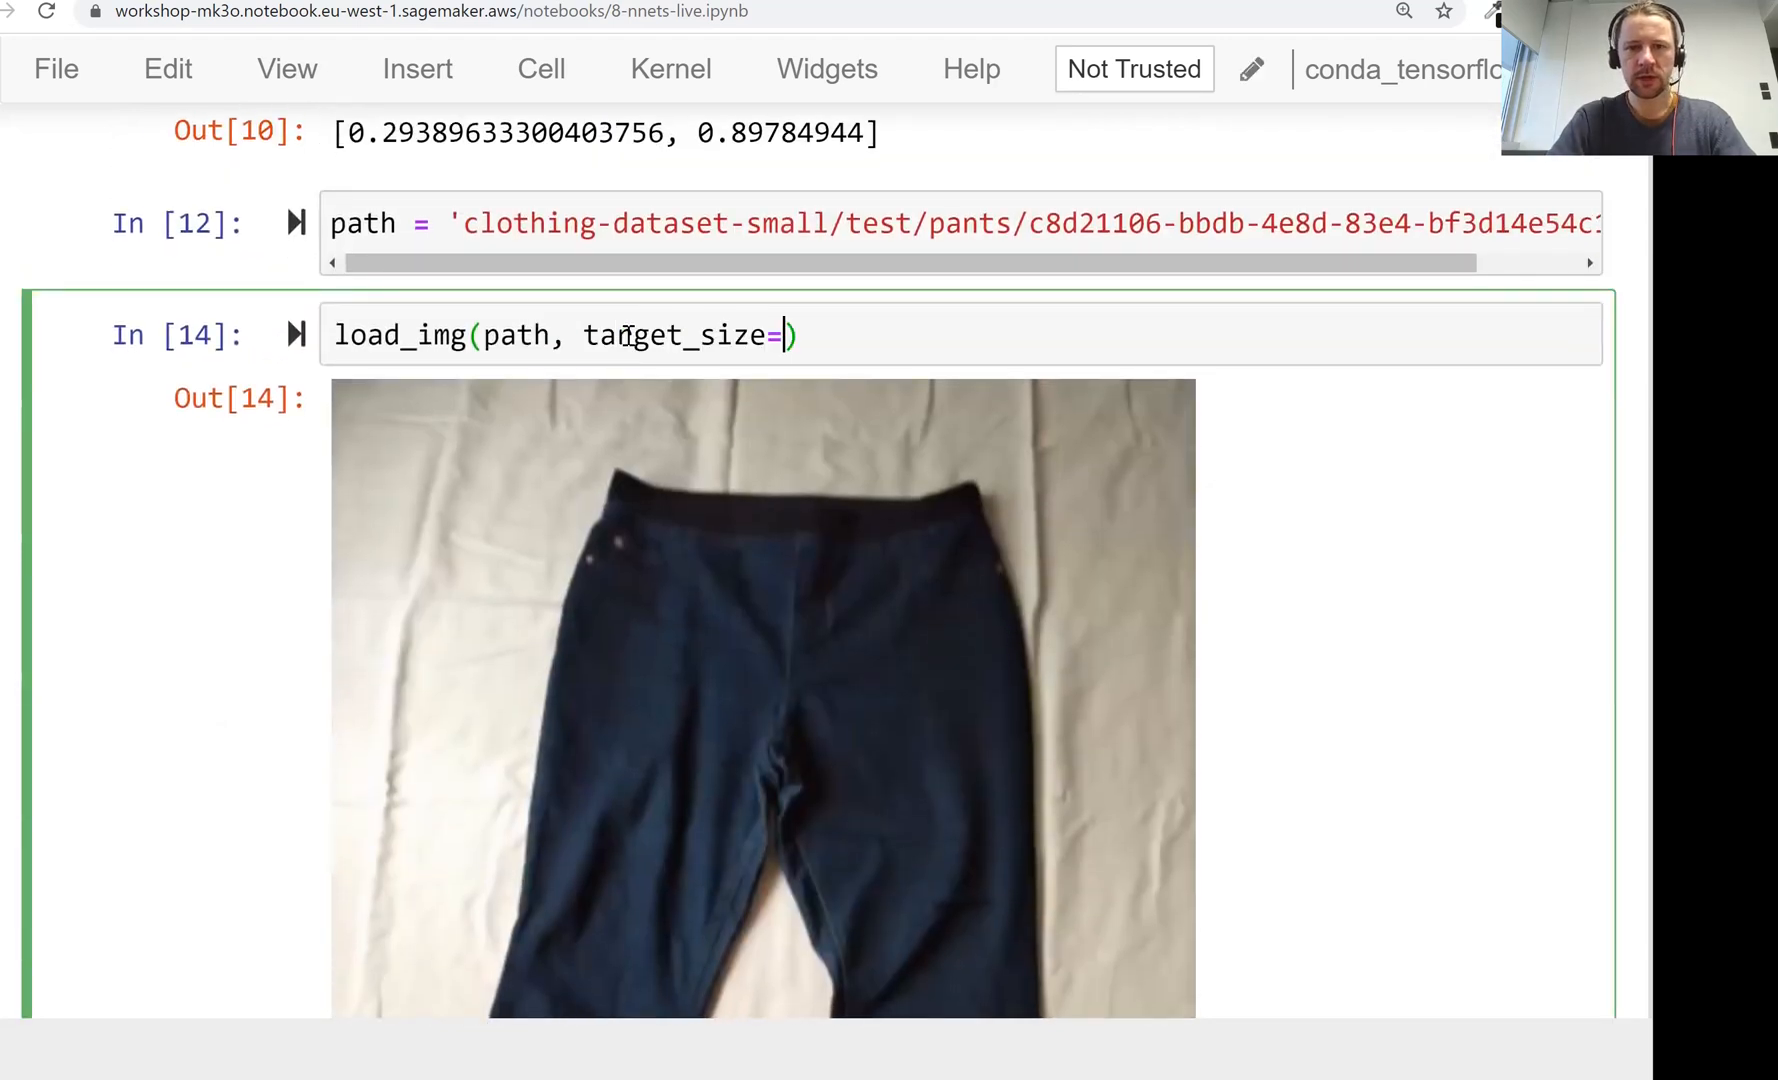
type("(299")
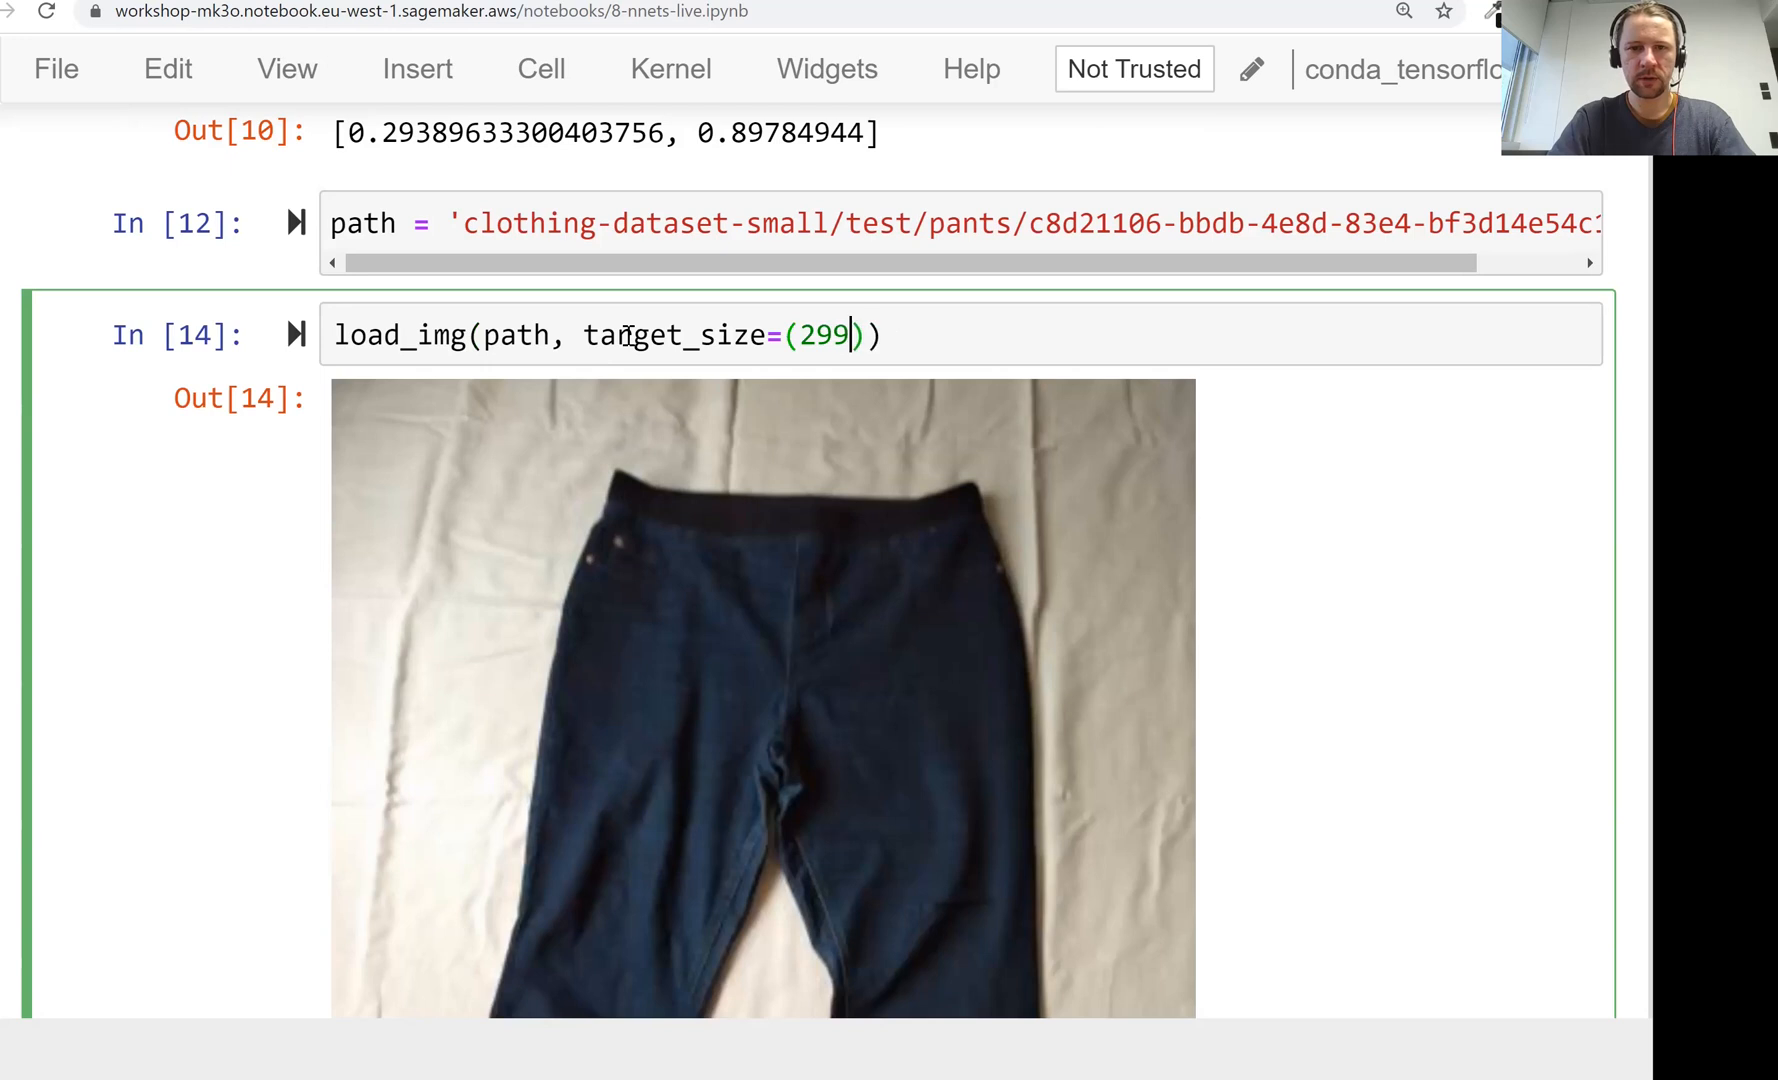
type(", 299")
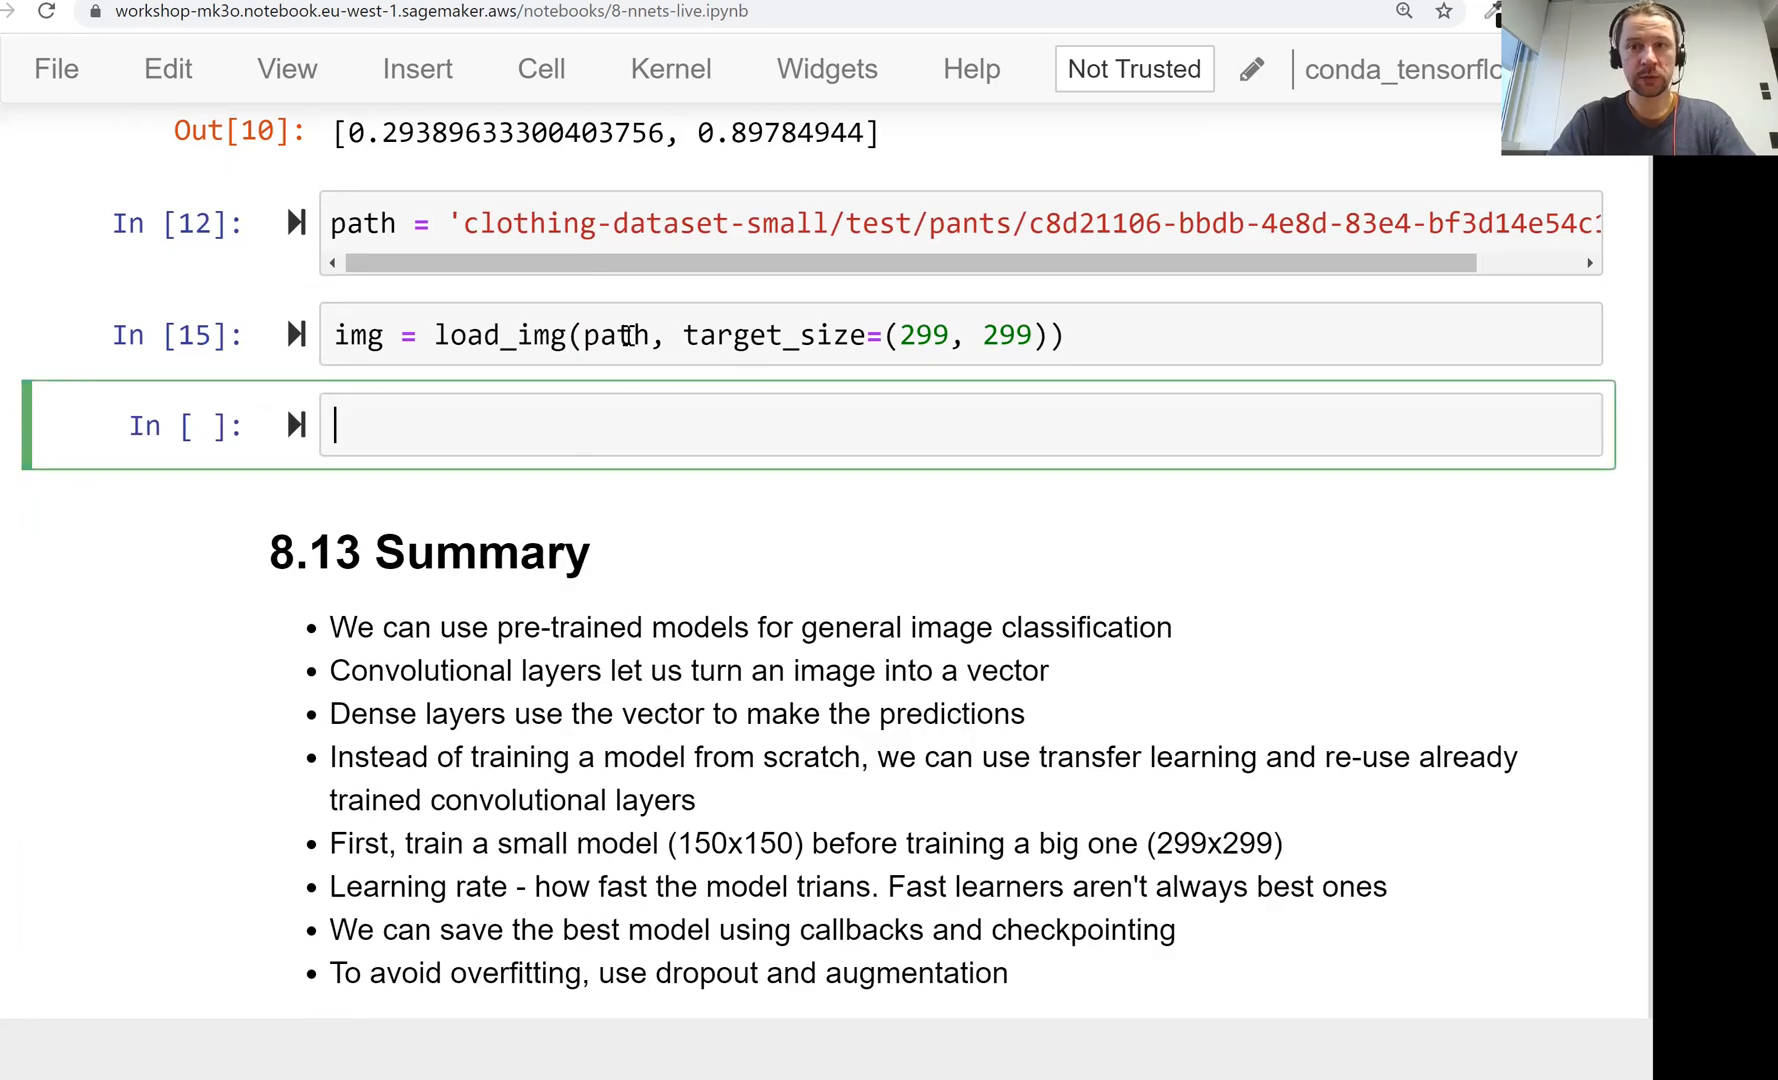
Step: Import numpy, convert img to array x and wrap it as batch X of shape (1, 299, 299, 3)
type("np.")
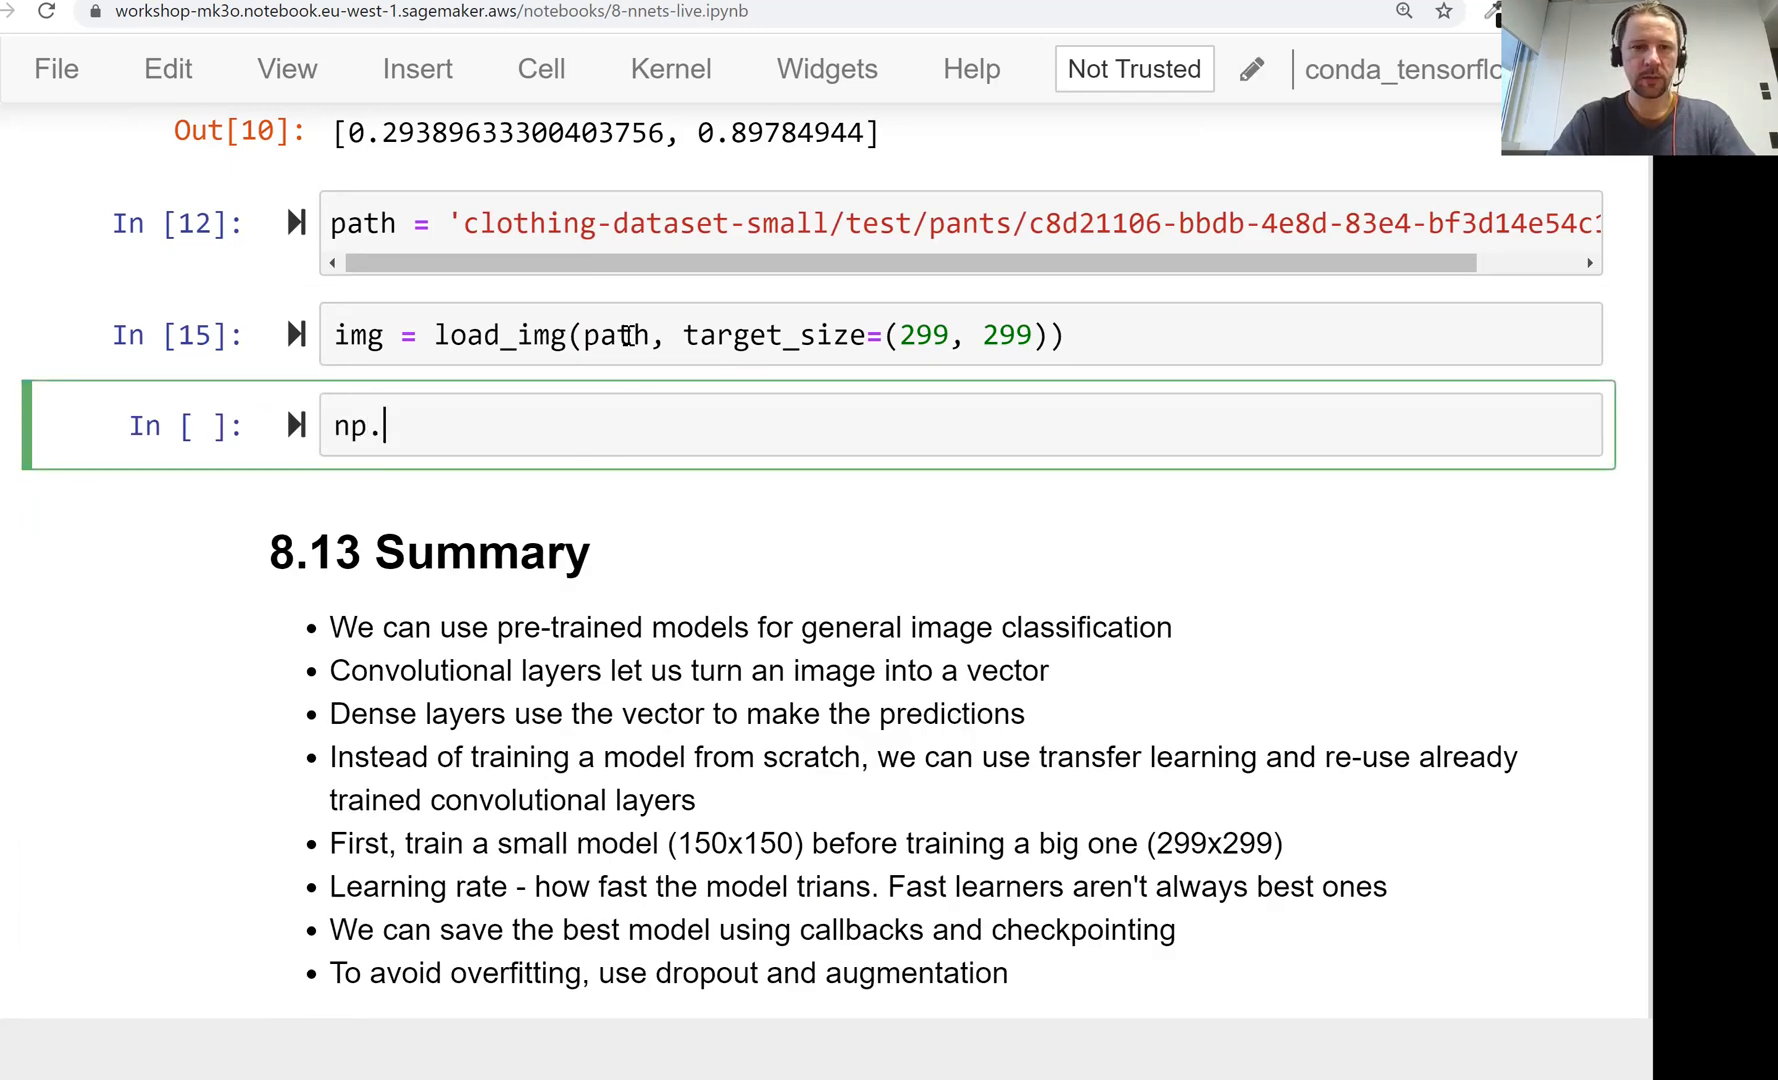
type("arra")
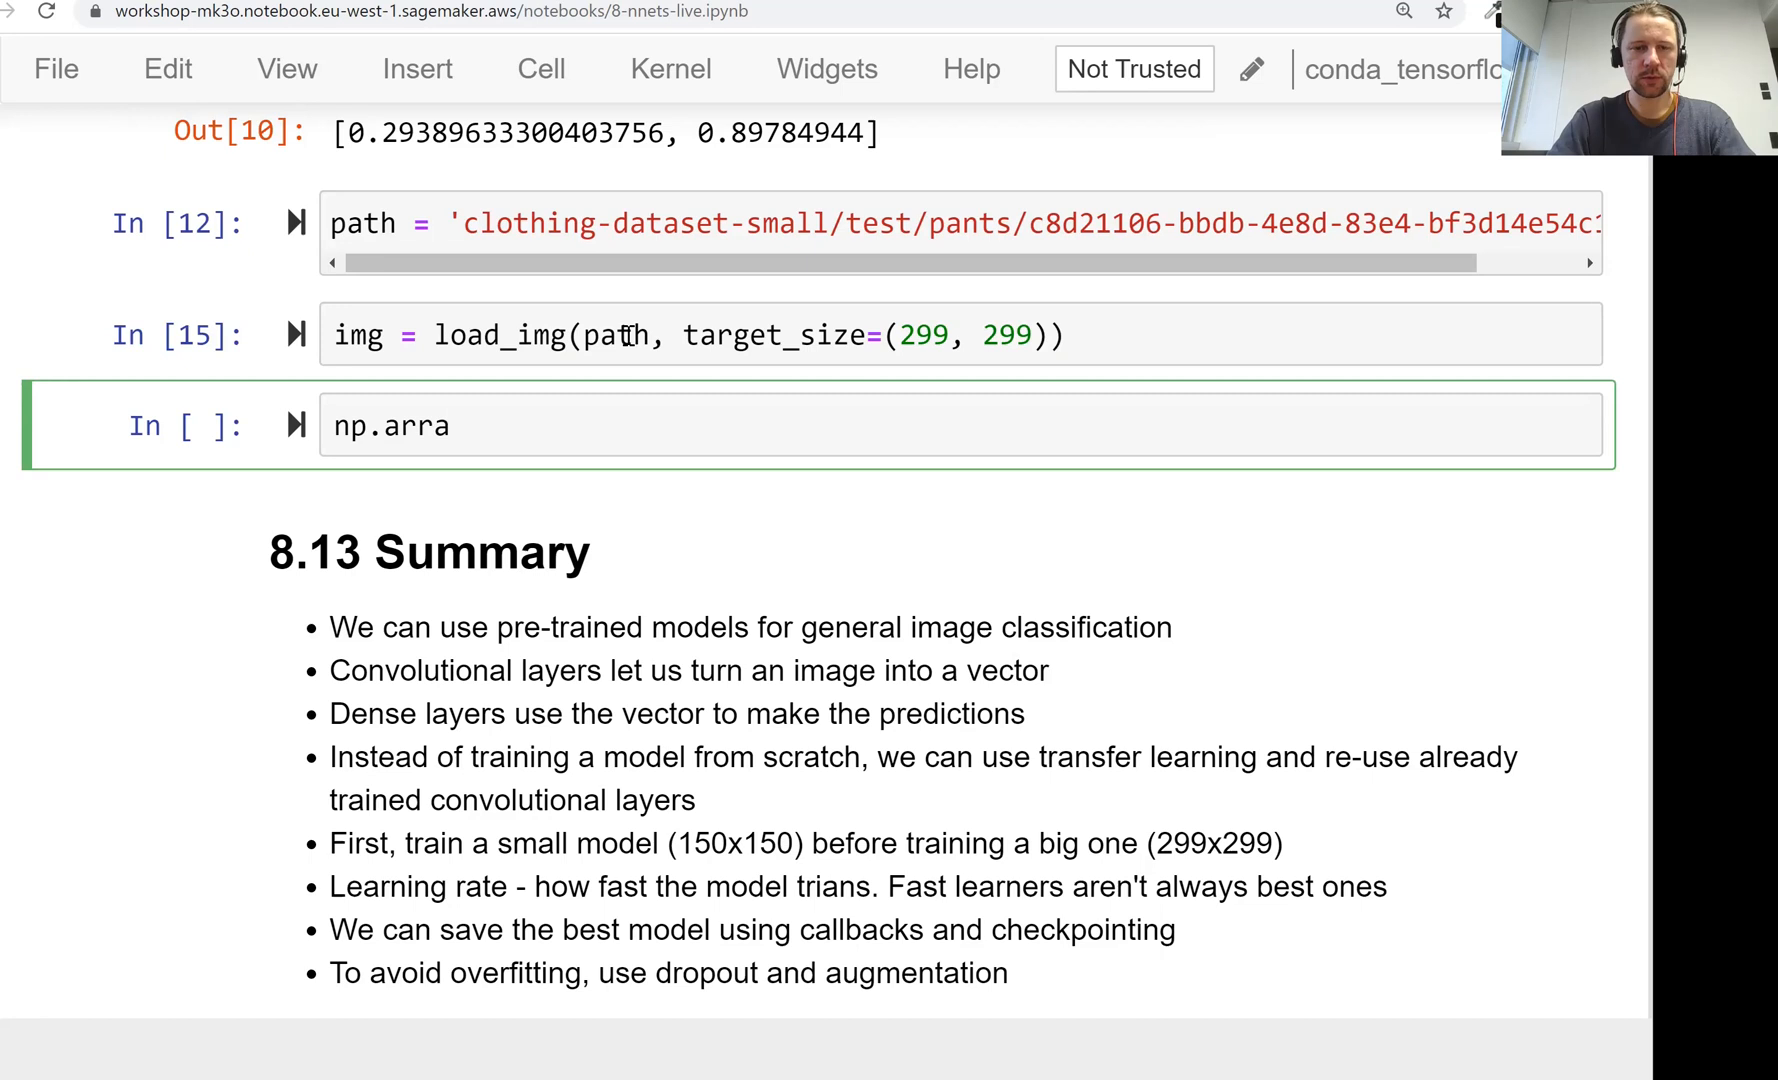
type("import numpy as np")
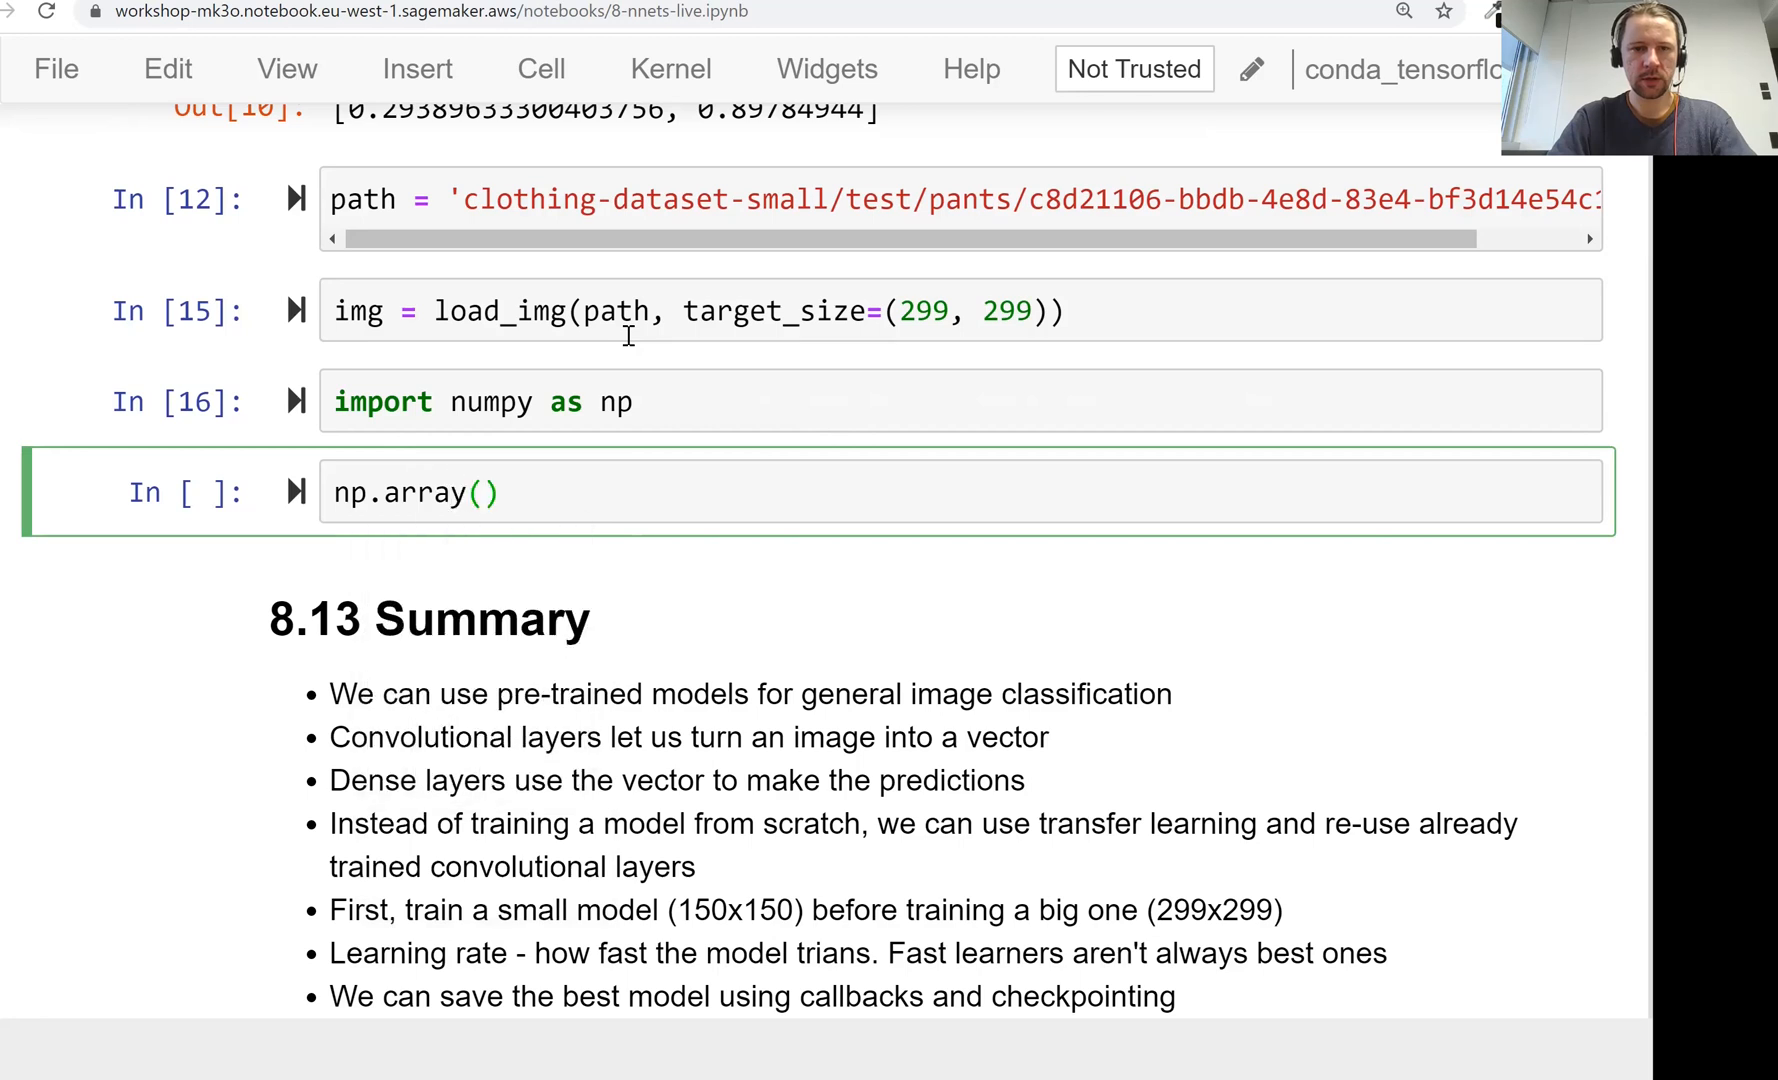
type("img")
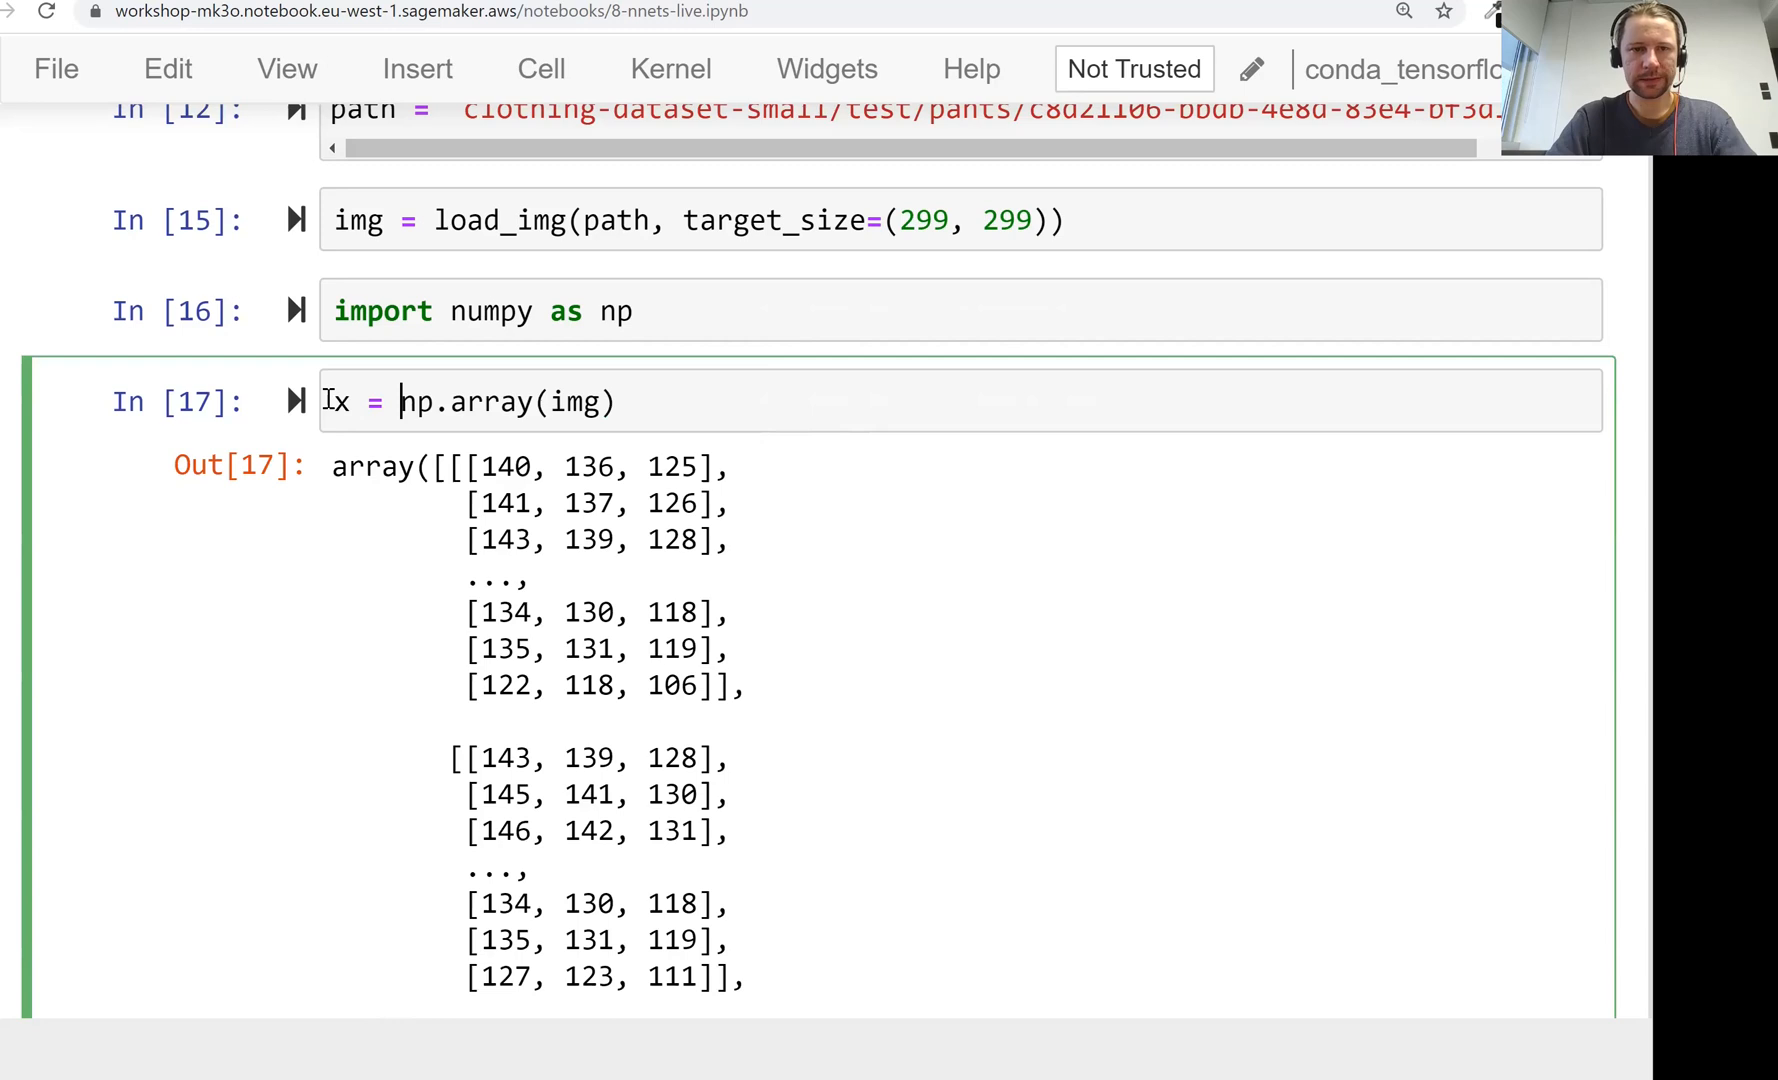
type("X = m")
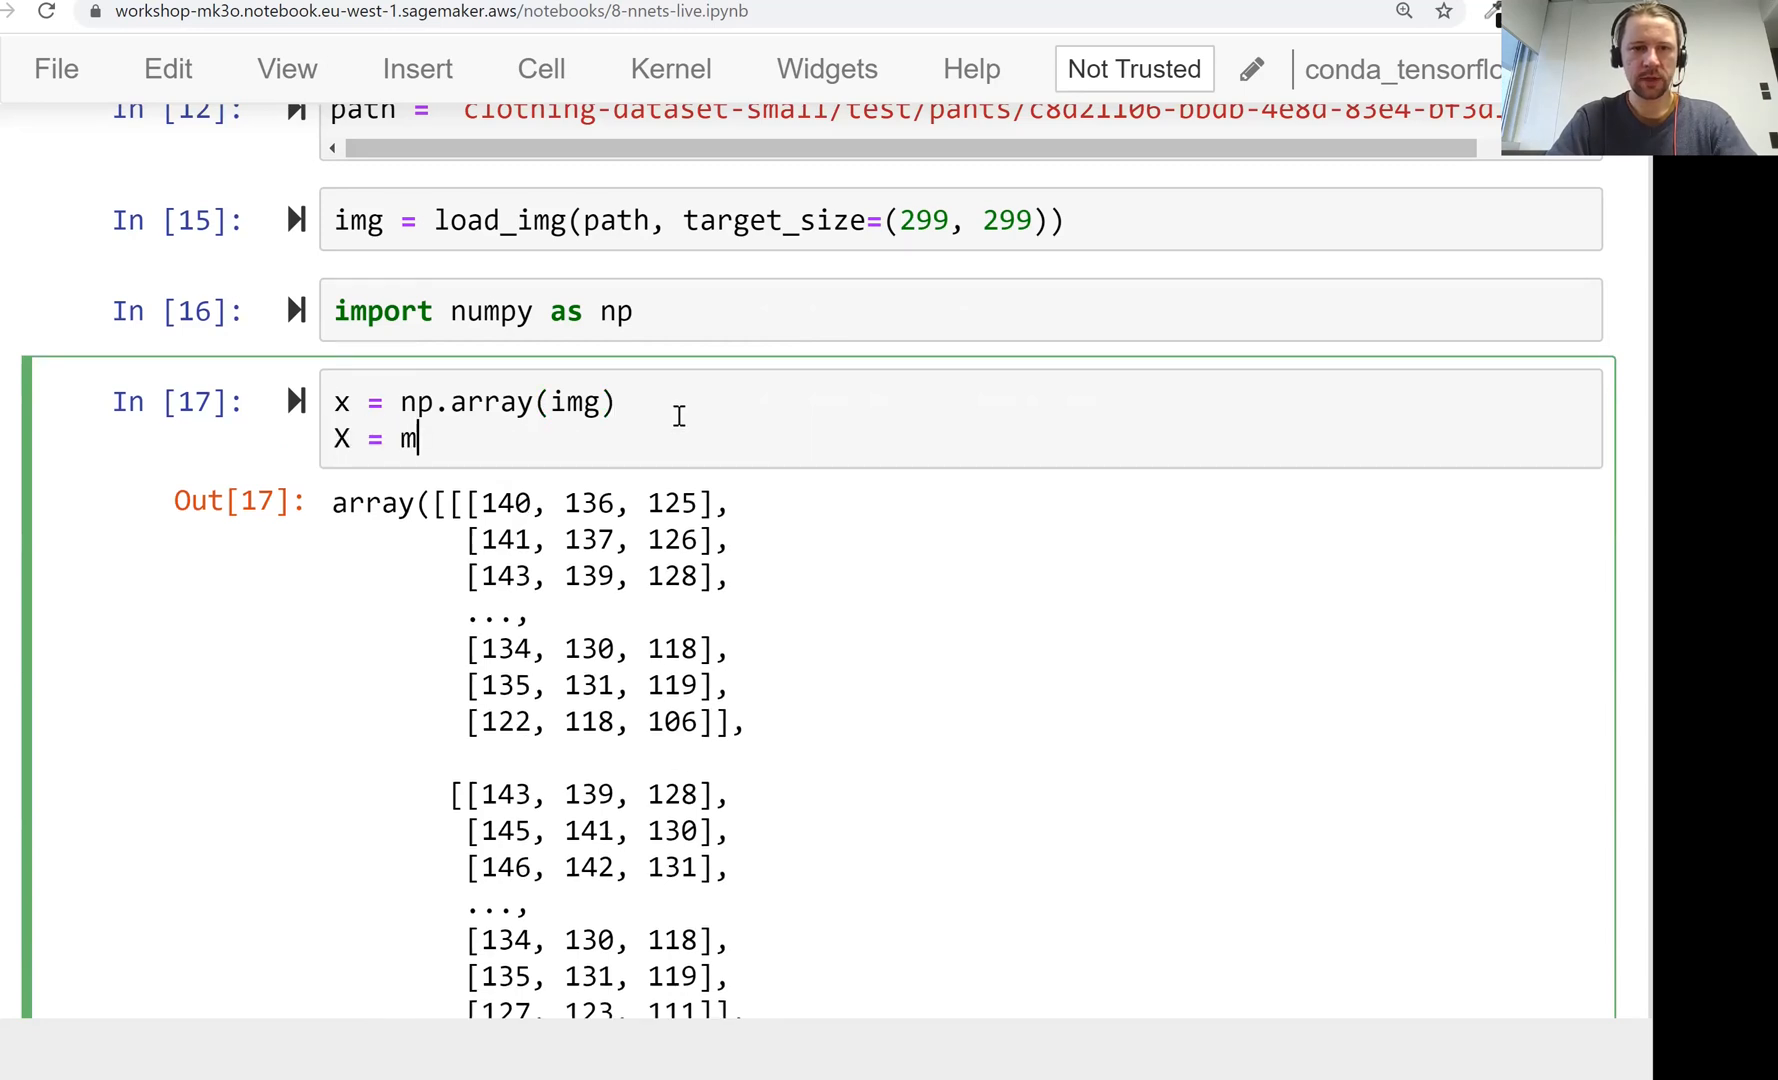
type("np.array([x")
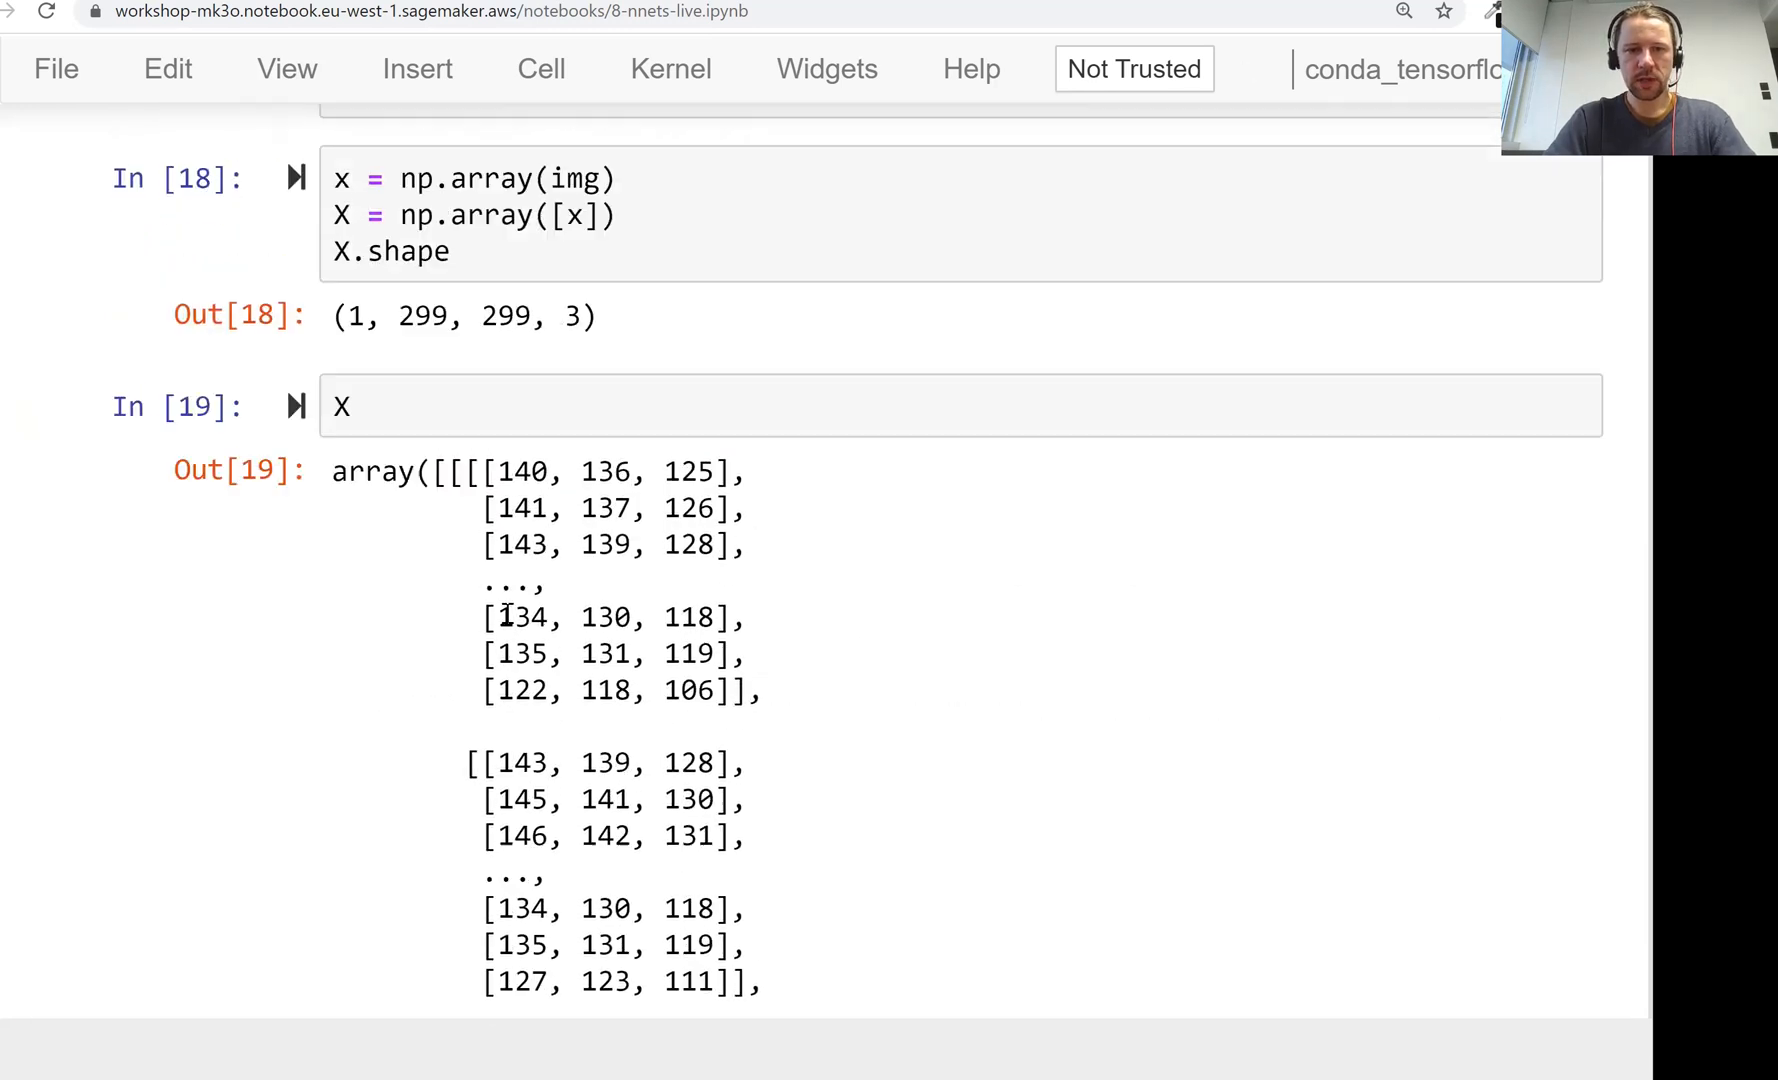
Step: Apply preprocess_input to X, run pred = model.predict(X), and show pred[0]'s ten scores
type("prep")
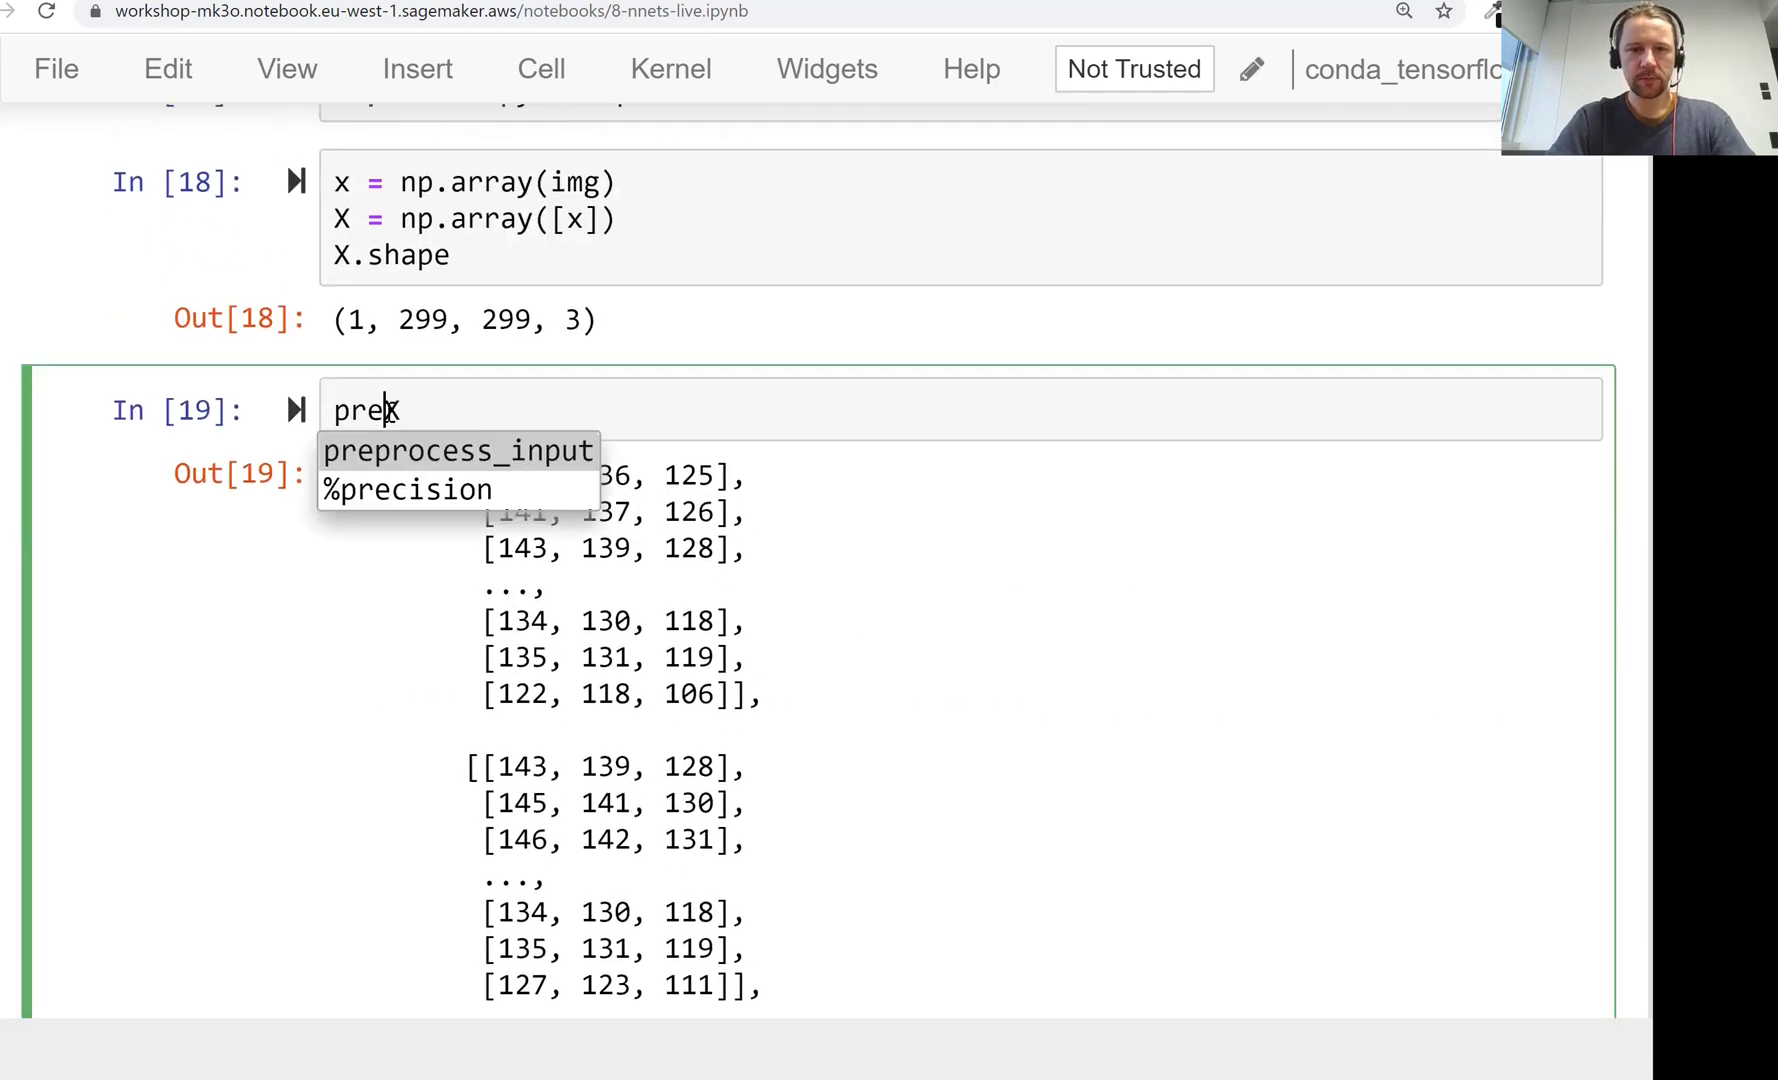
key("Enter")
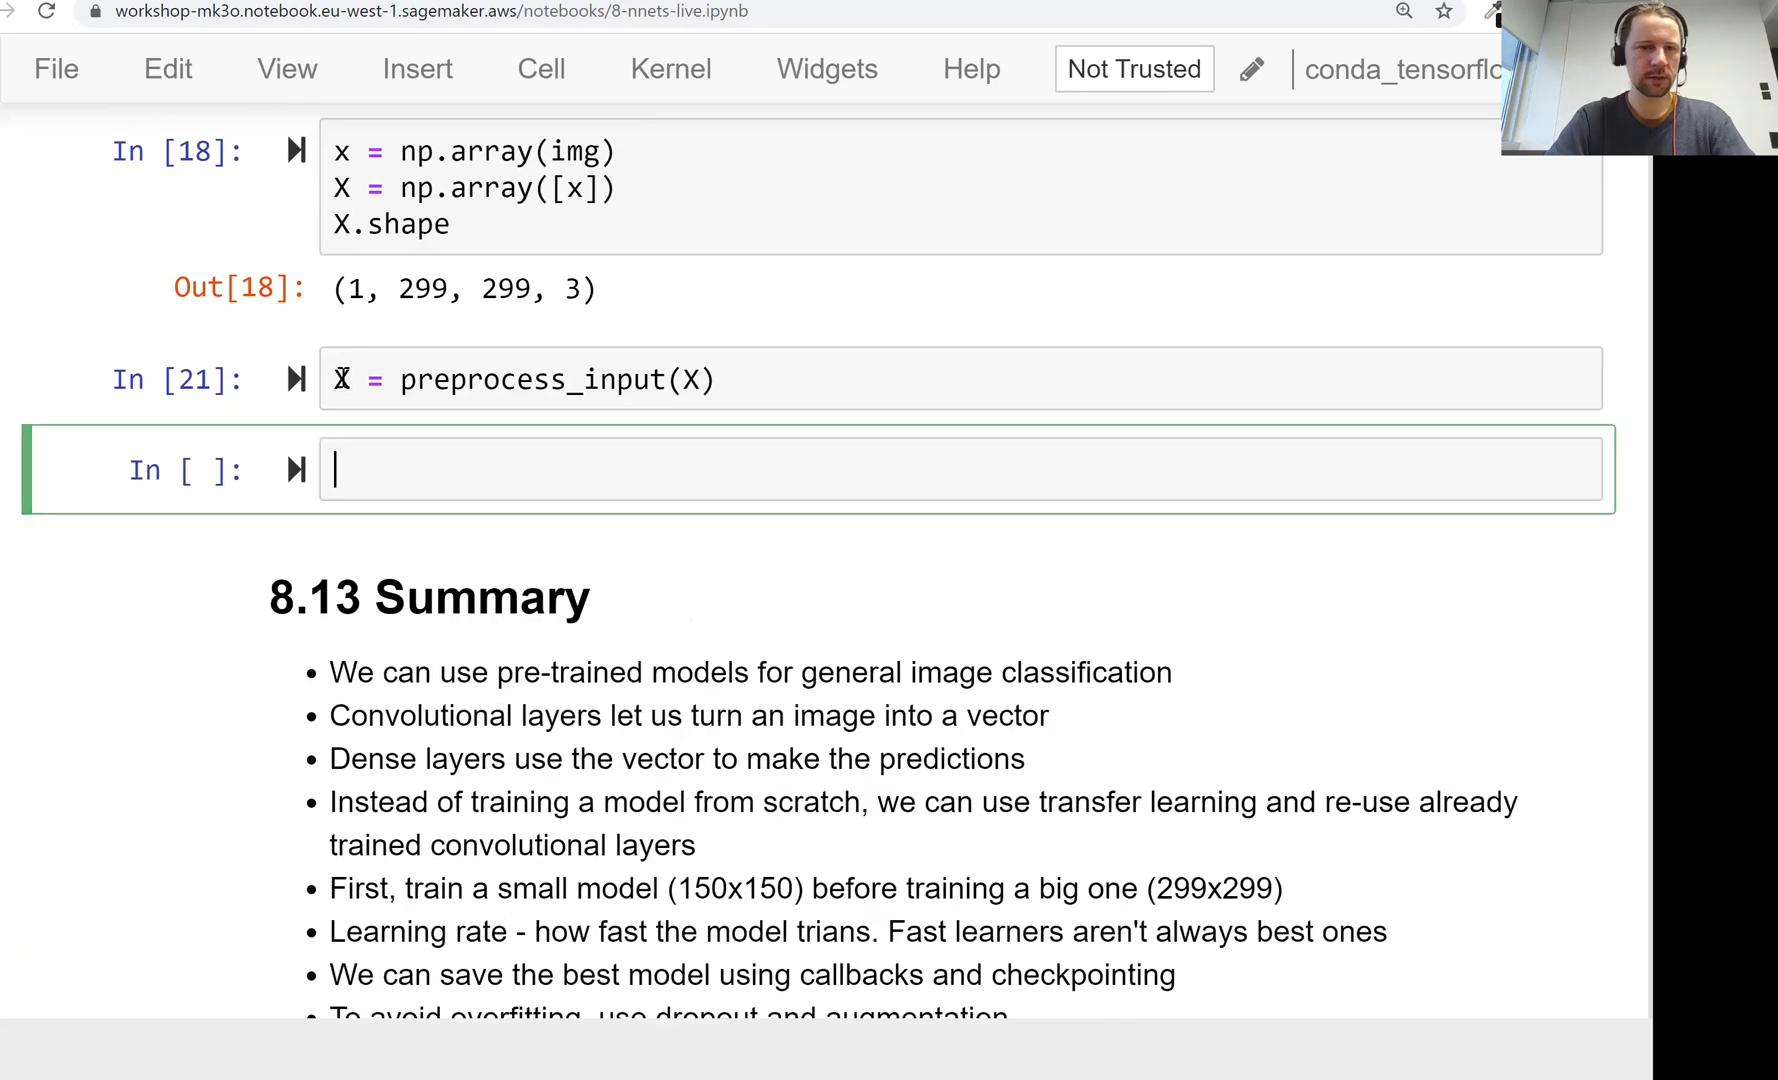
type("model.predict(X")
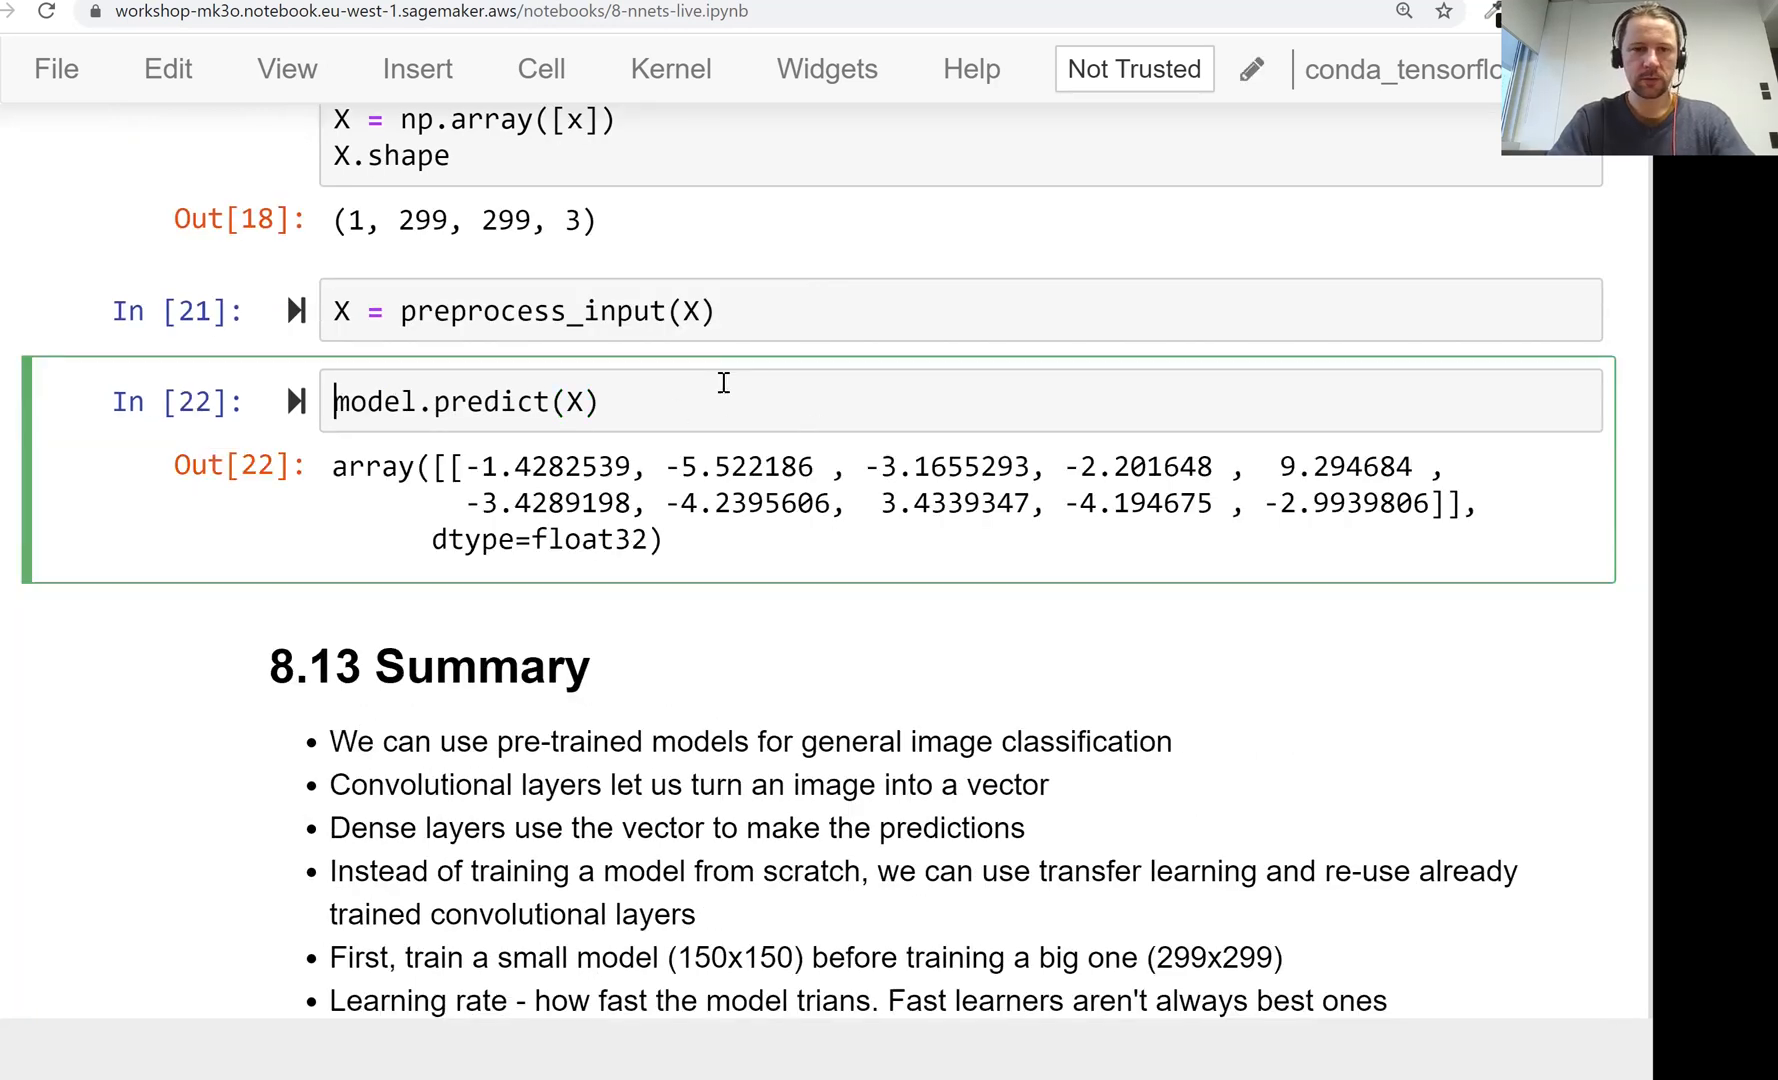
type("pred =")
type("pred[0]")
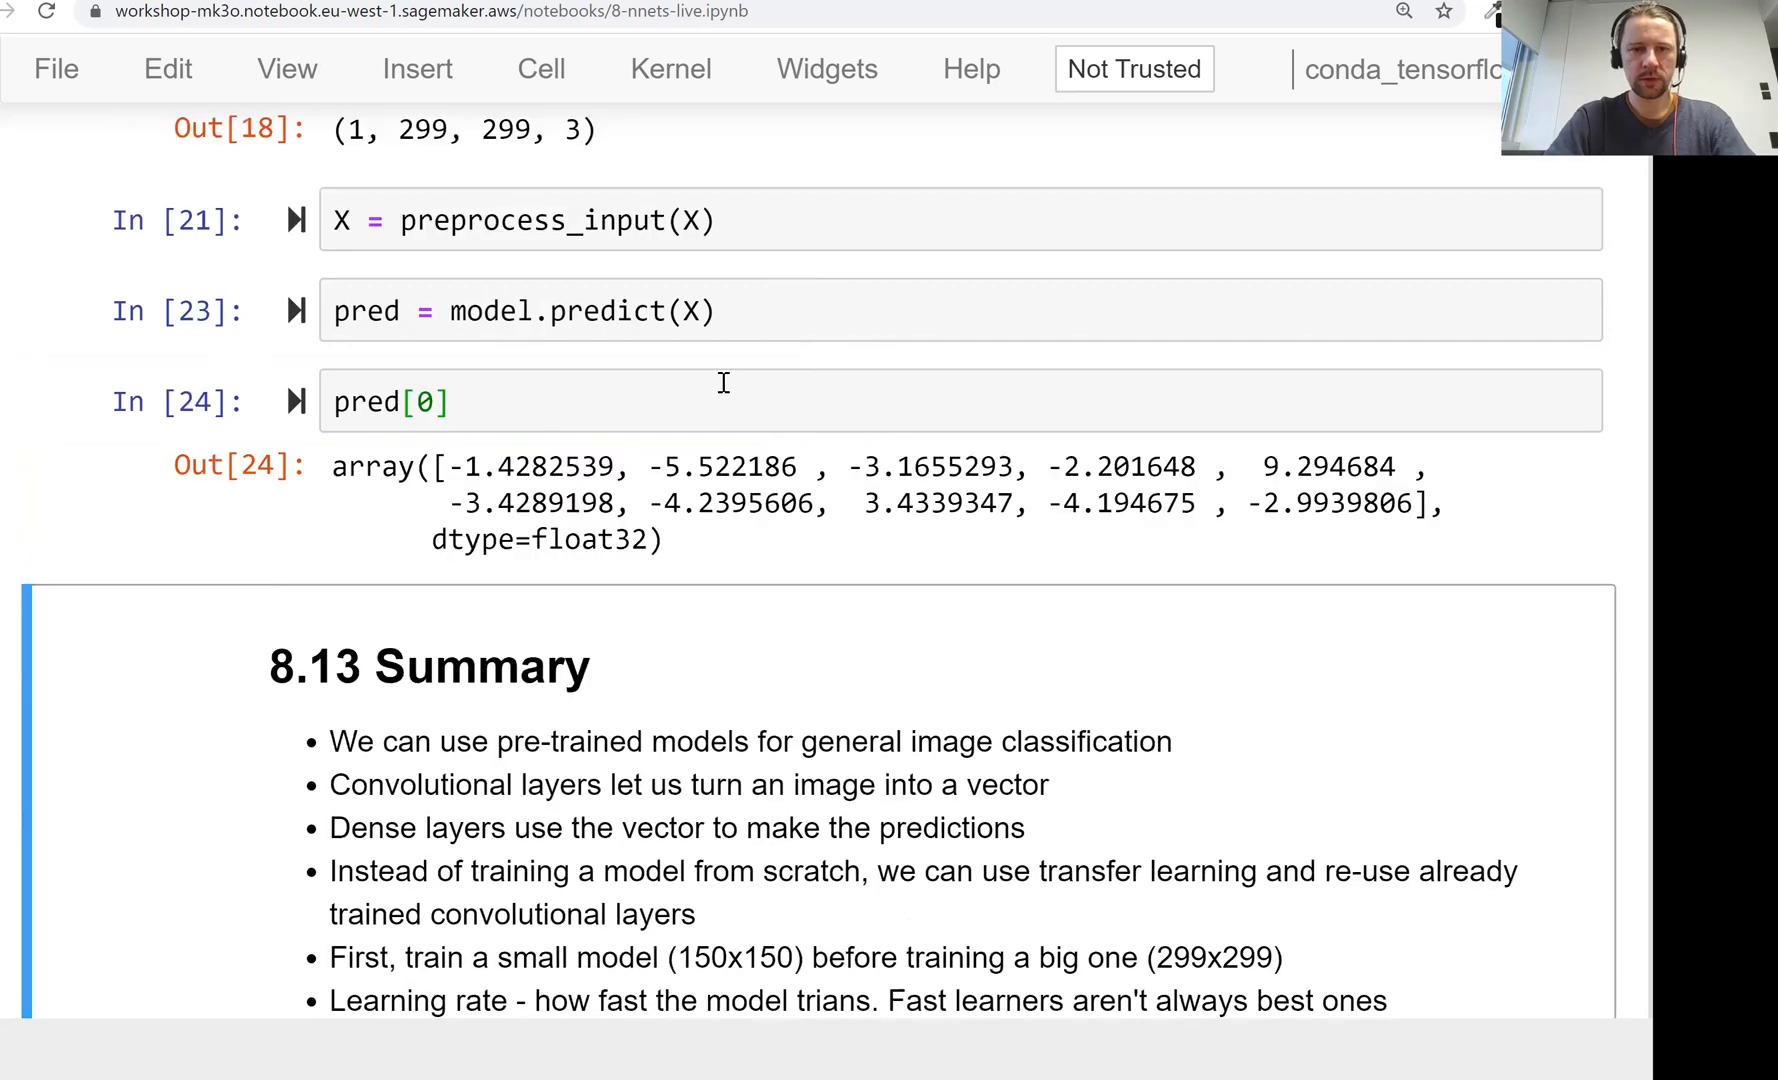
Step: Select and copy the Out[10] class_indices dictionary of the ten clothing classes
left_click_drag(442, 466, 1434, 502)
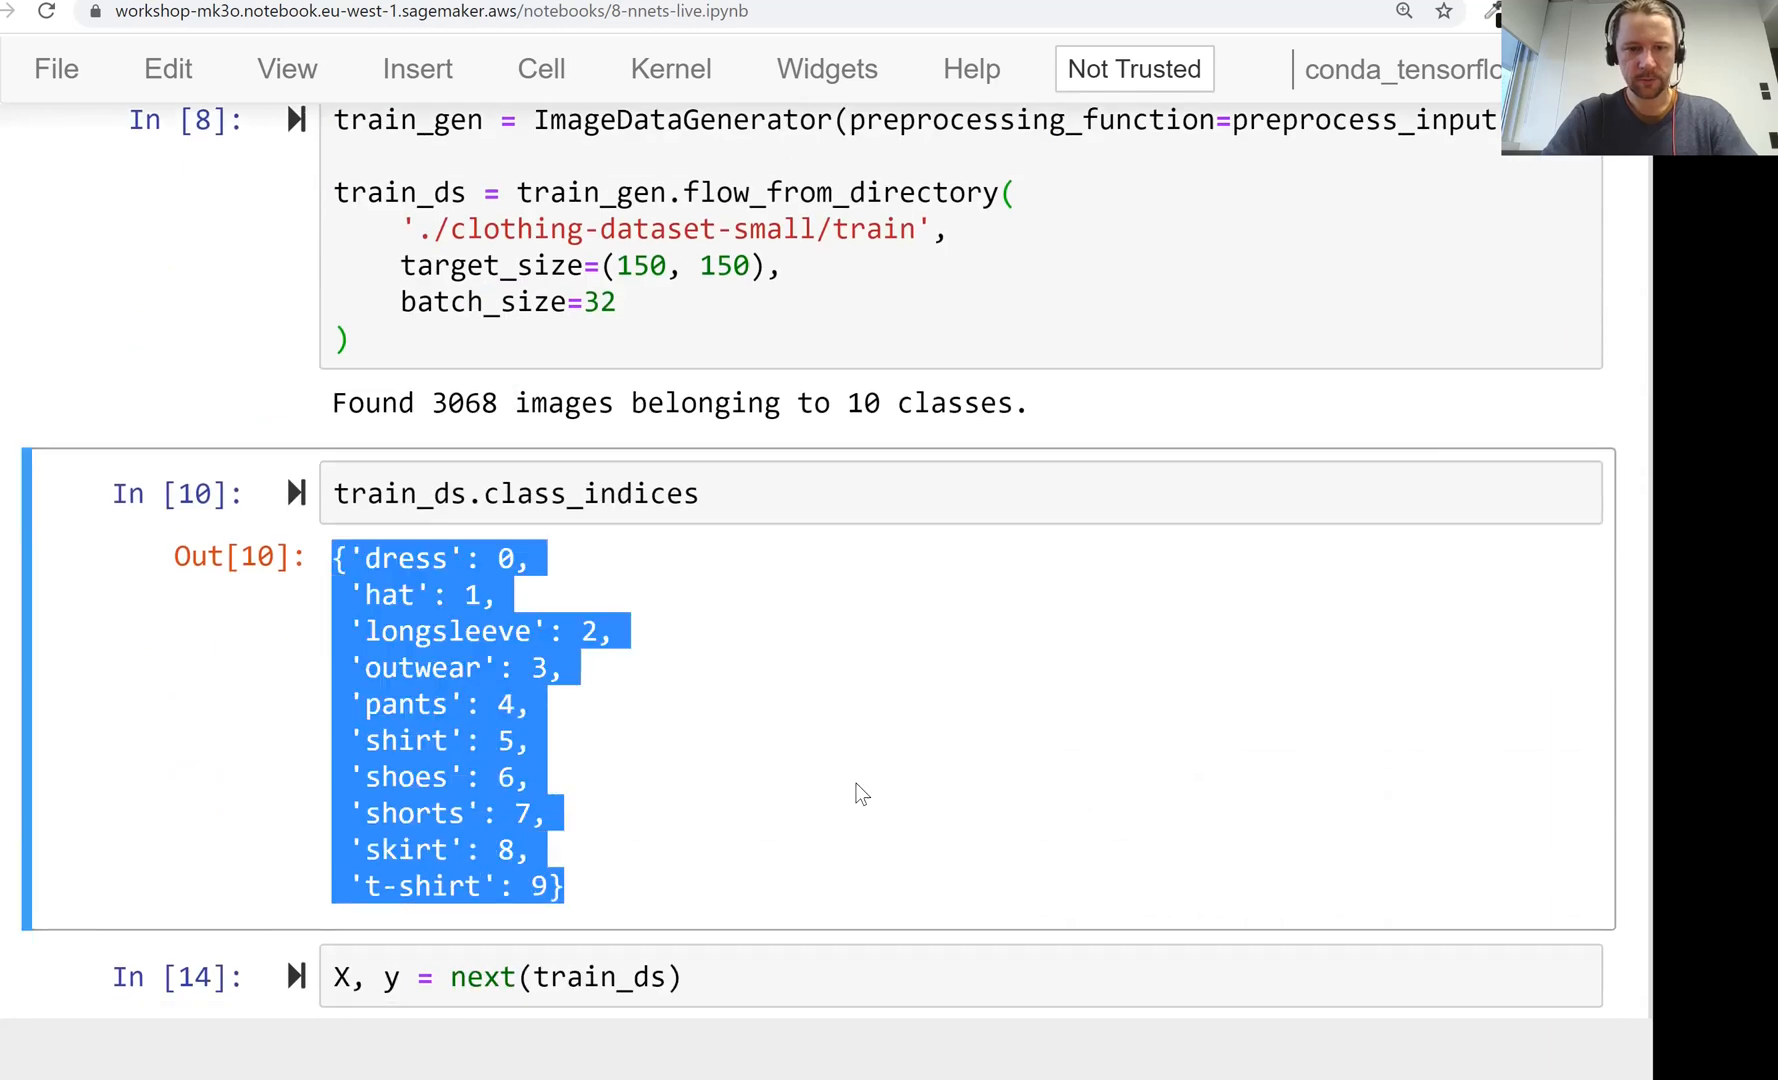
scroll("down", 3)
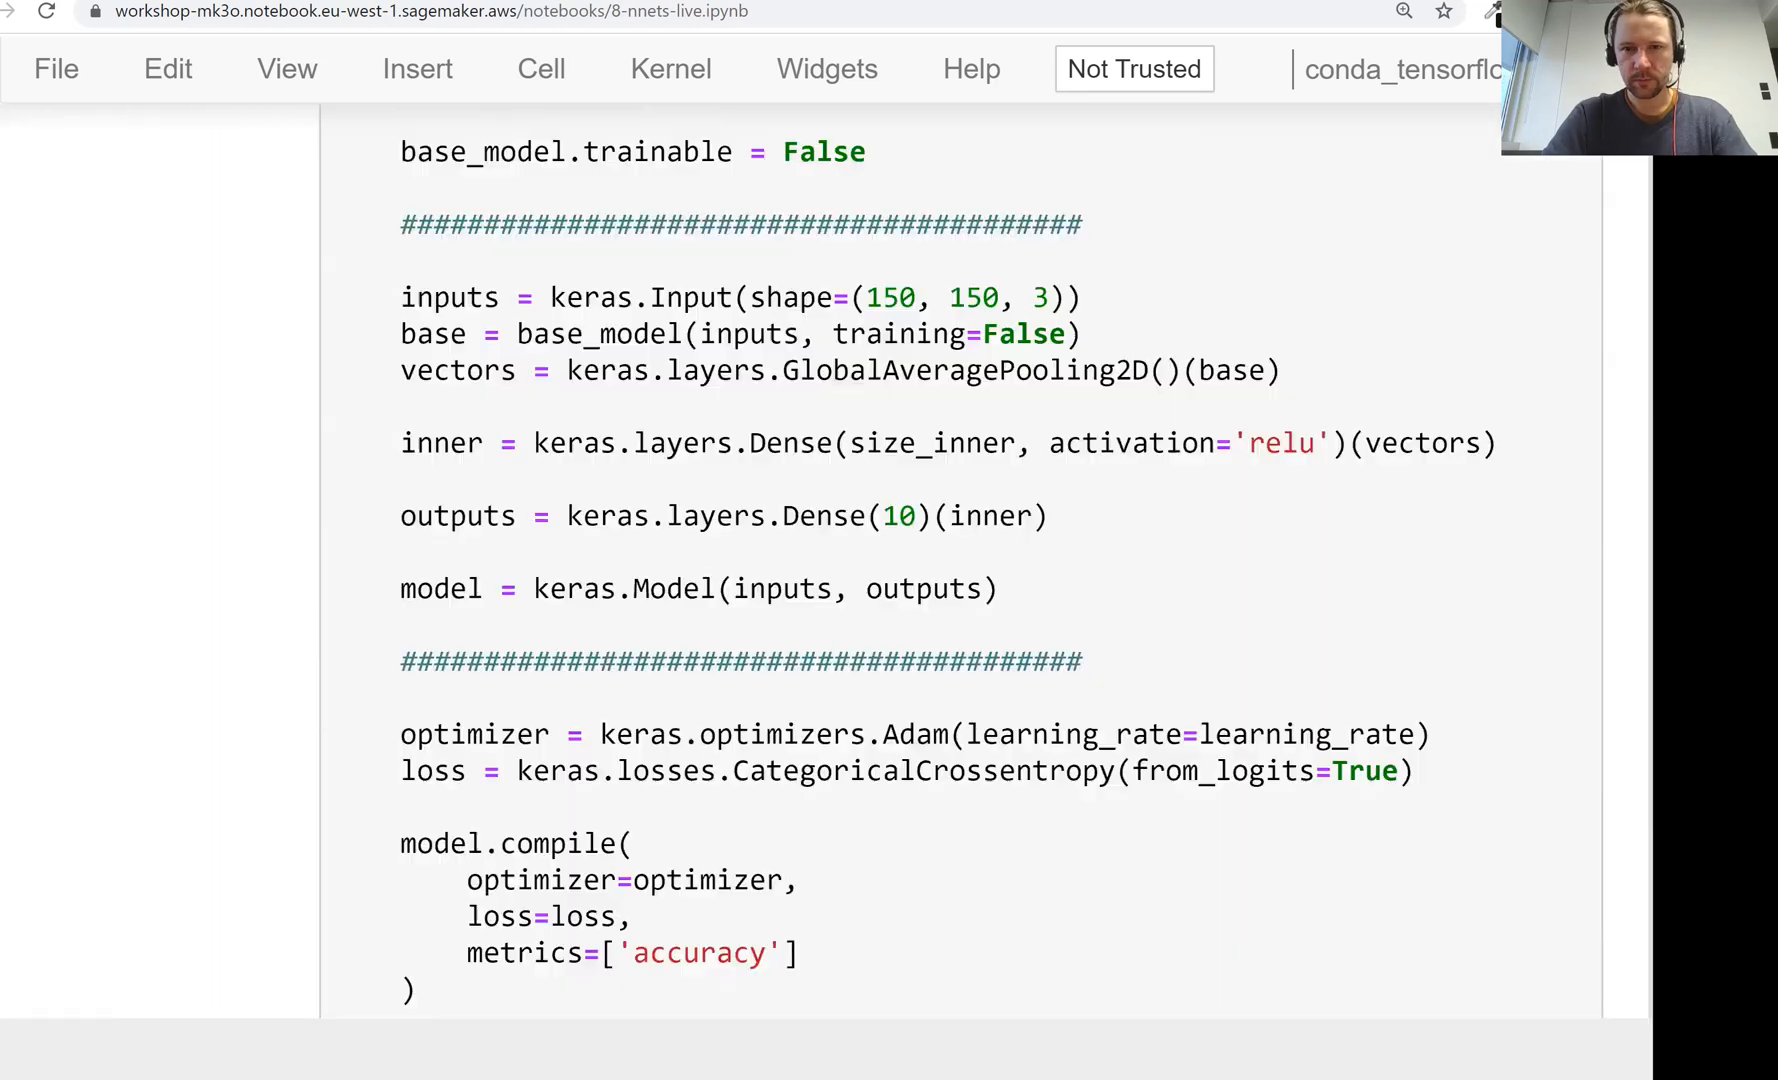
scroll("down", 3)
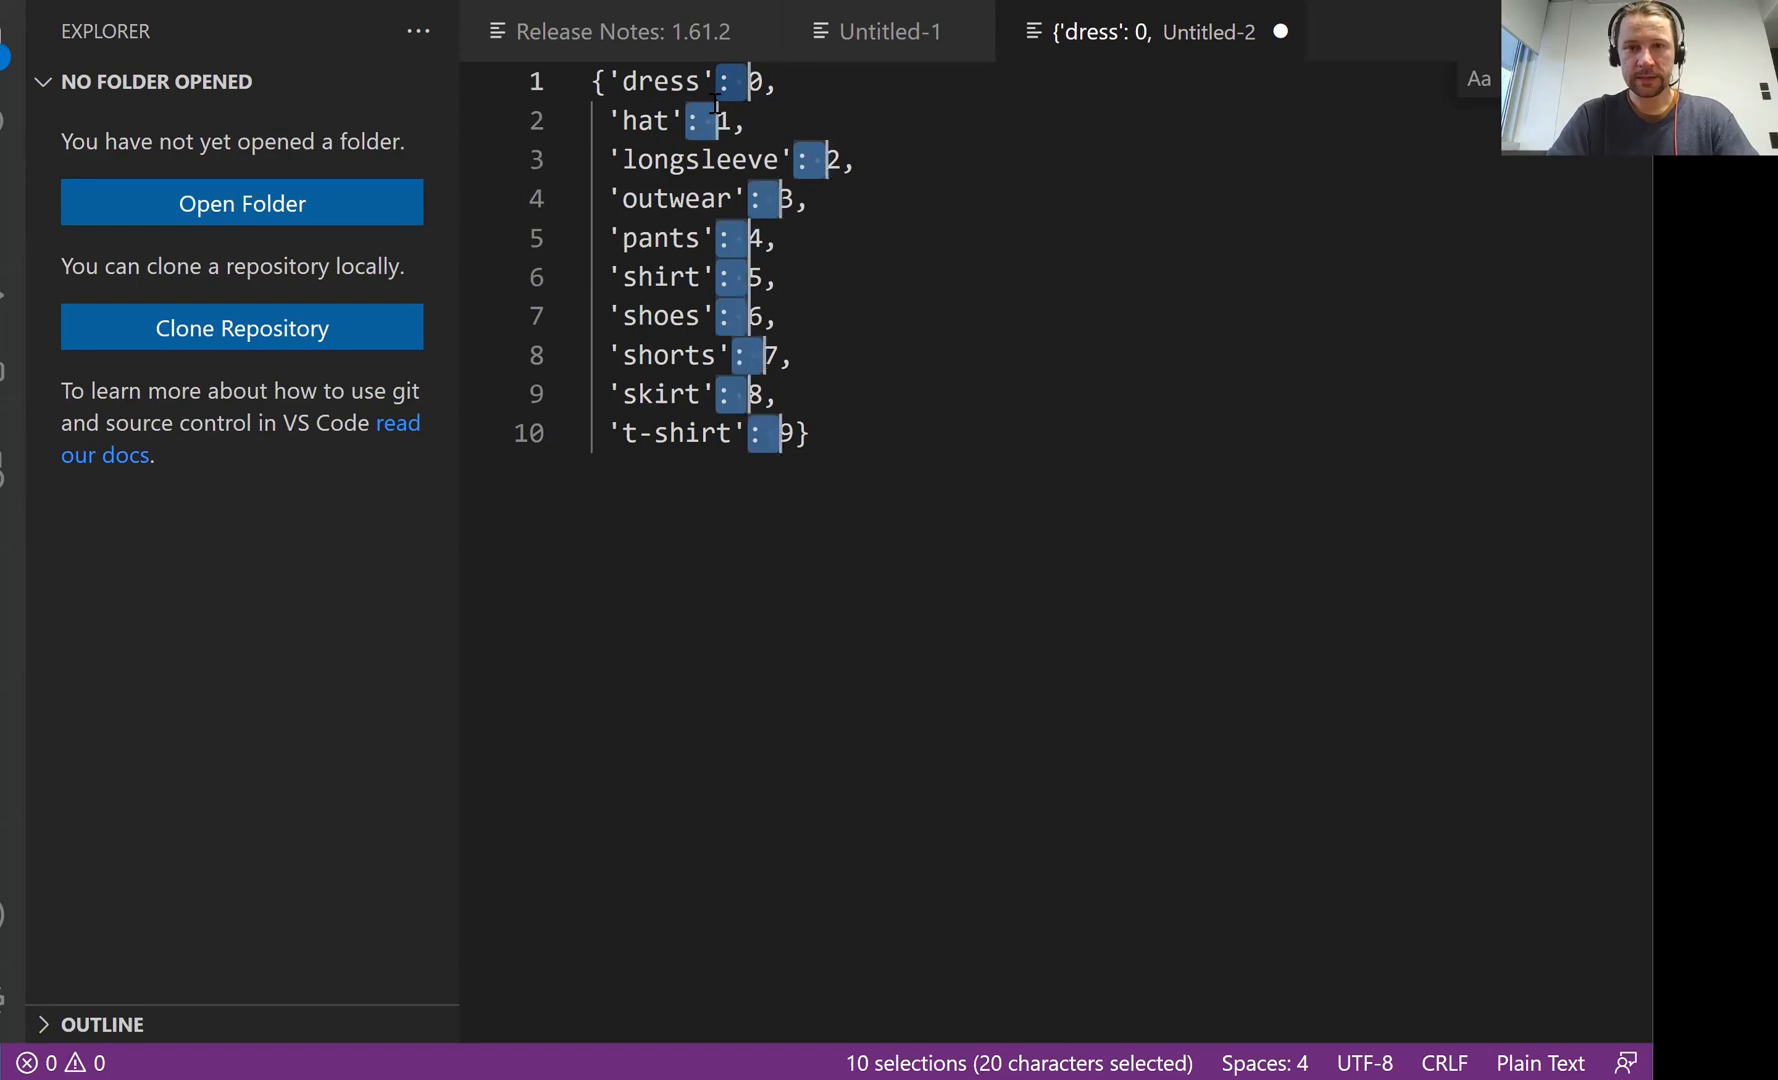
Step: Delete the ': n' index from every entry, leaving the ten bare class names
key("Delete")
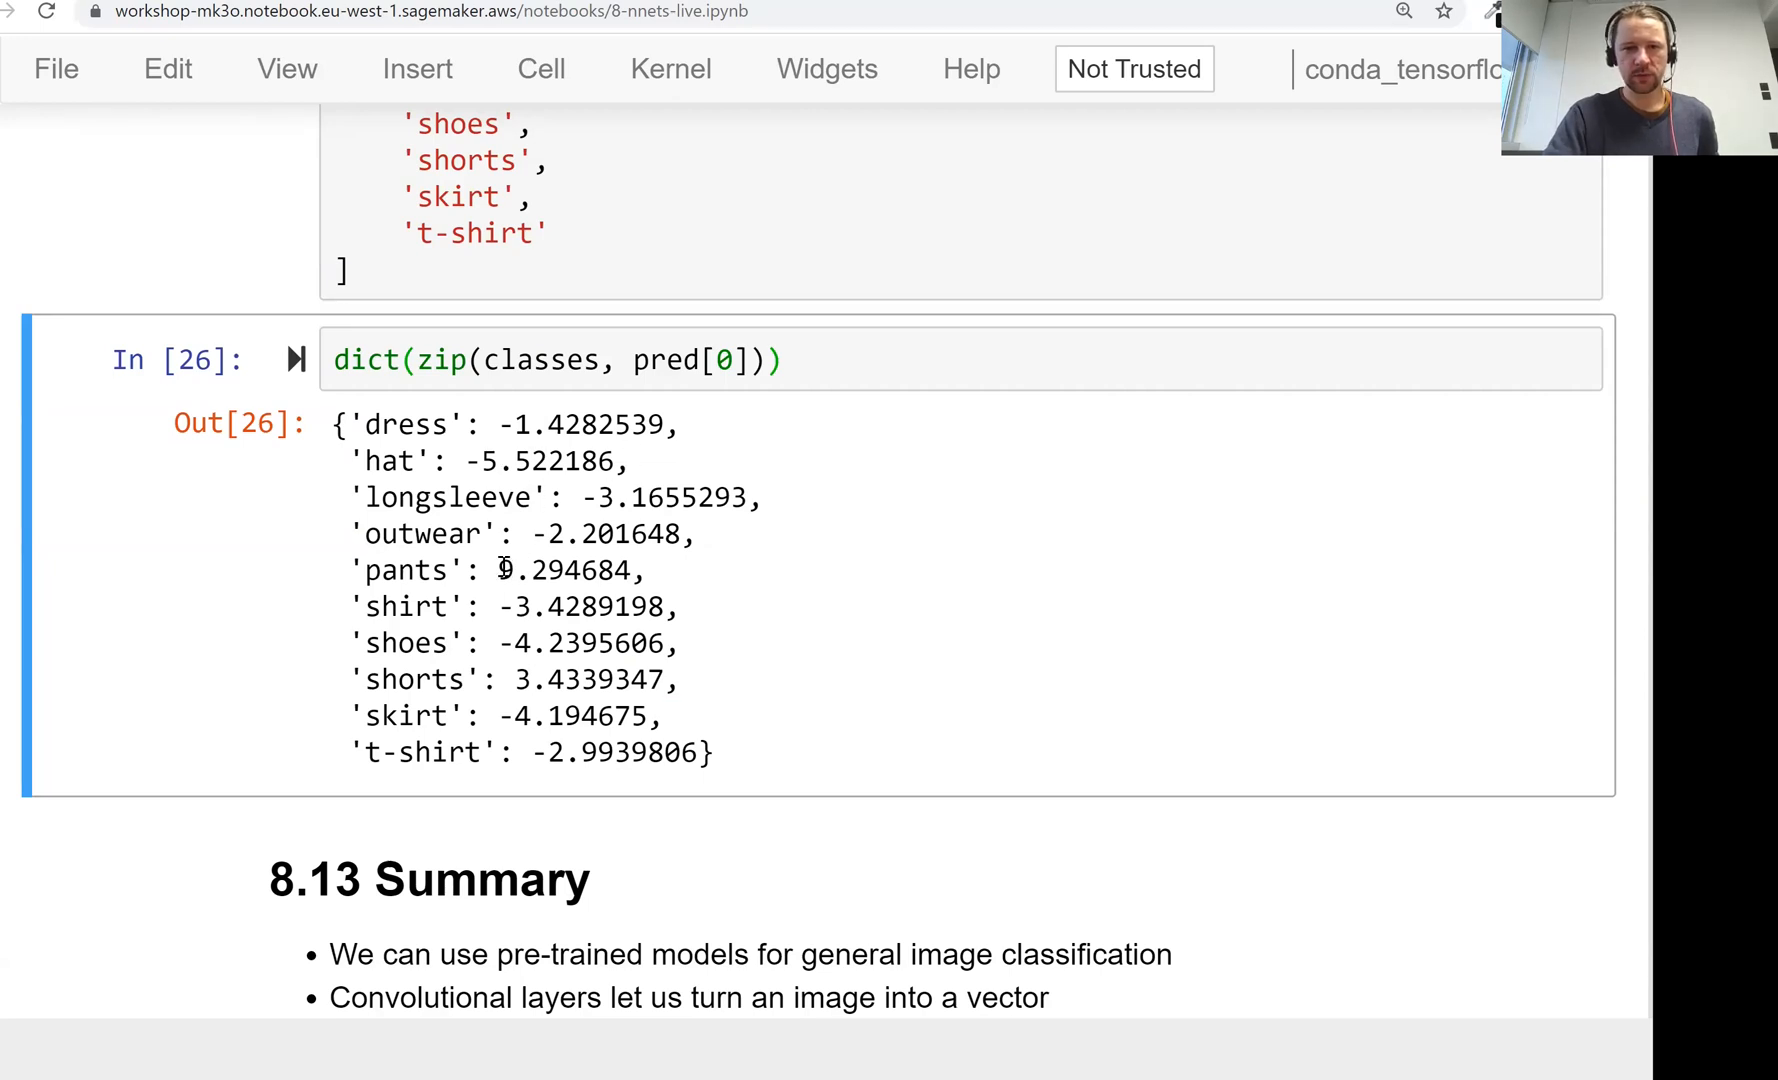
Step: Highlight the pants score 9.294684 in Out[26] as the highest, then return to section 8.12's opening cells
double_click(566, 570)
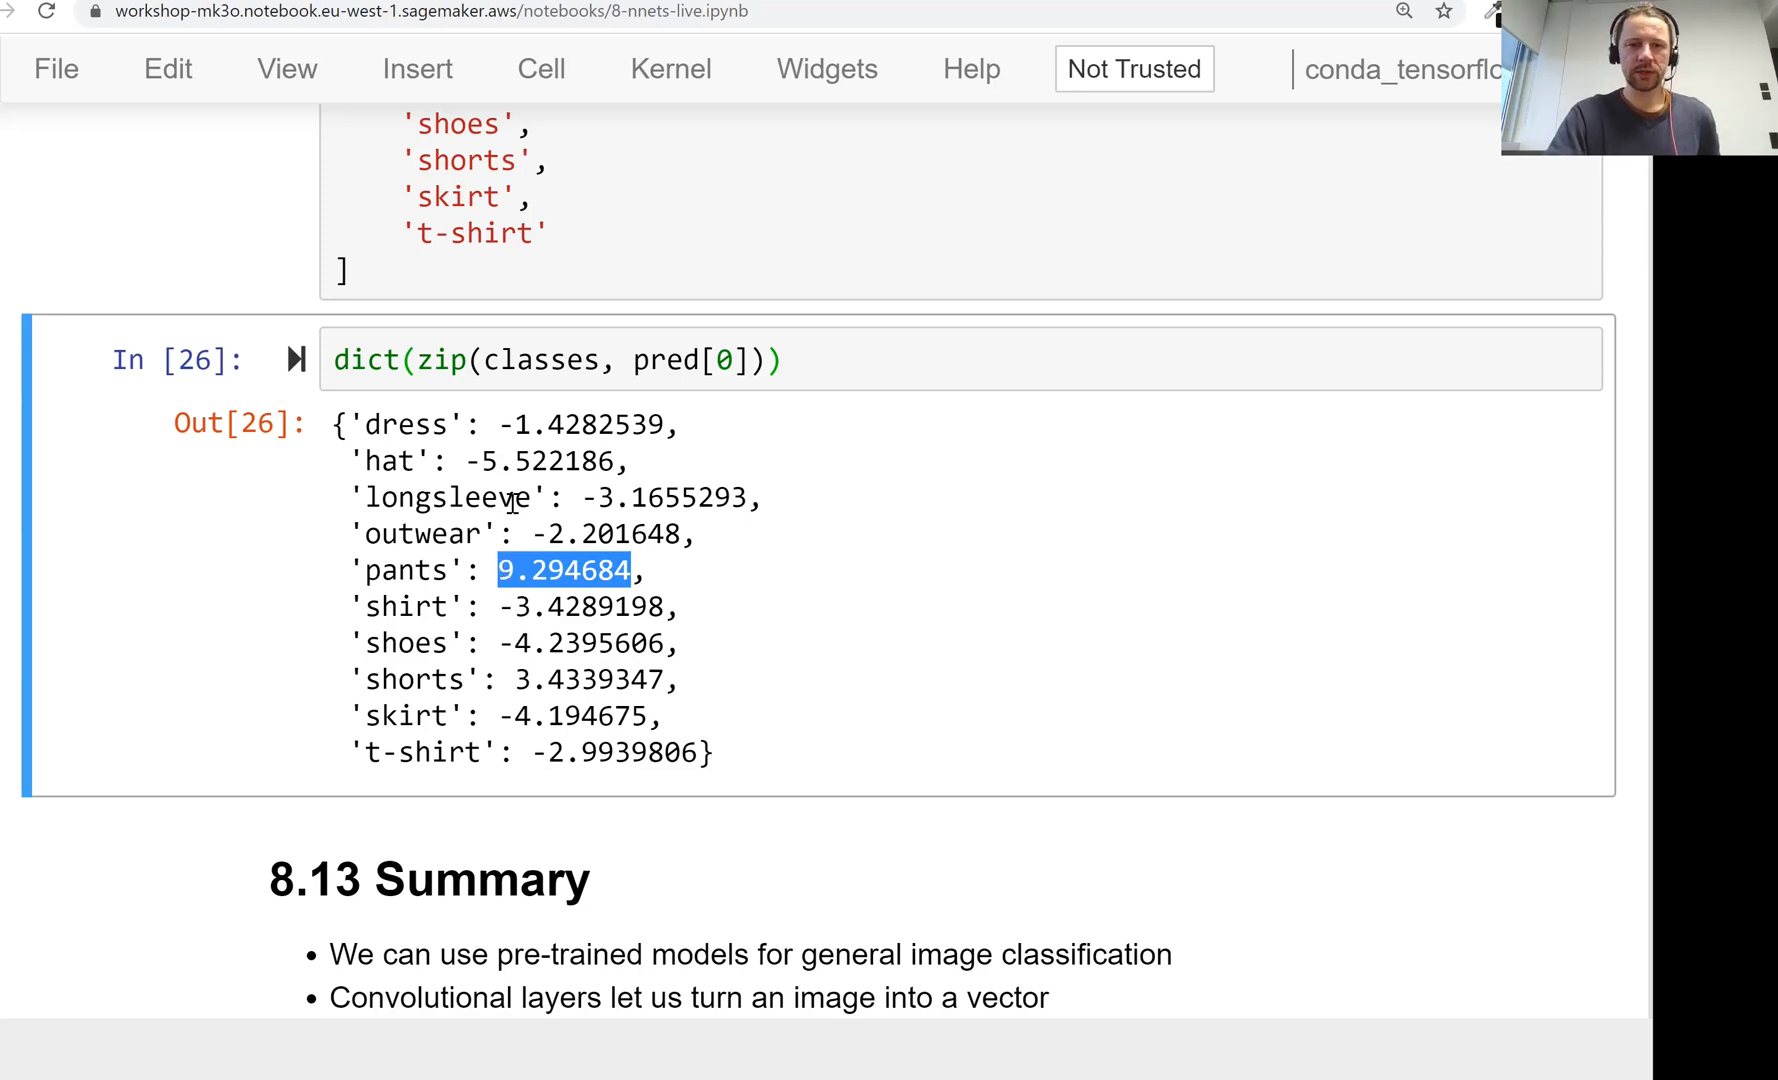
scroll("down", 3)
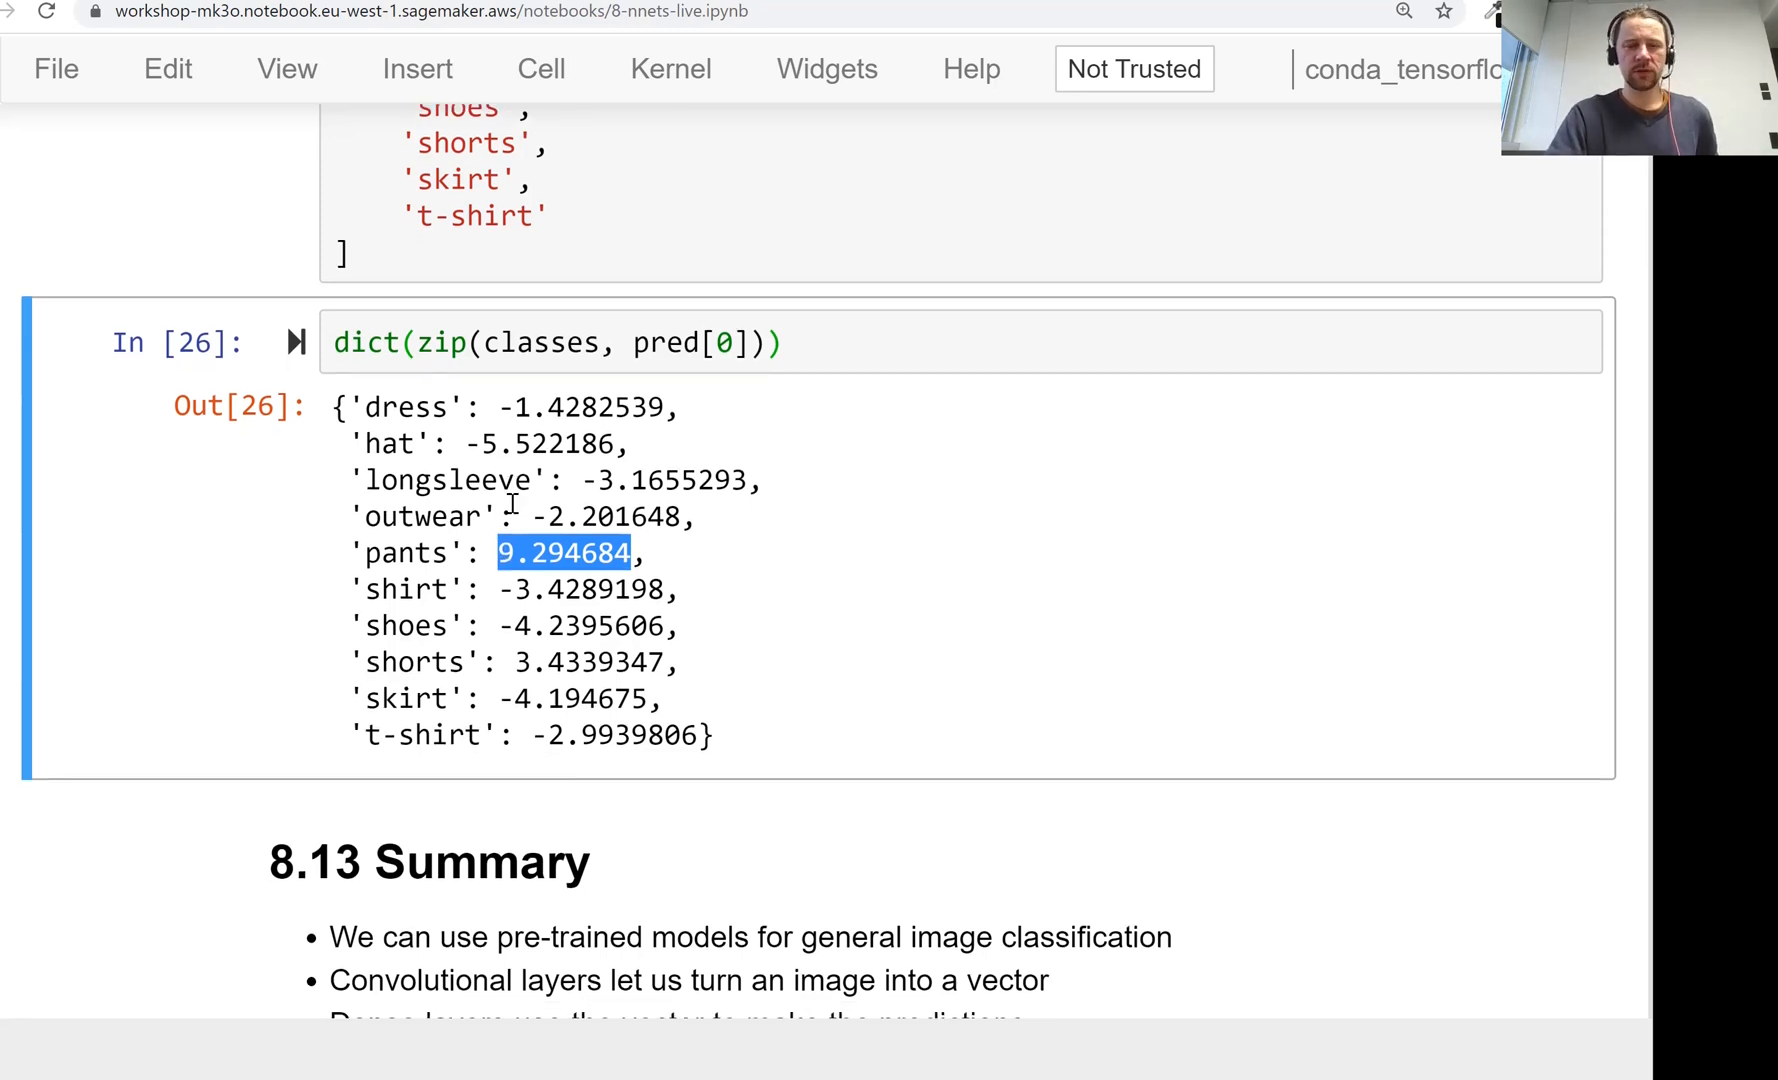
left_click(768, 514)
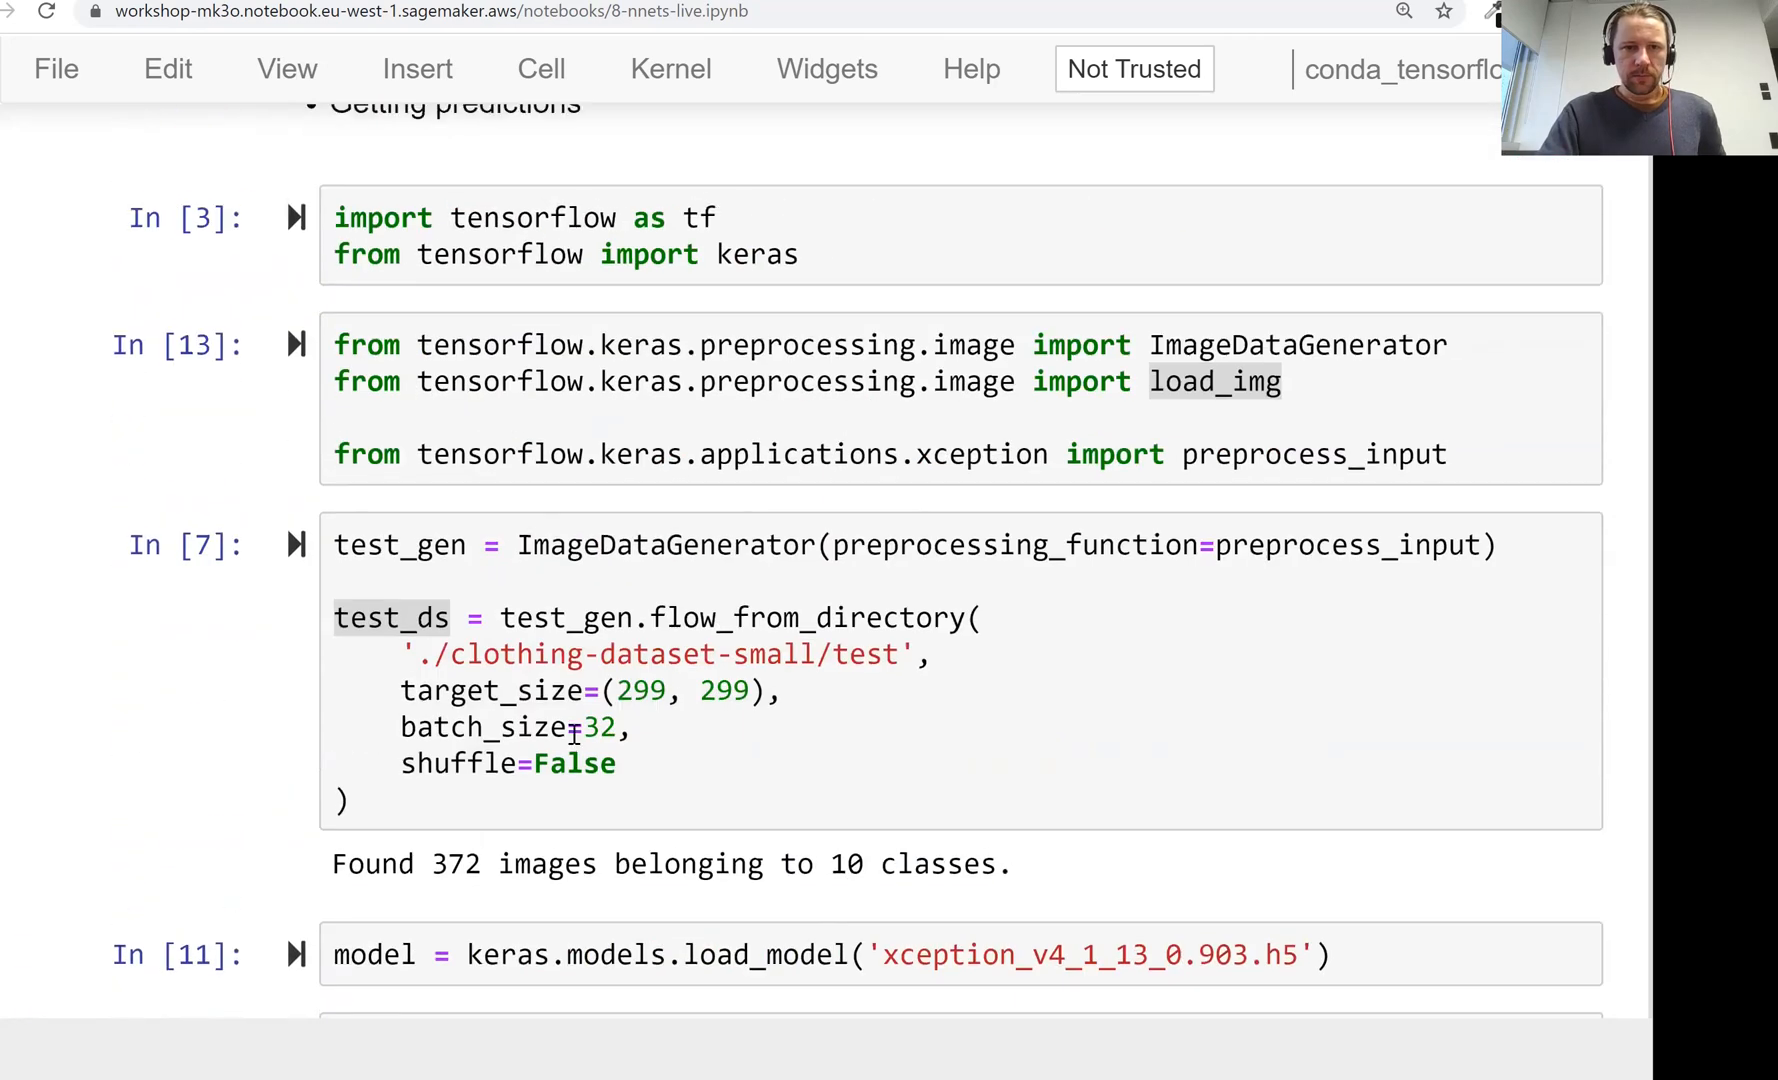
Step: Return to the class-score dictionary and highlight 'pants': 9.294684 as the model's prediction
scroll("down", 3)
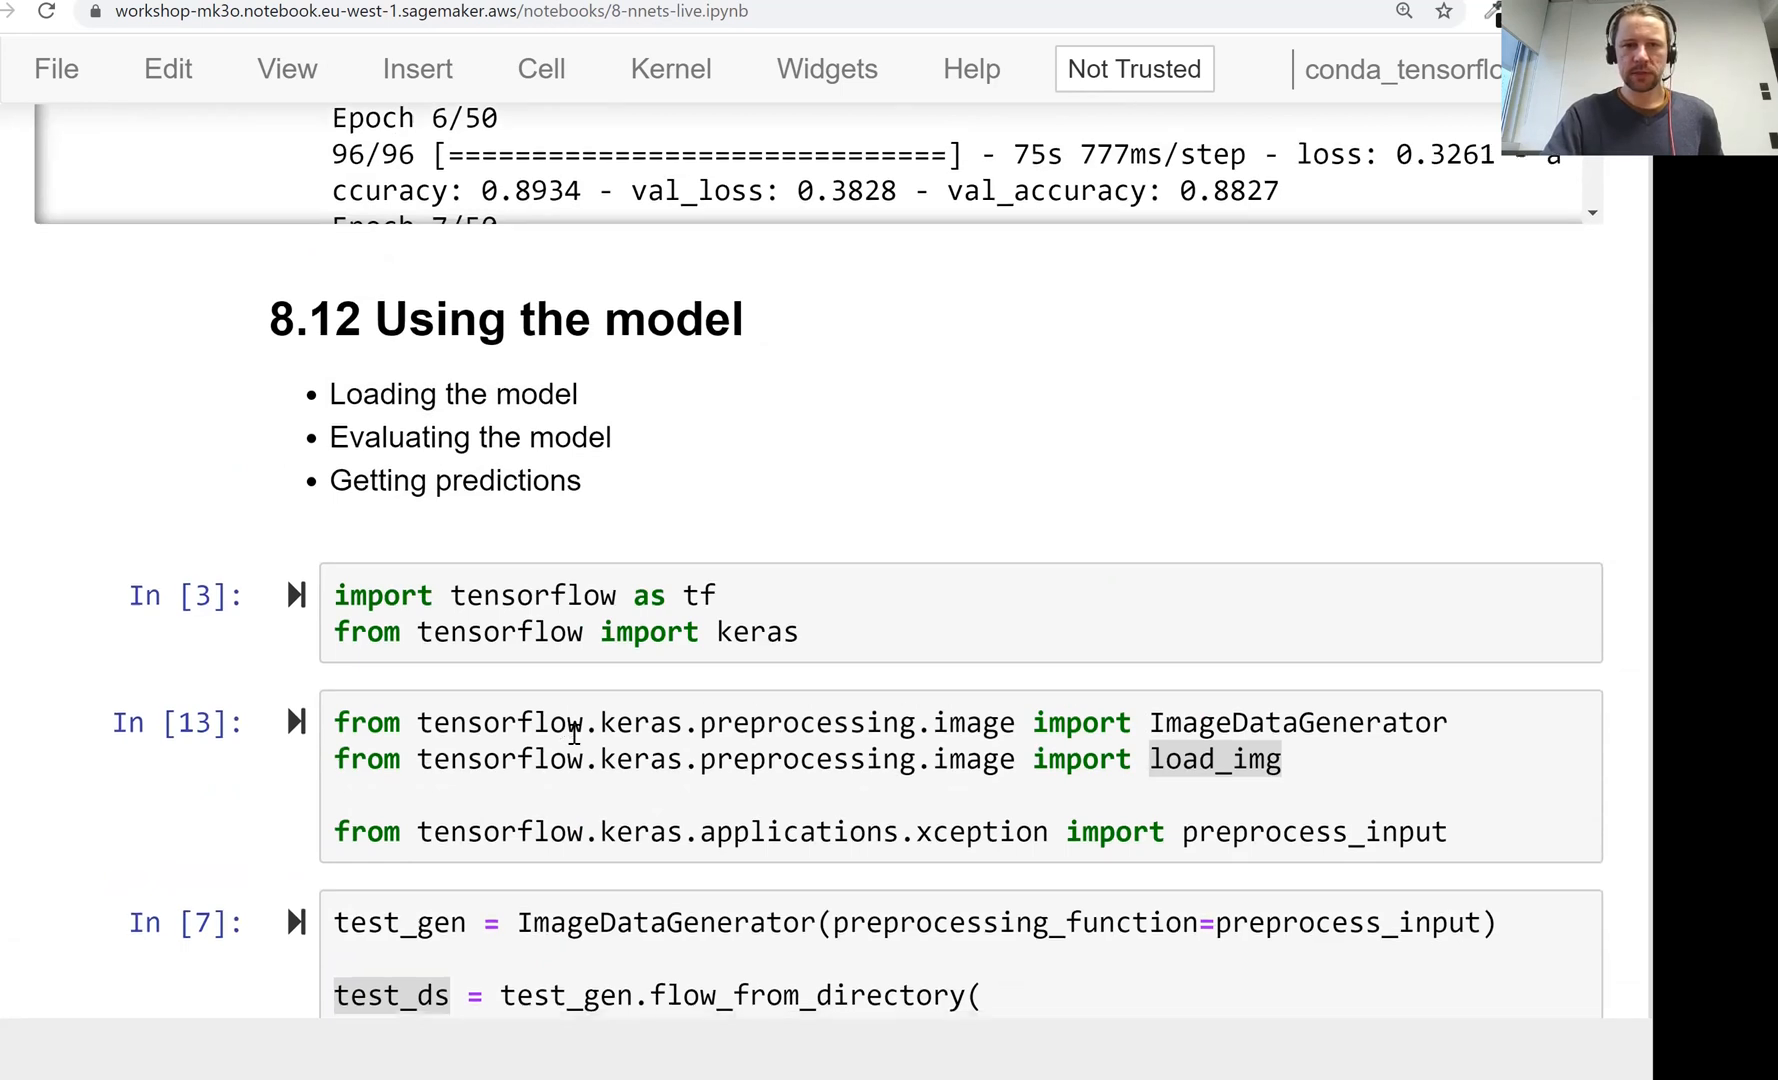
scroll("down", 3)
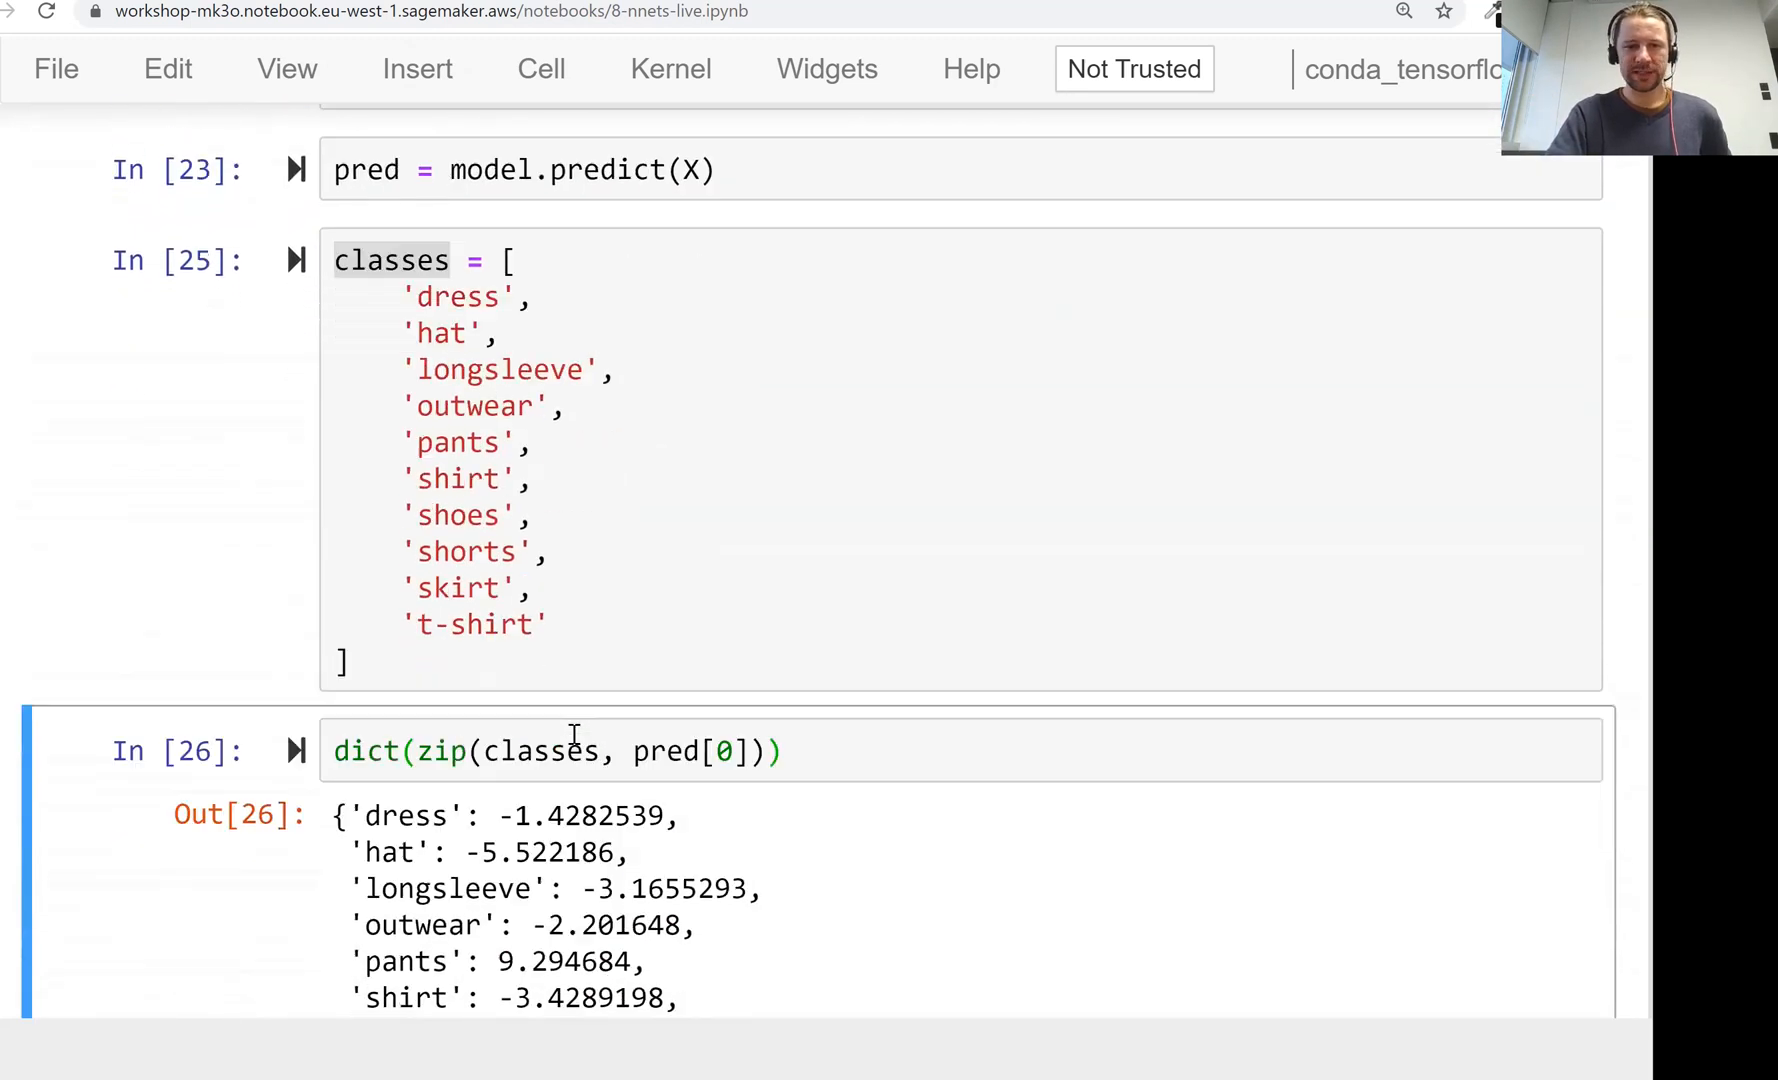
scroll("down", 3)
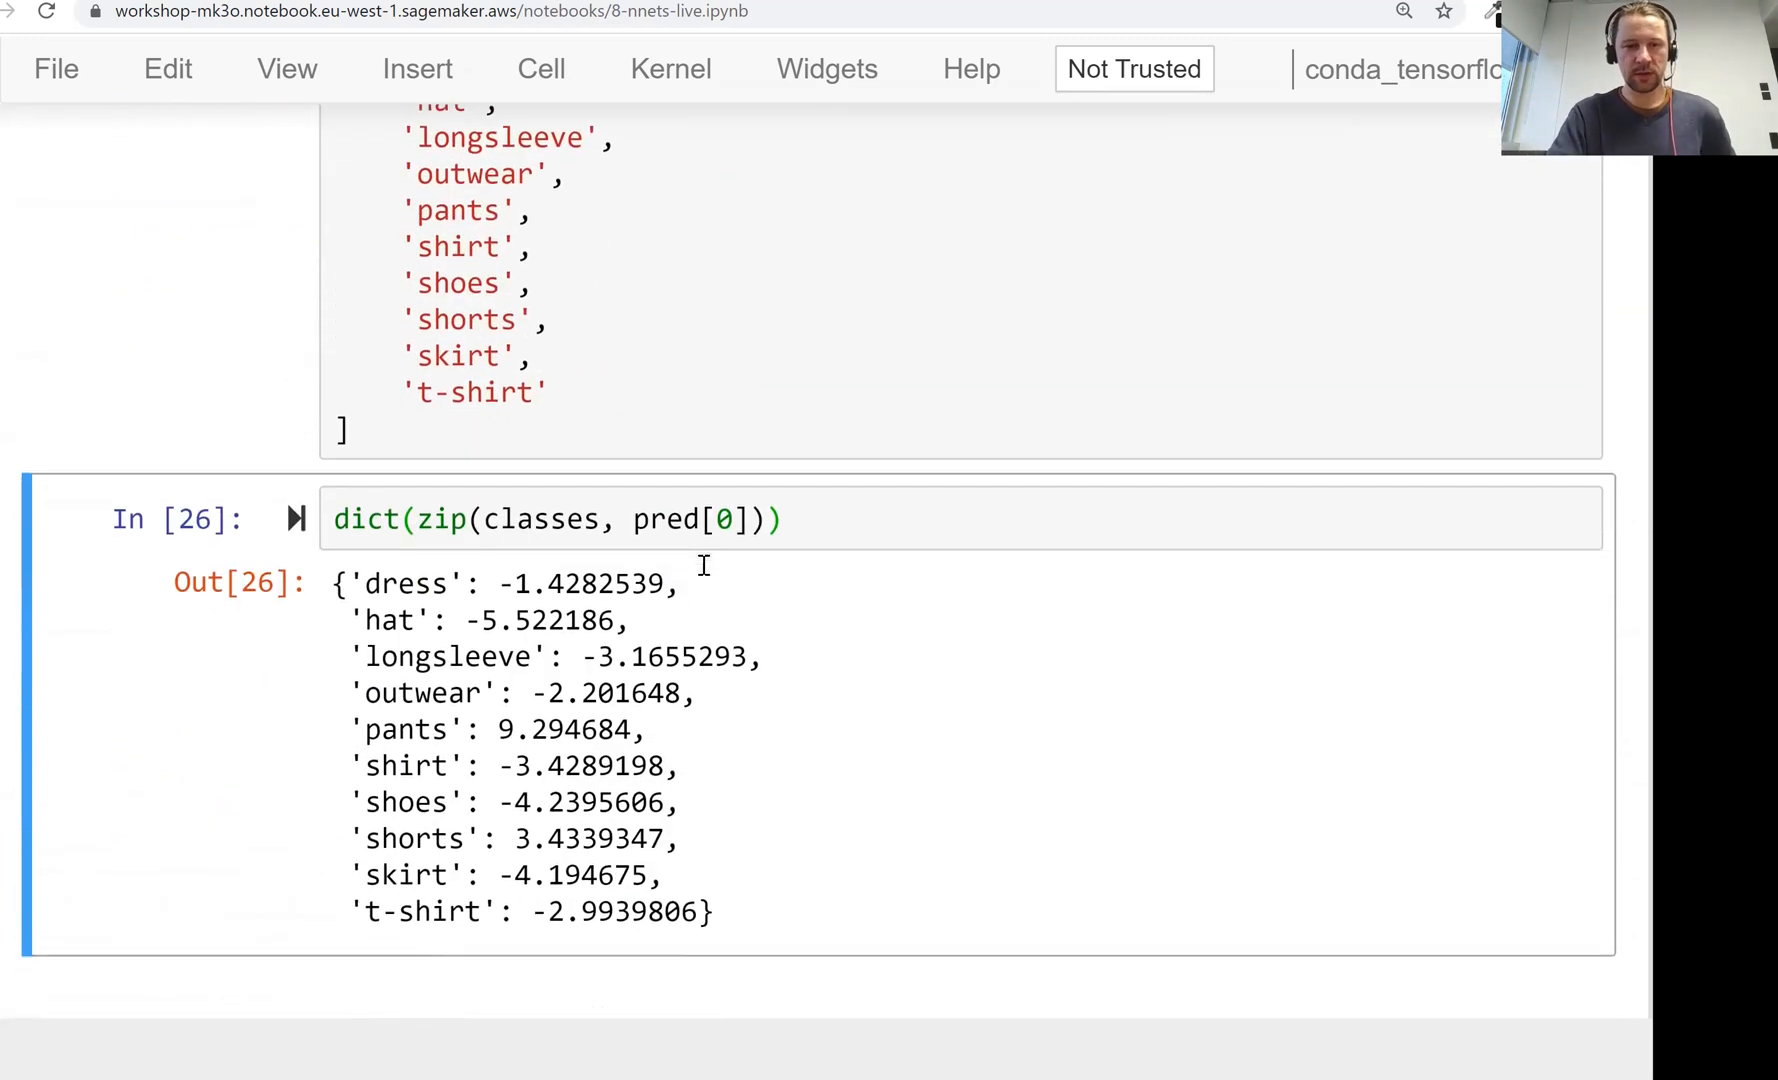
double_click(566, 696)
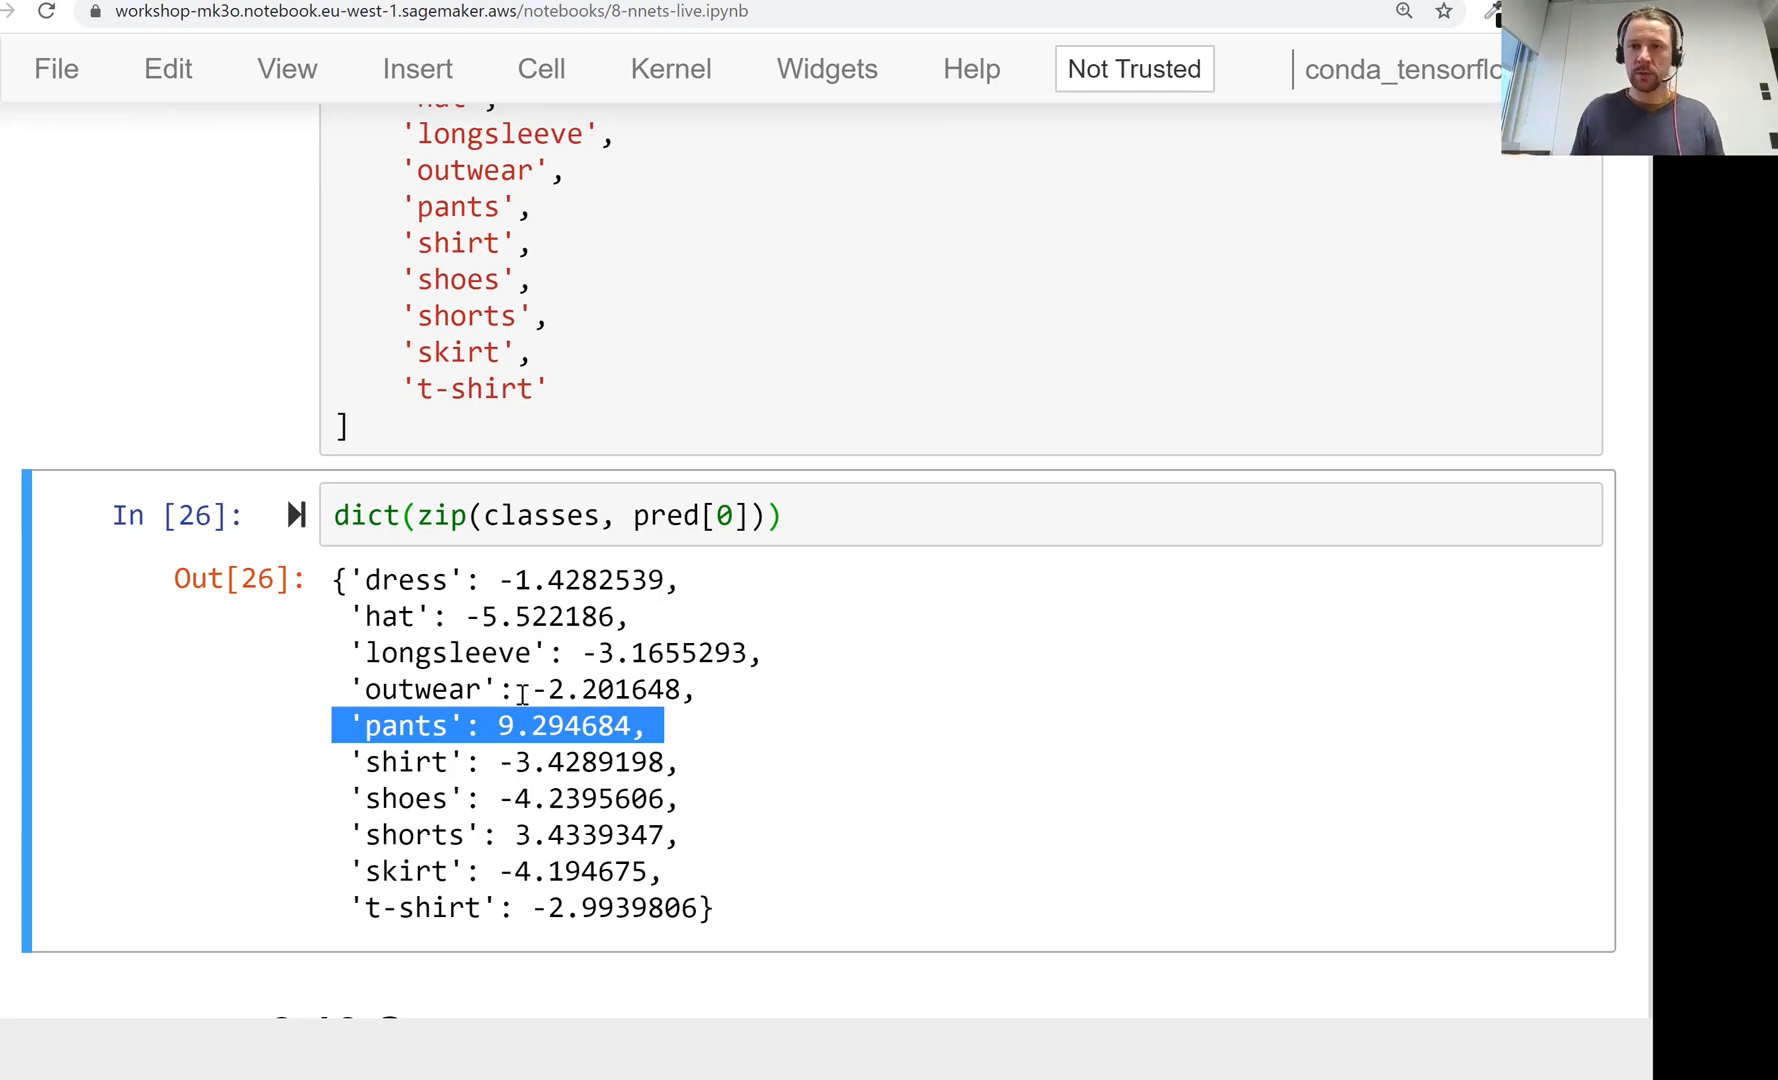
scroll("down", 3)
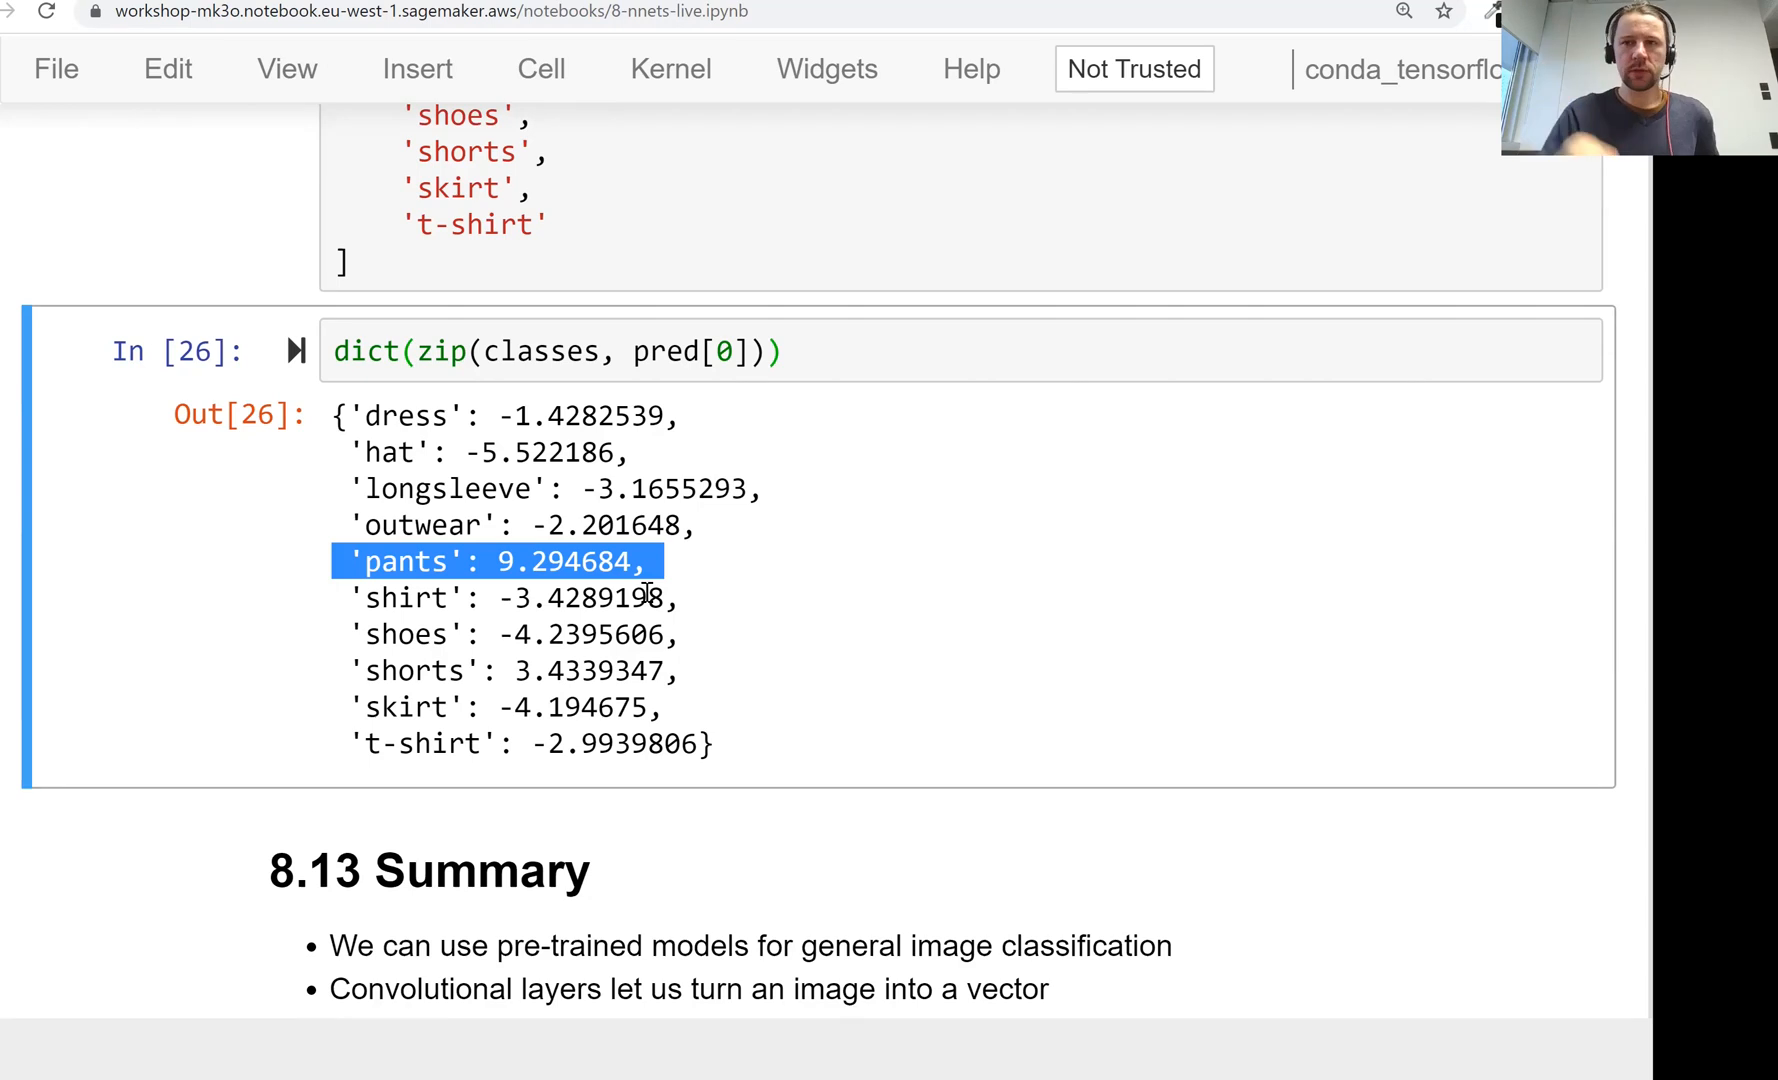